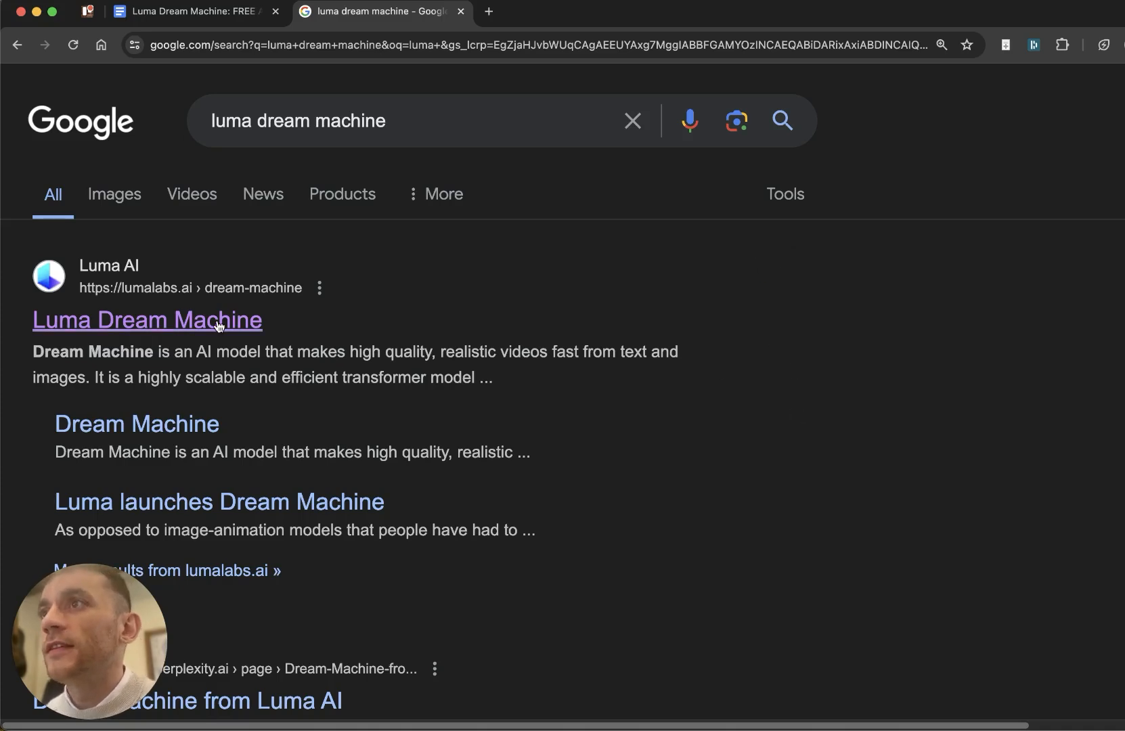
mouse_move(181, 350)
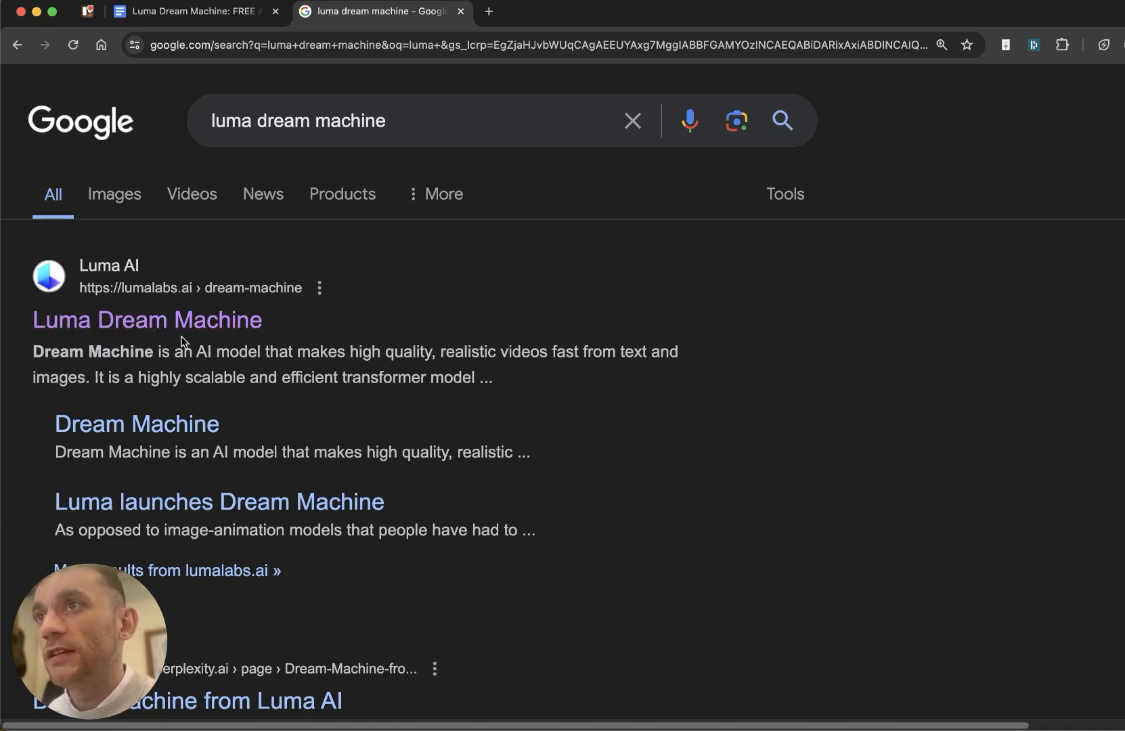
Step: Open the lumalabs.ai Luma Dream Machine search result and scroll down its page
left_click(146, 319)
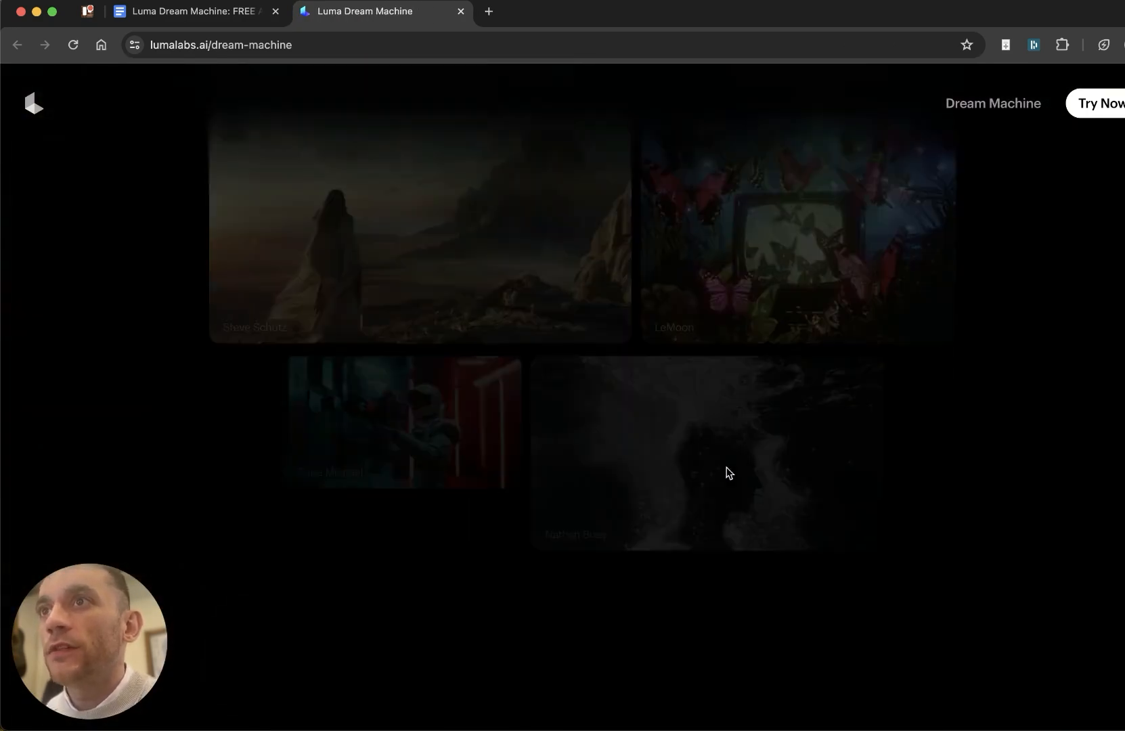
scroll("down", 3)
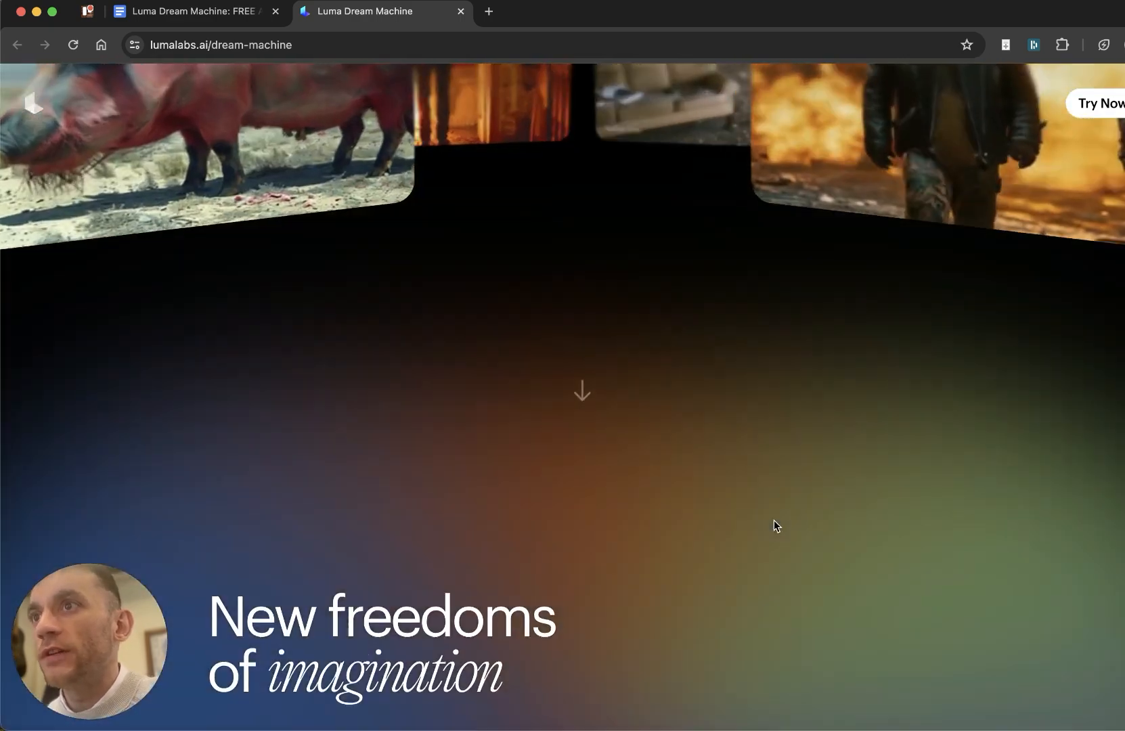
scroll("down", 3)
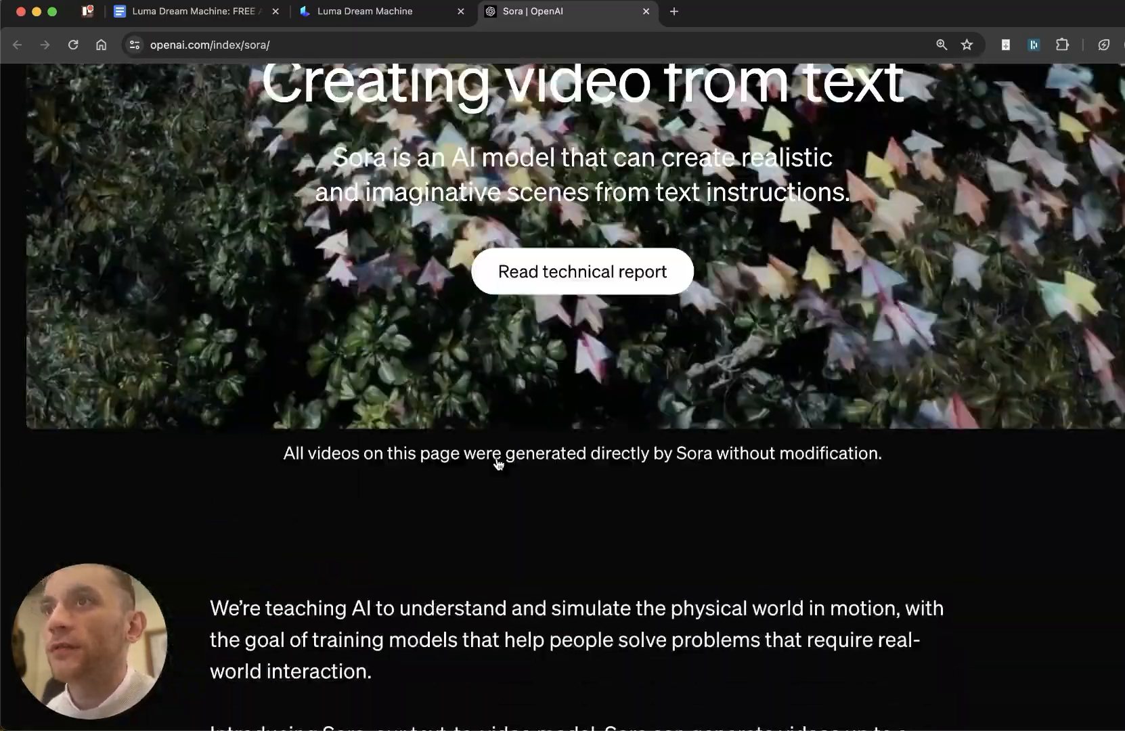
scroll("up", 3)
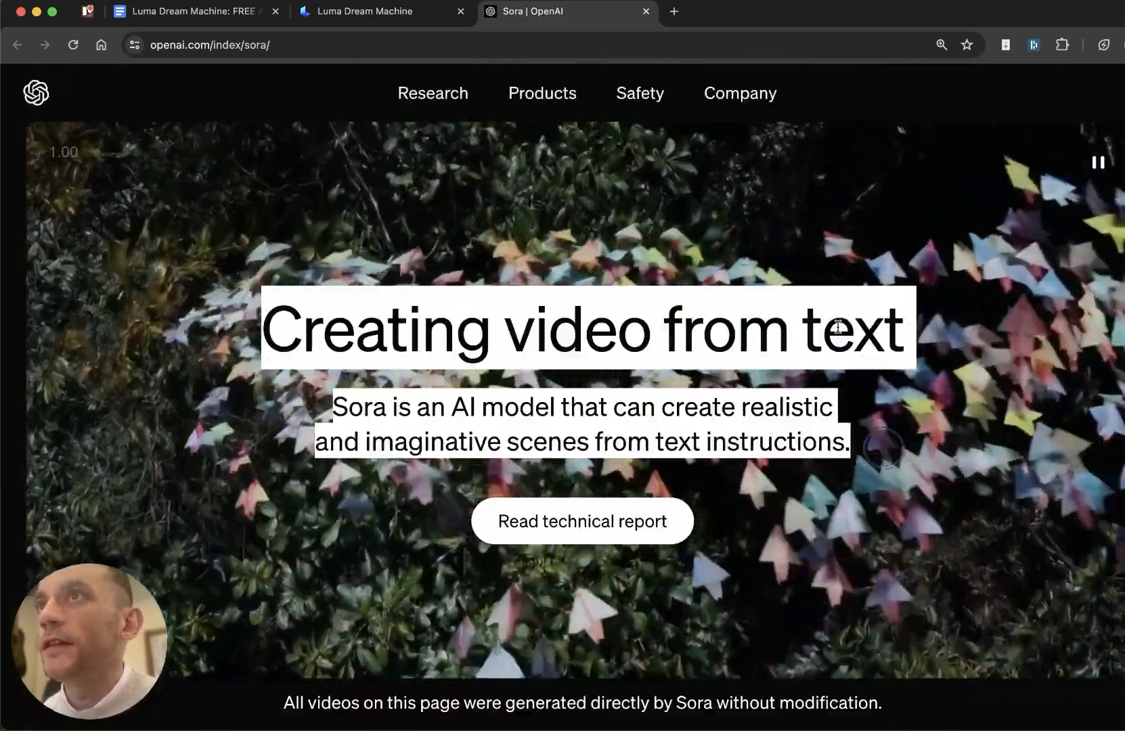
scroll("down", 3)
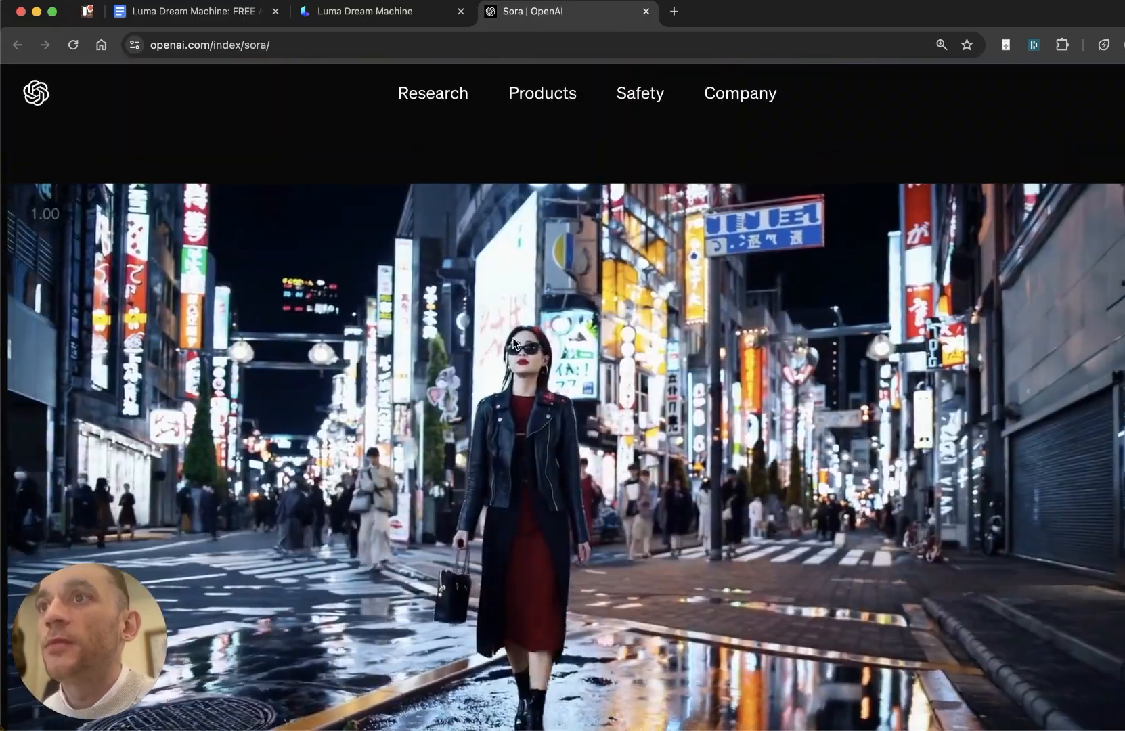
scroll("down", 3)
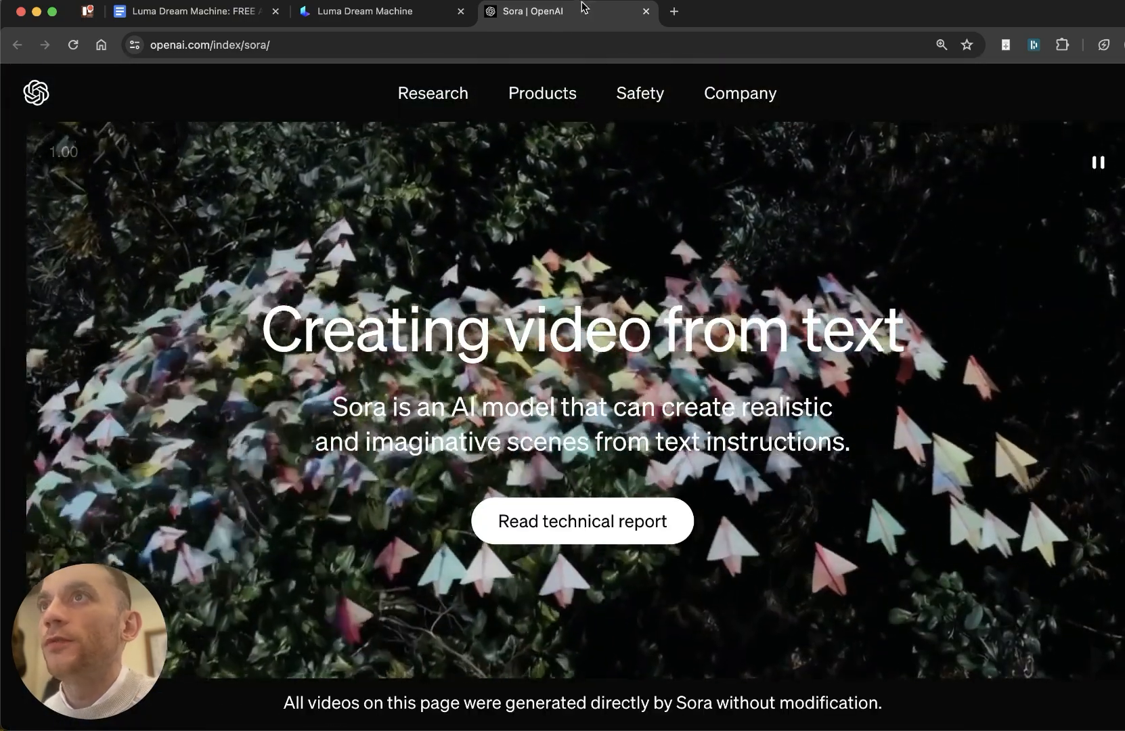
Step: Close the Sora tab and scroll through Dream Machine's sample video galleries
left_click(644, 10)
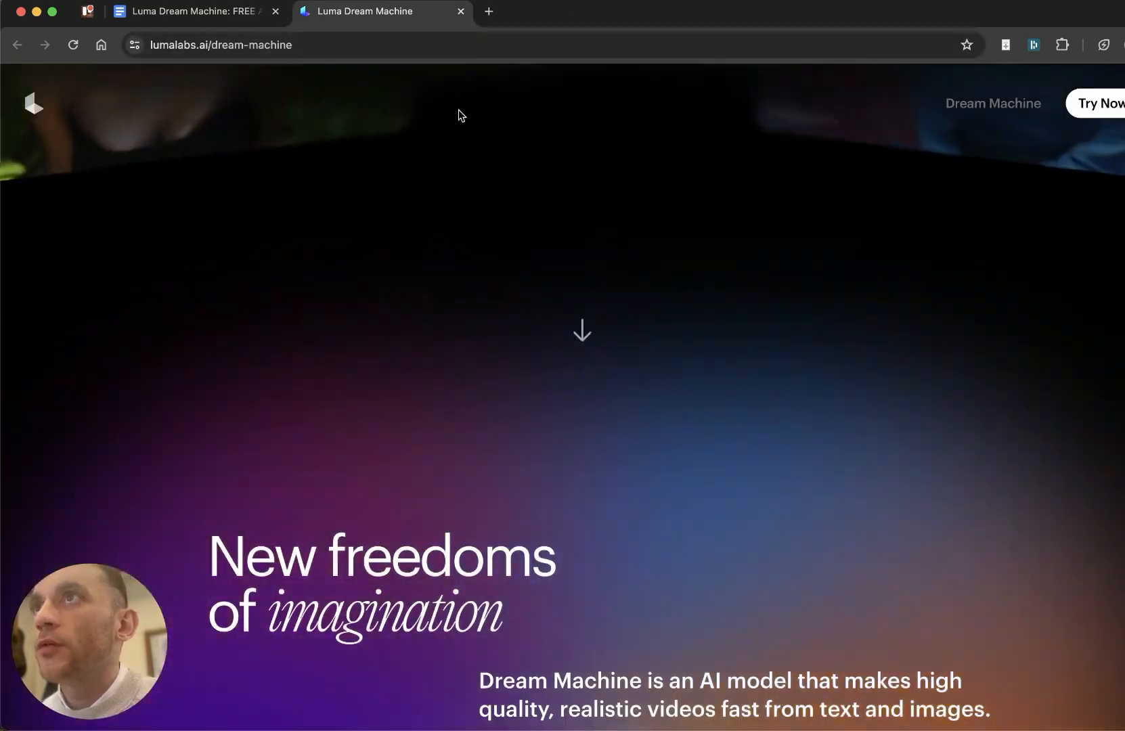
scroll("down", 3)
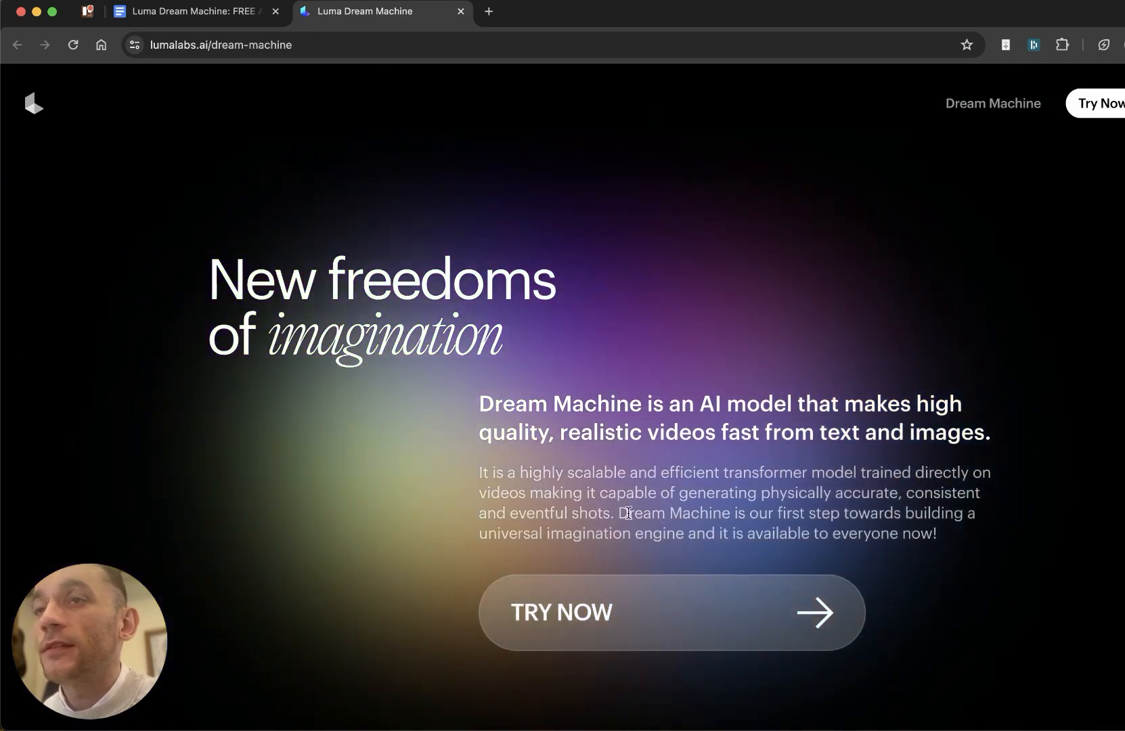
scroll("down", 3)
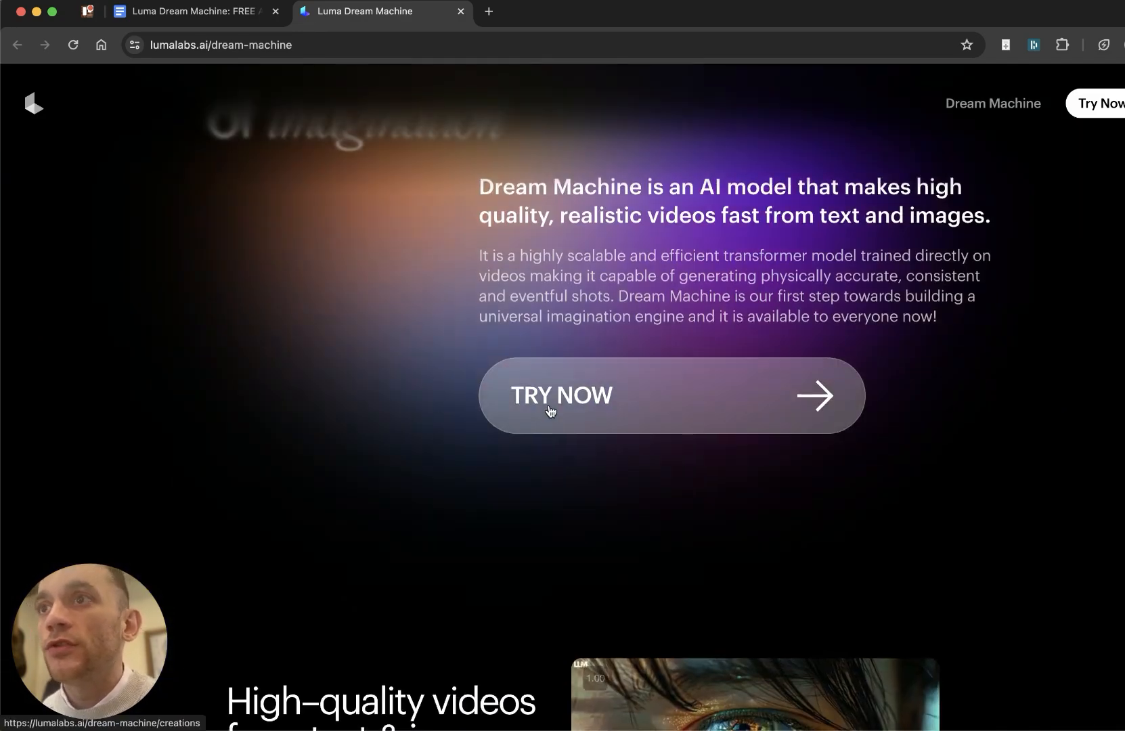
scroll("down", 3)
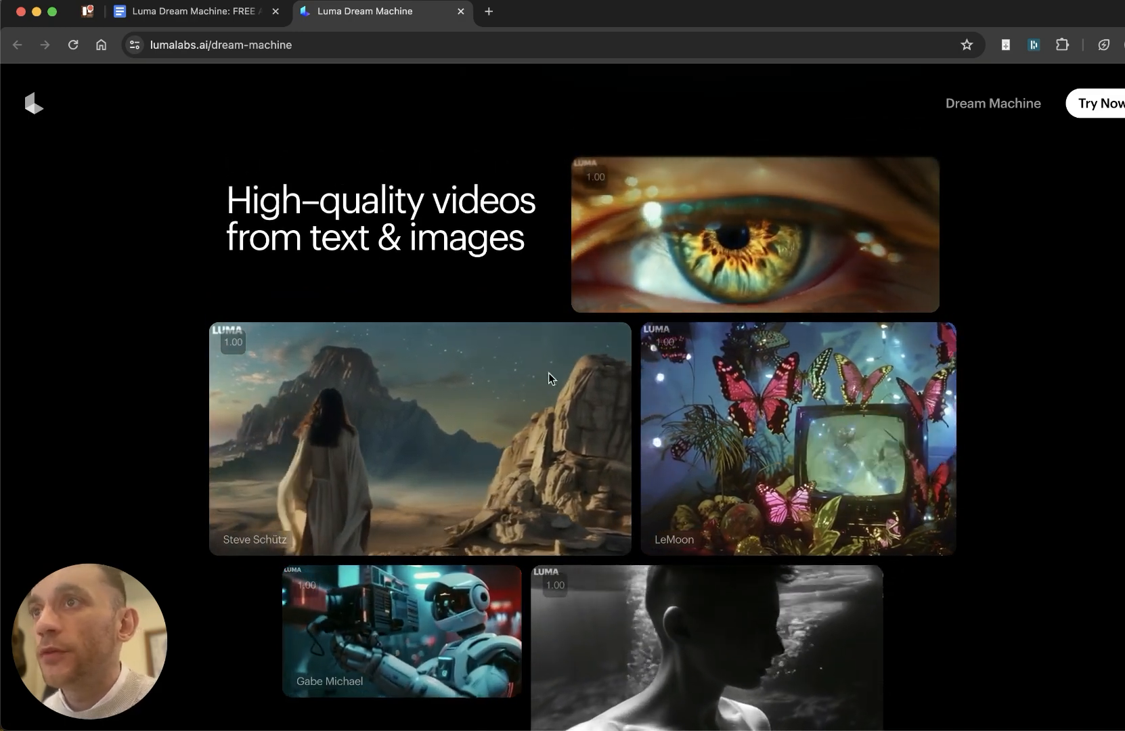
scroll("down", 3)
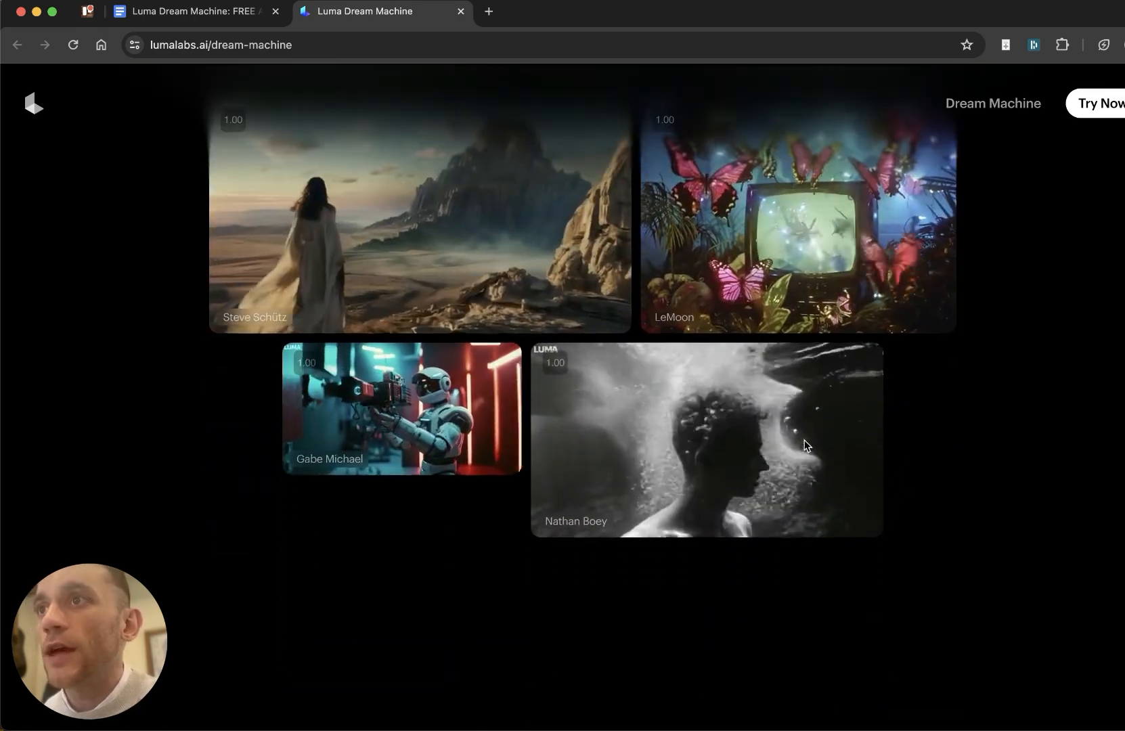
scroll("down", 3)
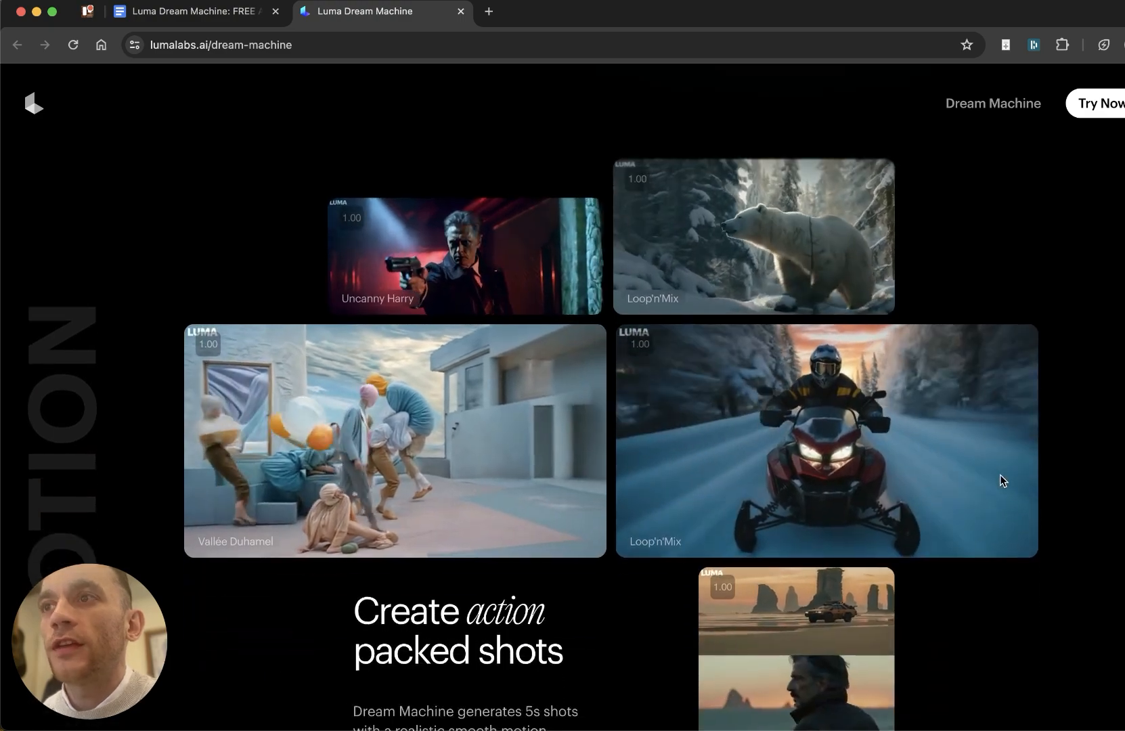
scroll("down", 3)
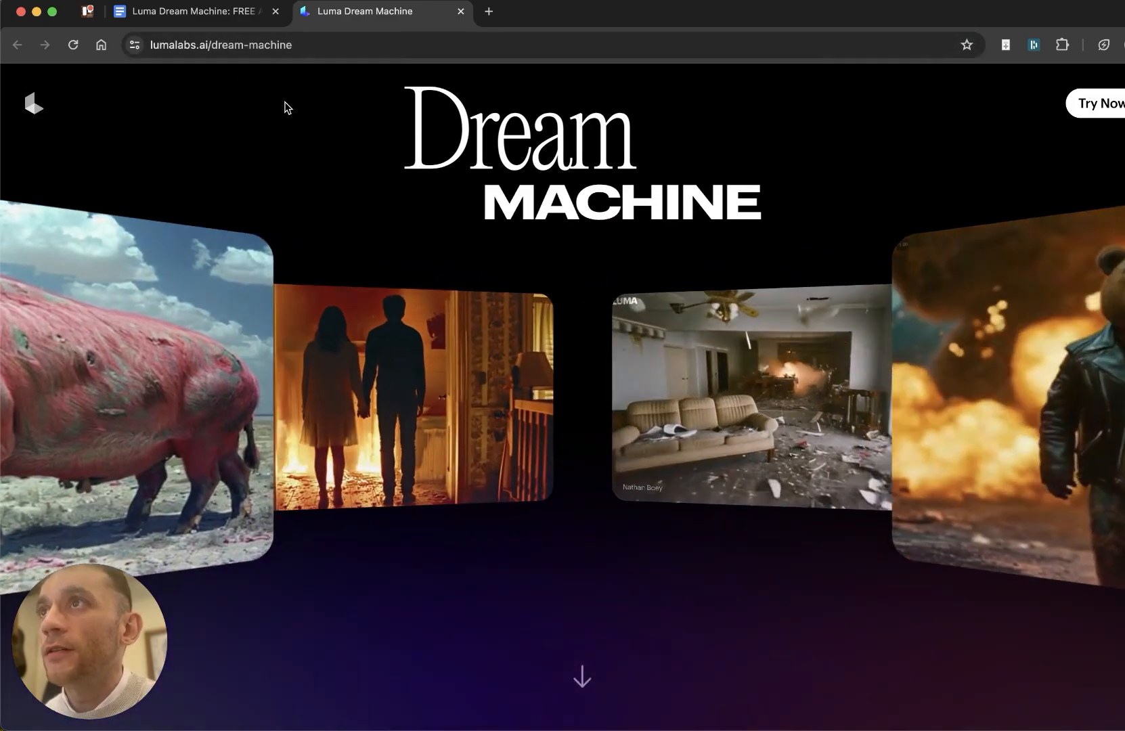
mouse_move(1085, 115)
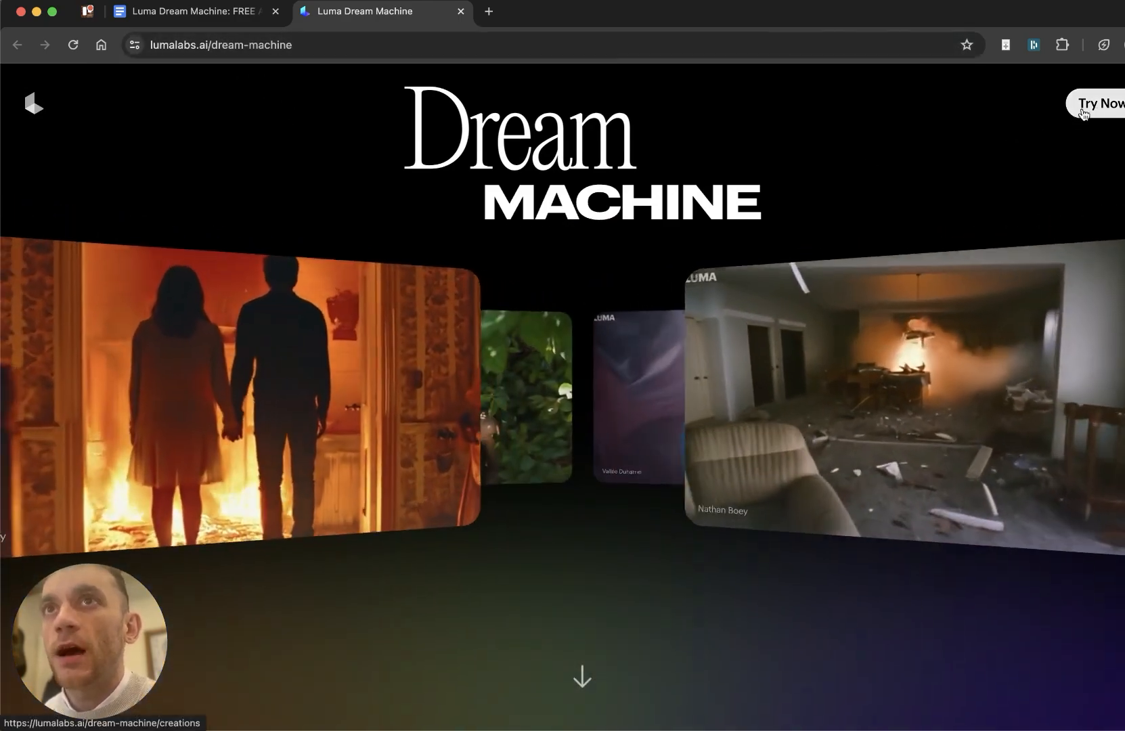
Step: Choose Try Now and sign in to Dream Machine with the Google account
left_click(1100, 103)
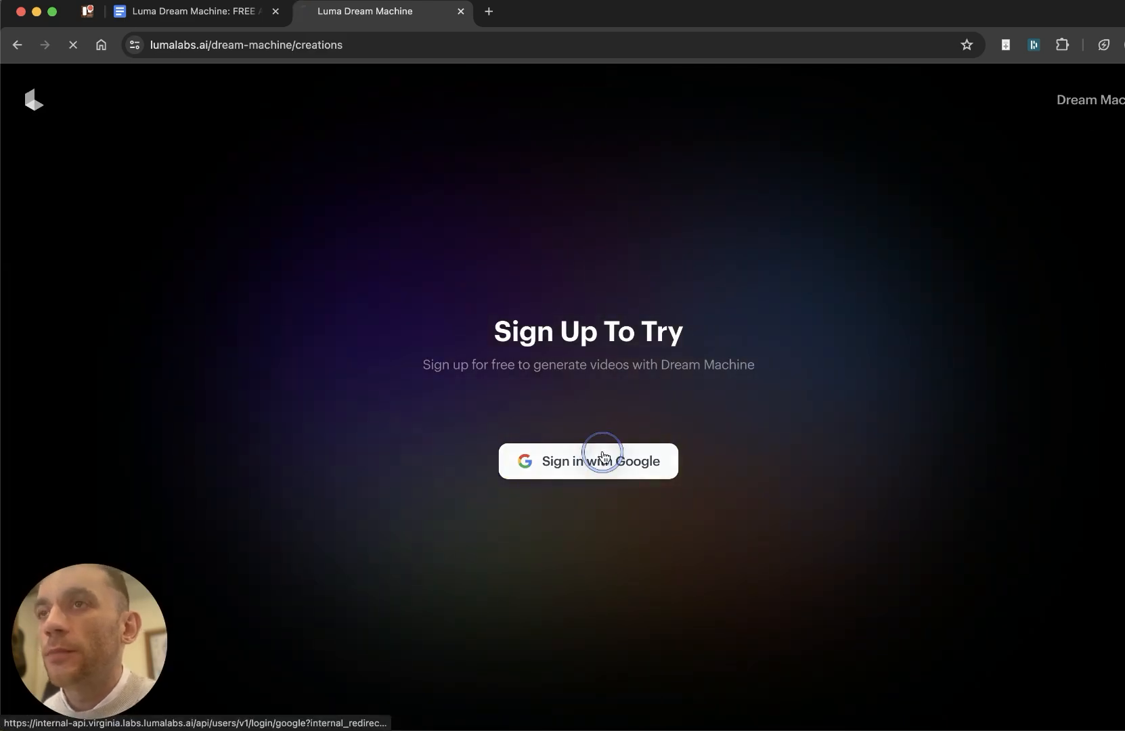
left_click(603, 461)
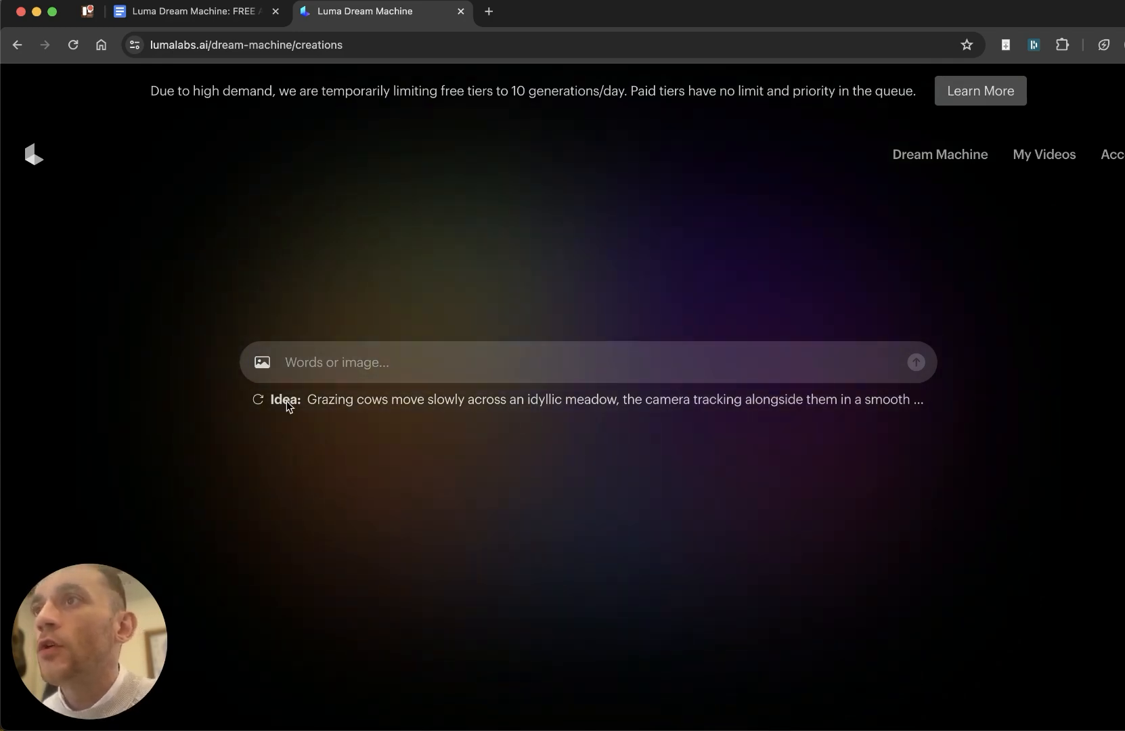
mouse_move(512, 342)
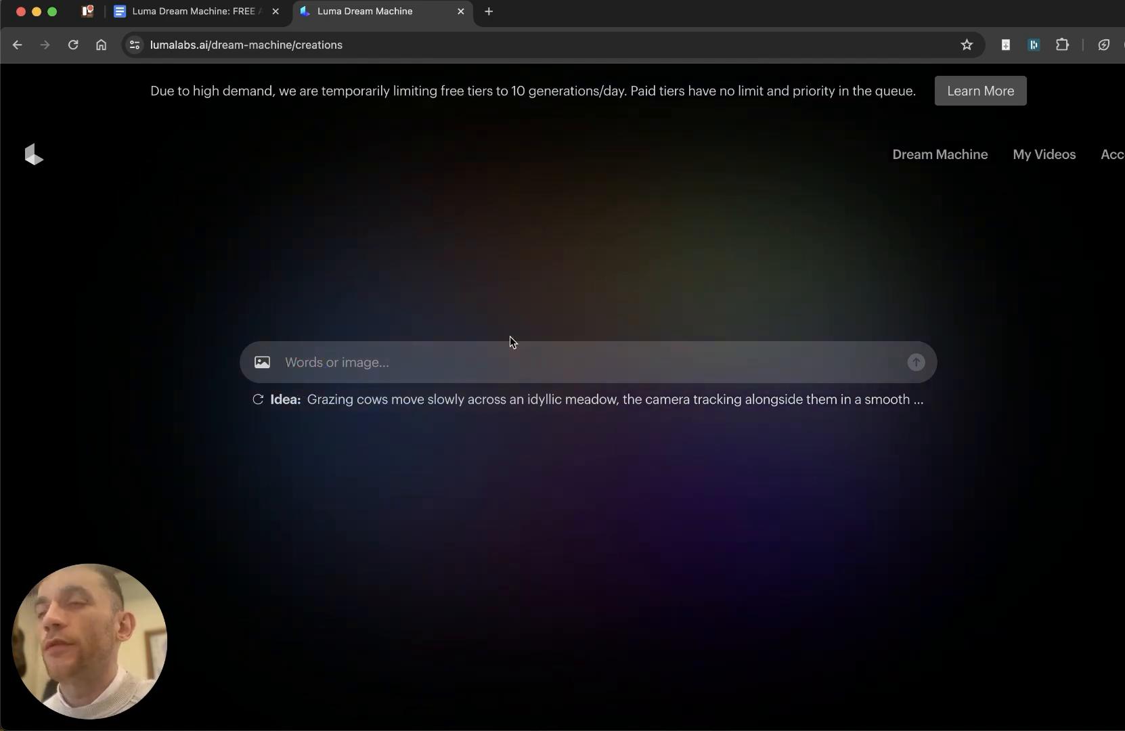
Step: Submit 'Crazy AI robot taking over the world', then pick a Downloads image to upload
type("Crazy AI robot taking over teh worl")
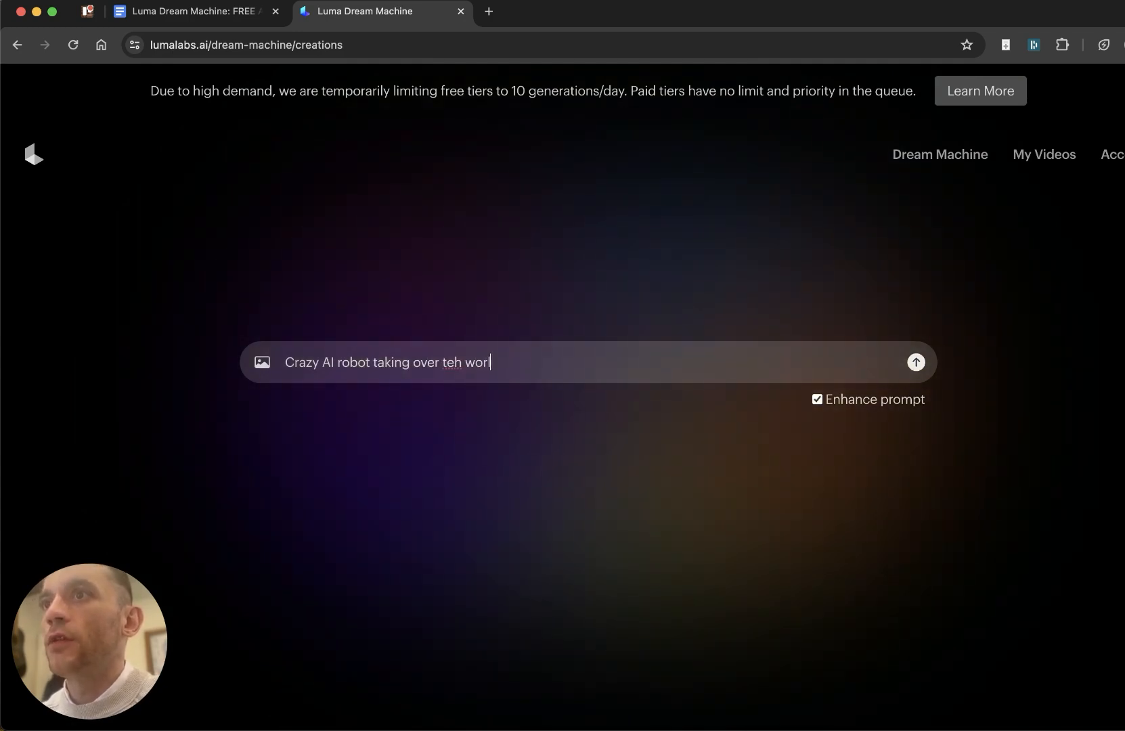
type("the world")
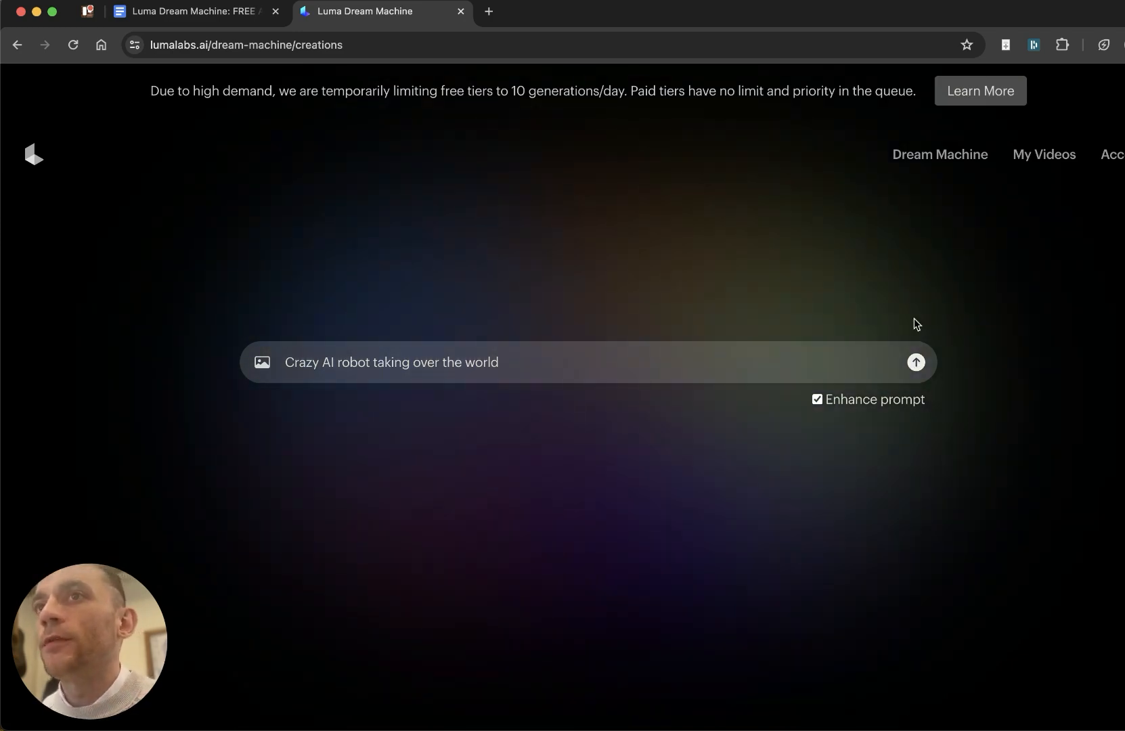
left_click(915, 363)
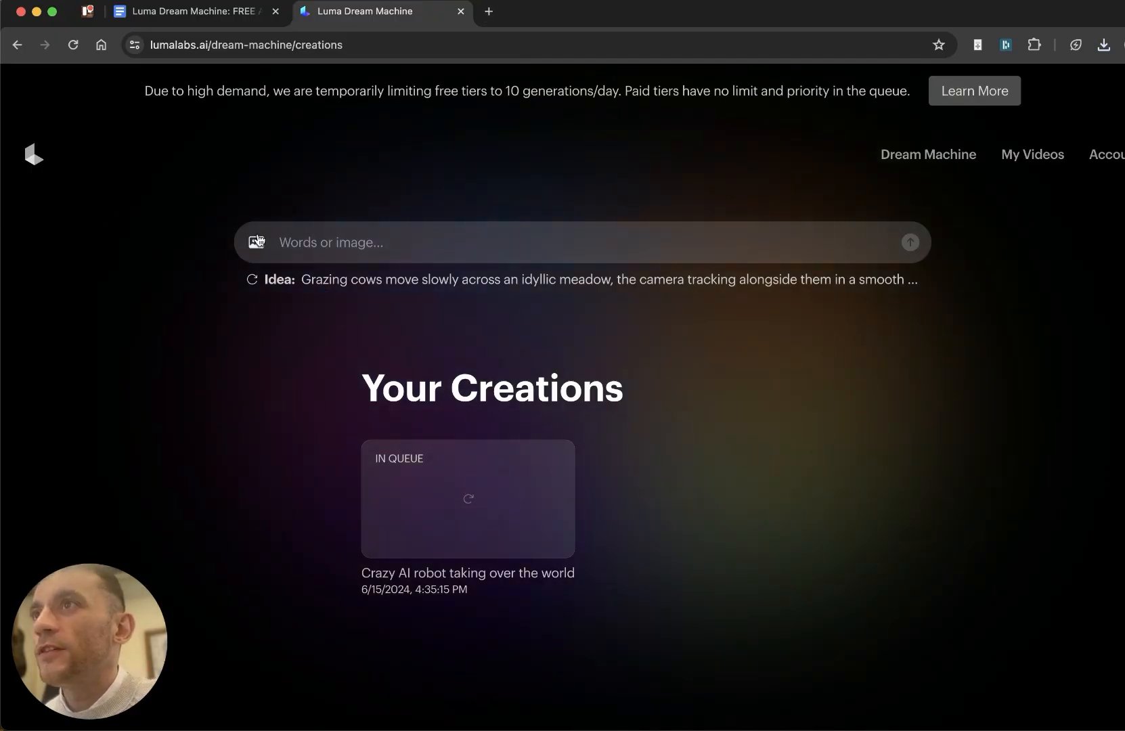
left_click(255, 242)
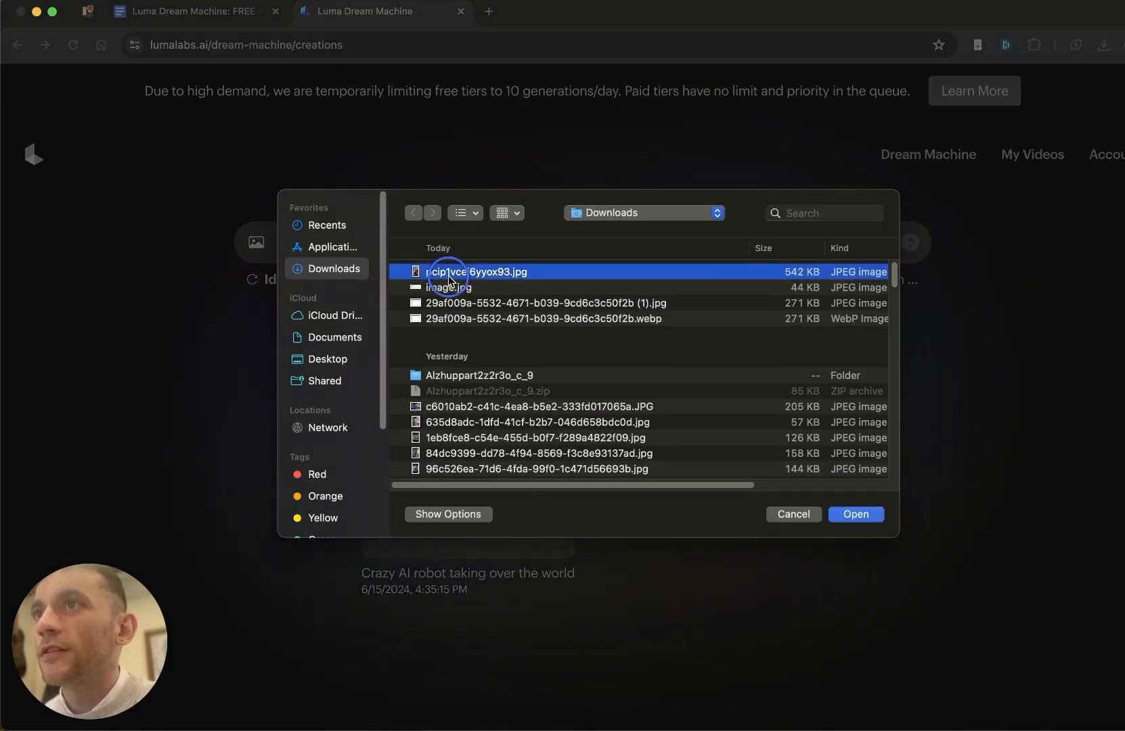
left_click(856, 513)
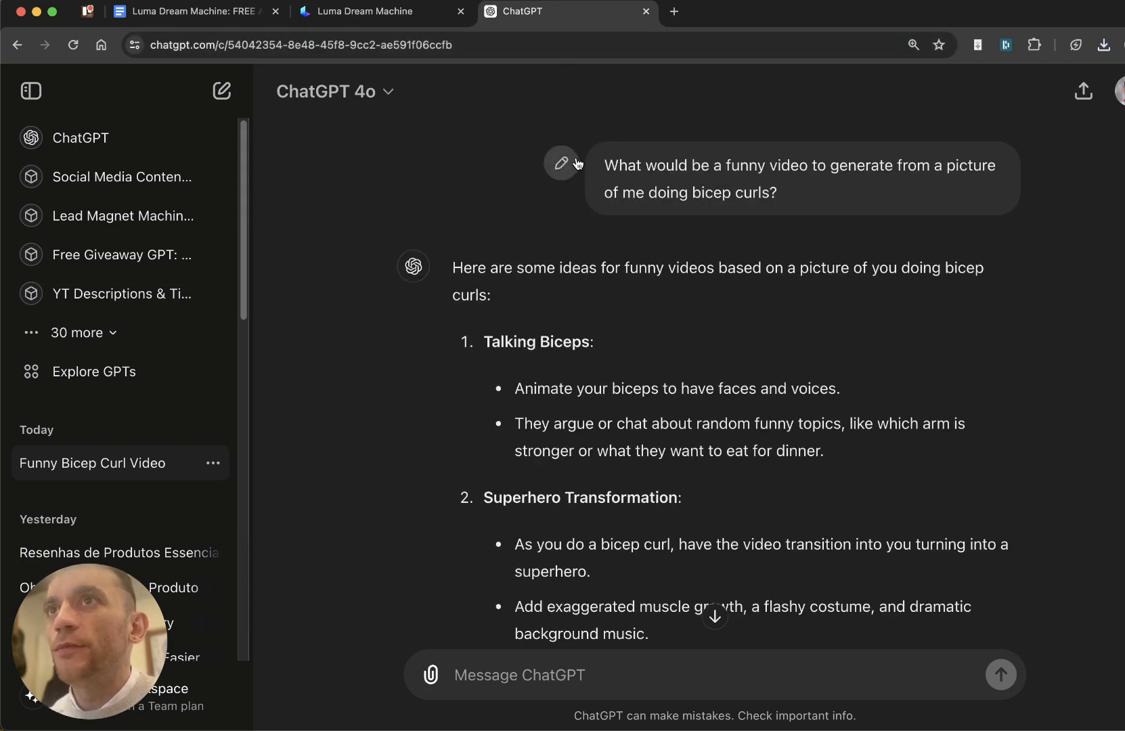
Step: Select ChatGPT's Historical Figures bicep-curl idea and return to the Dream Machine tab
scroll("down", 3)
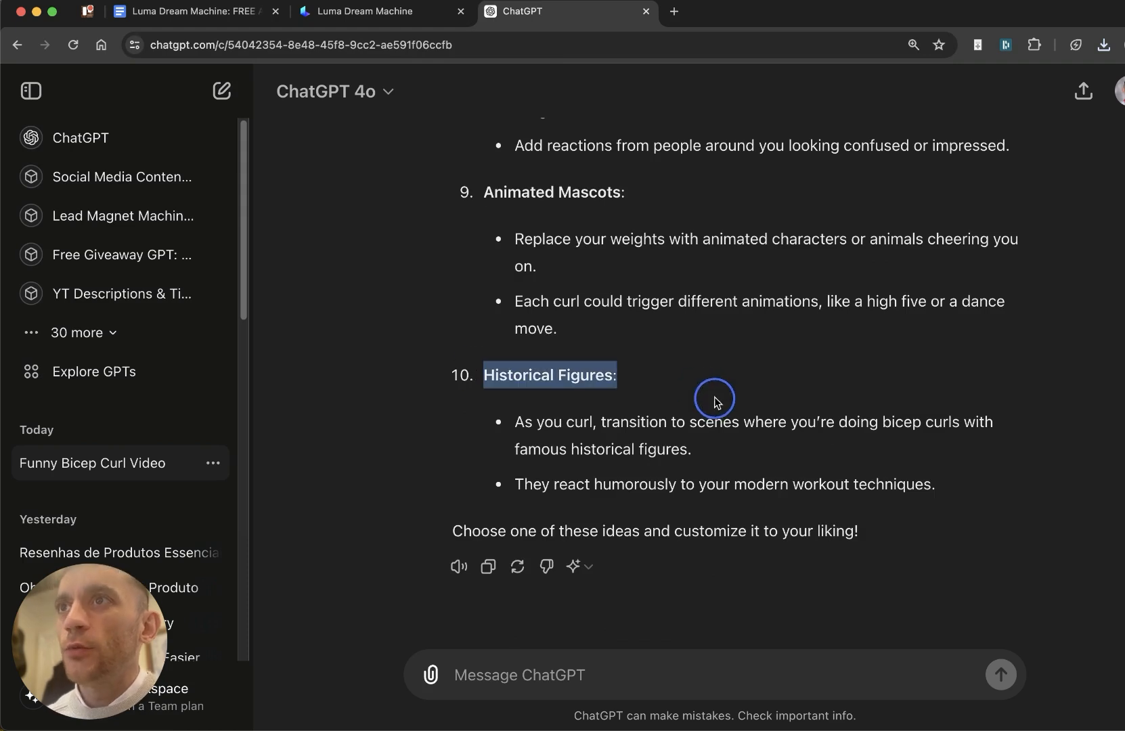
left_click(544, 421)
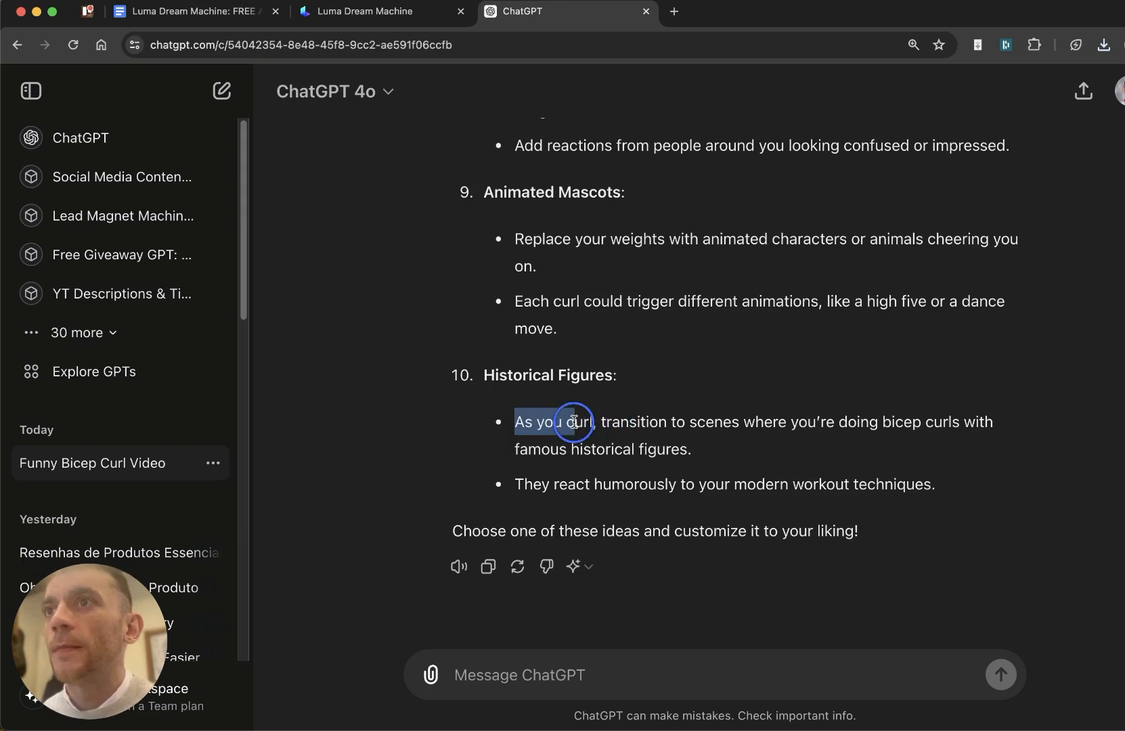
left_click_drag(574, 421, 707, 421)
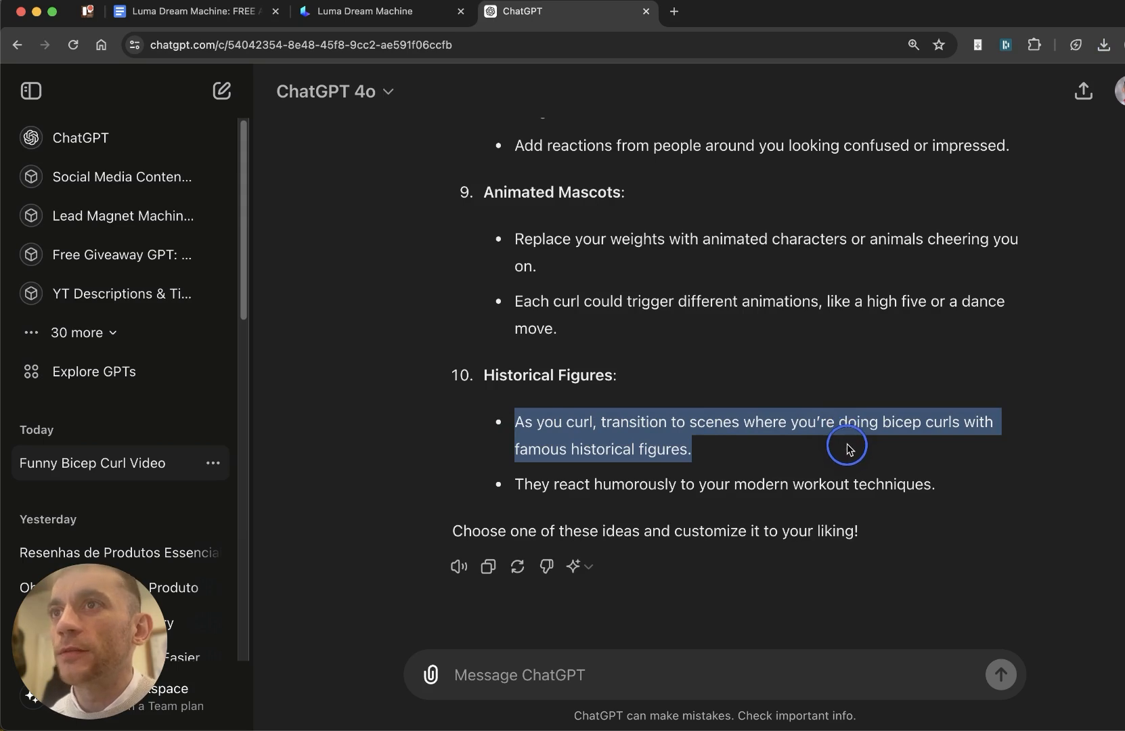
left_click_drag(845, 445, 868, 483)
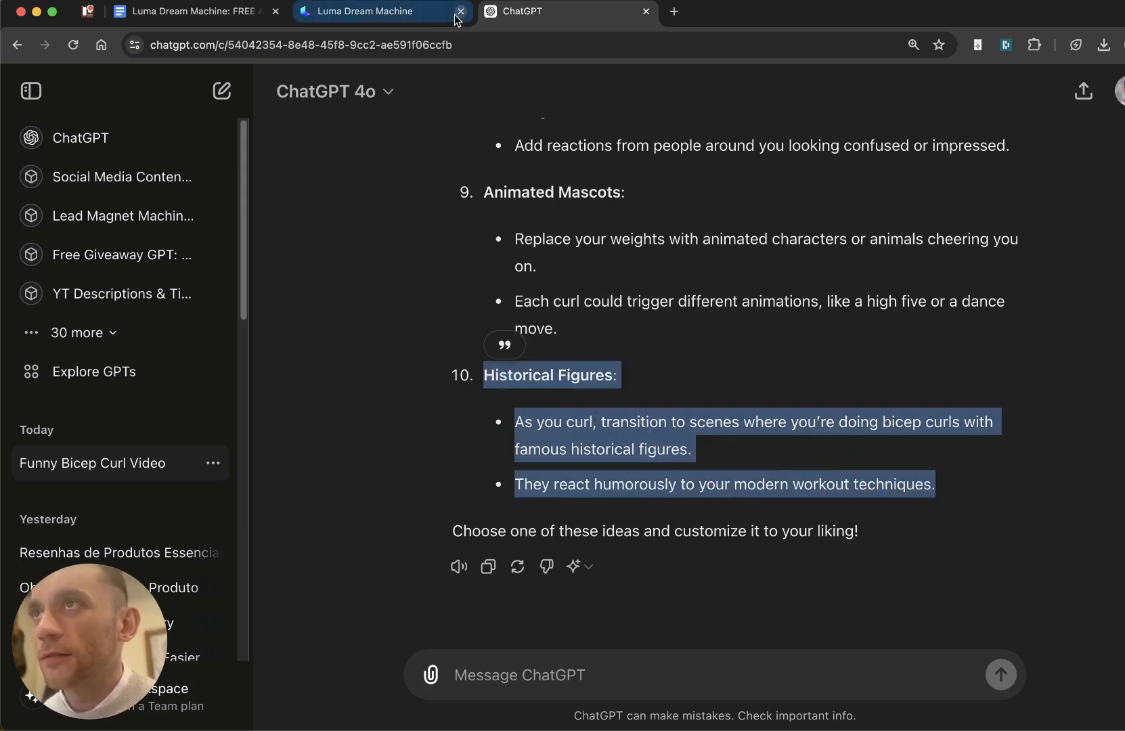
left_click(373, 11)
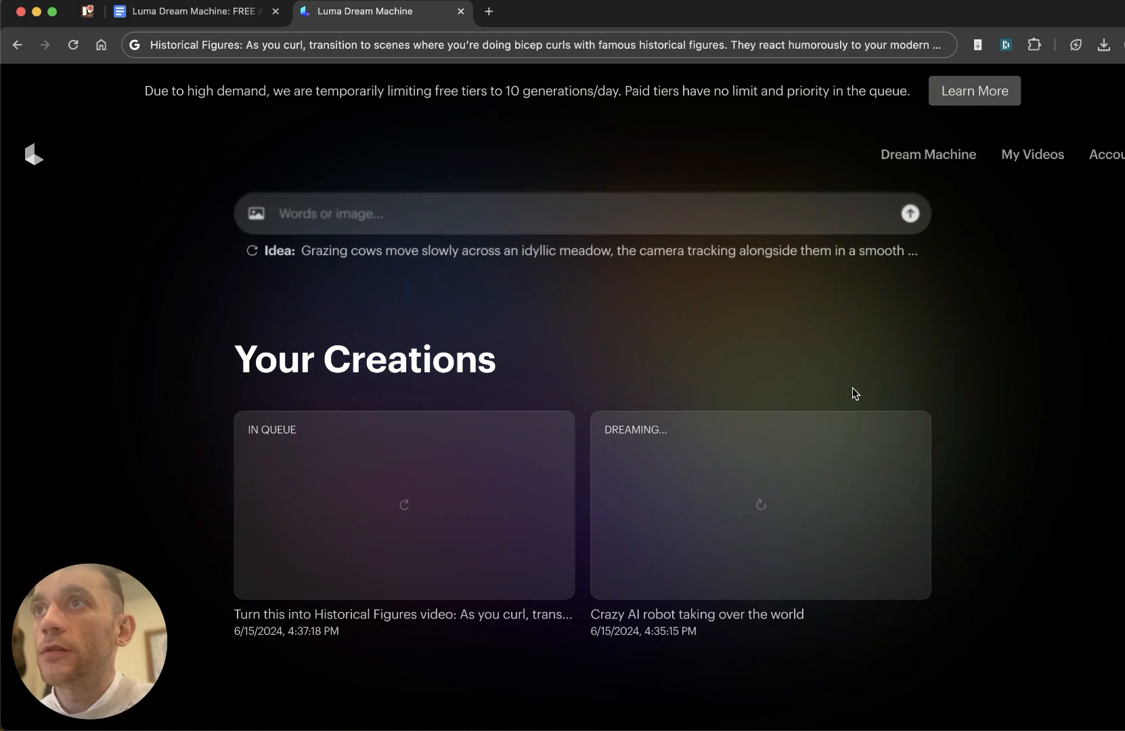
mouse_move(929, 146)
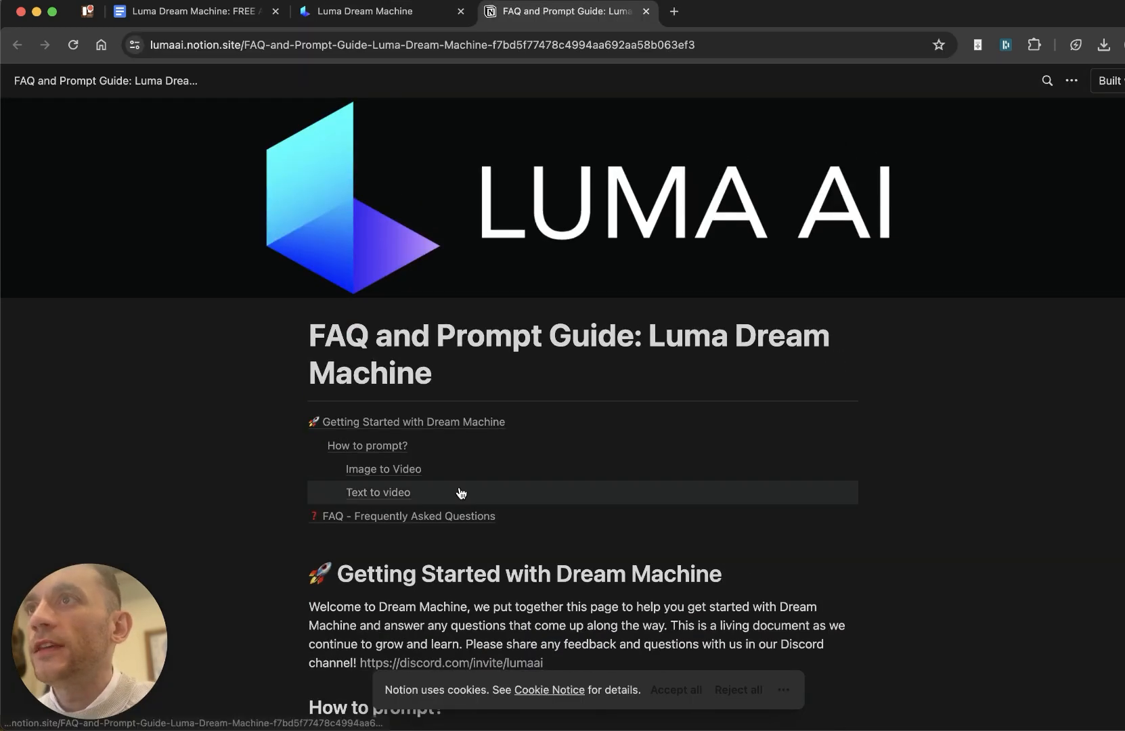
Step: Check the Luma queue, then scroll the Notion guide's Image to Video and Text to Video tips
left_click(368, 11)
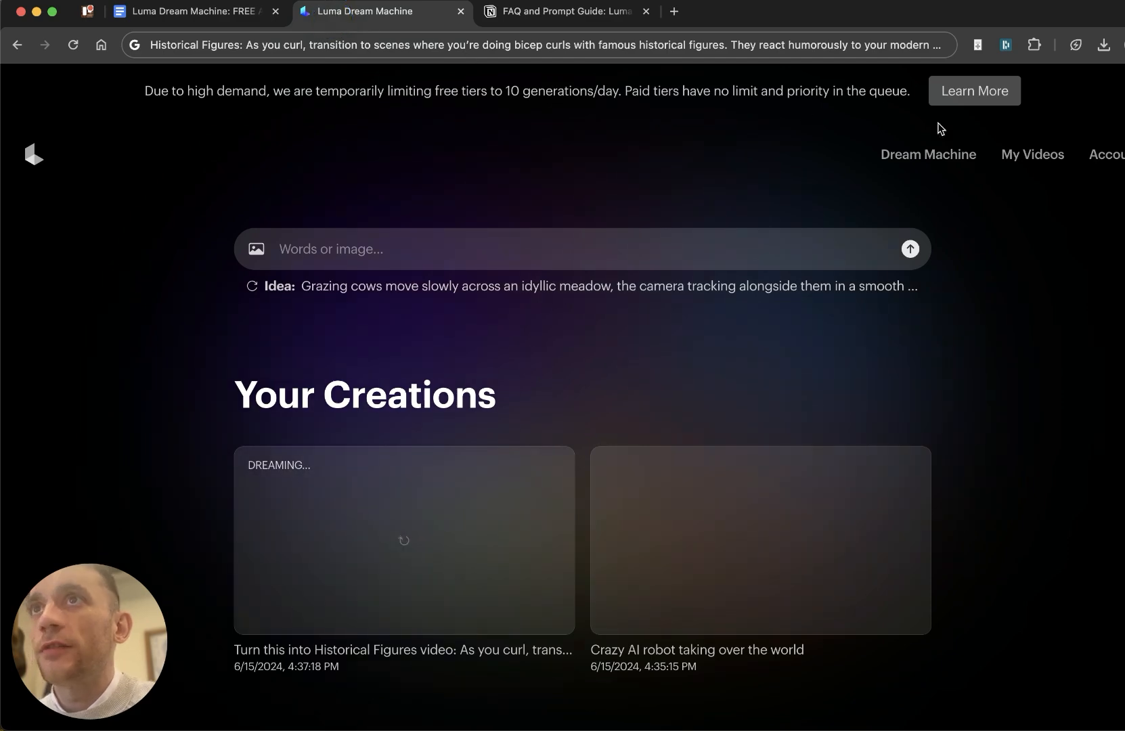
left_click(564, 11)
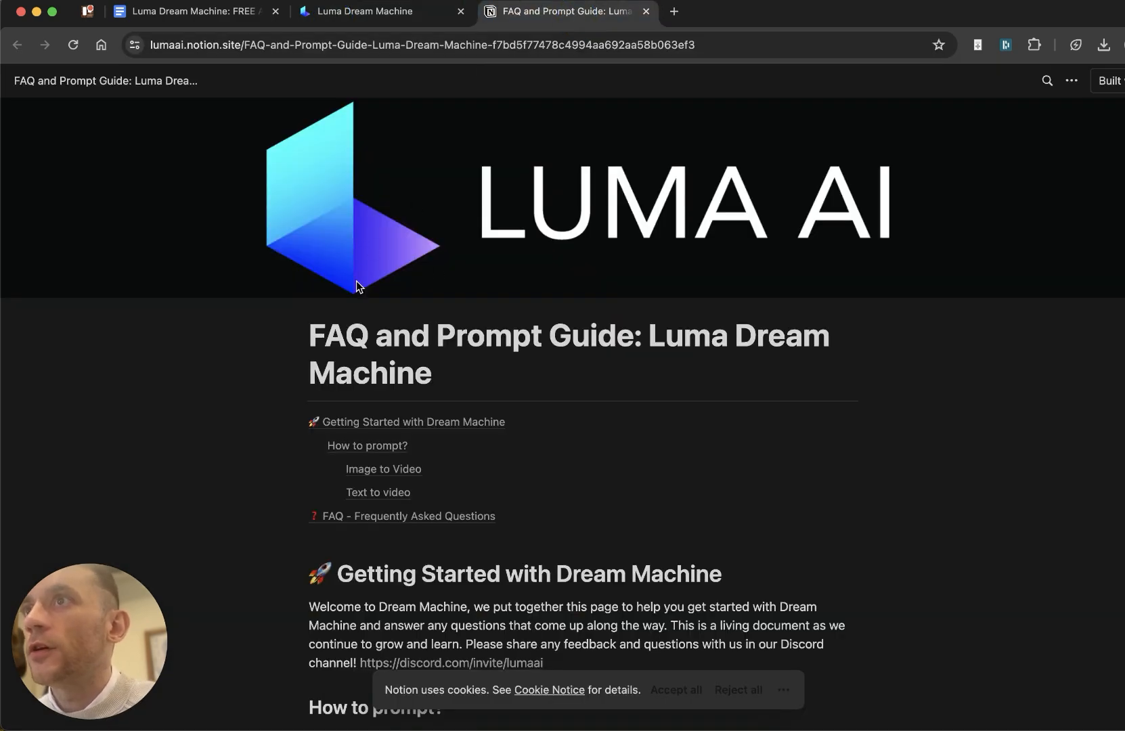
scroll("down", 3)
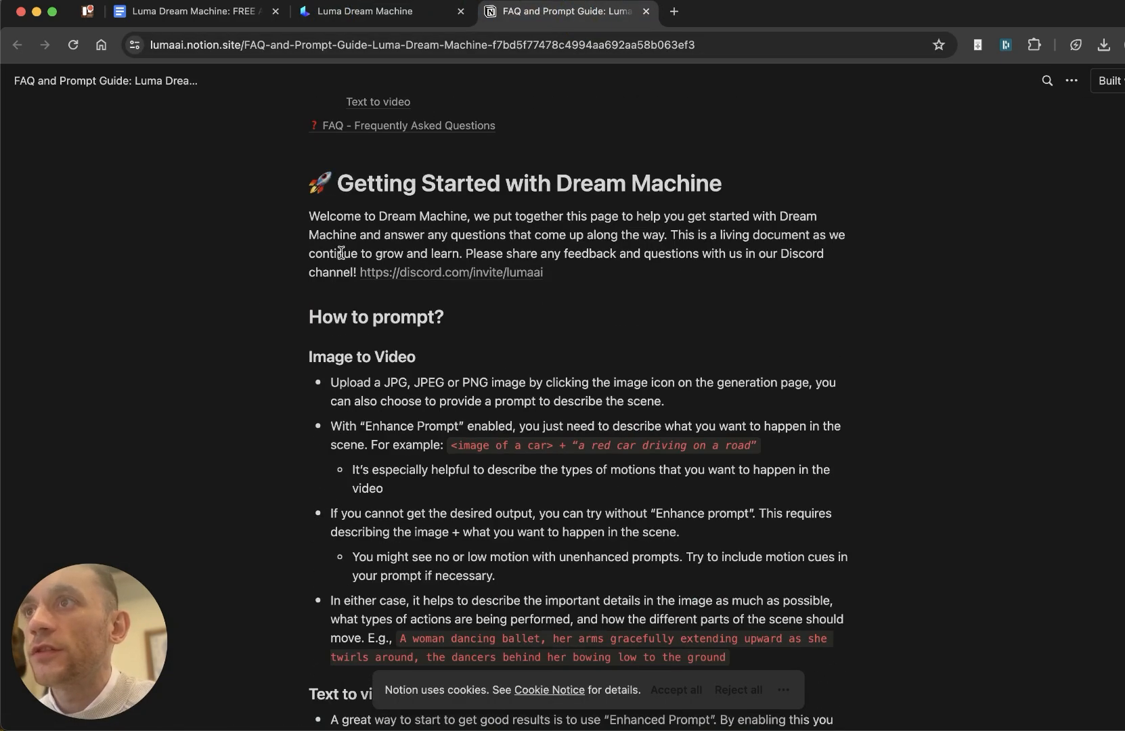
mouse_move(473, 408)
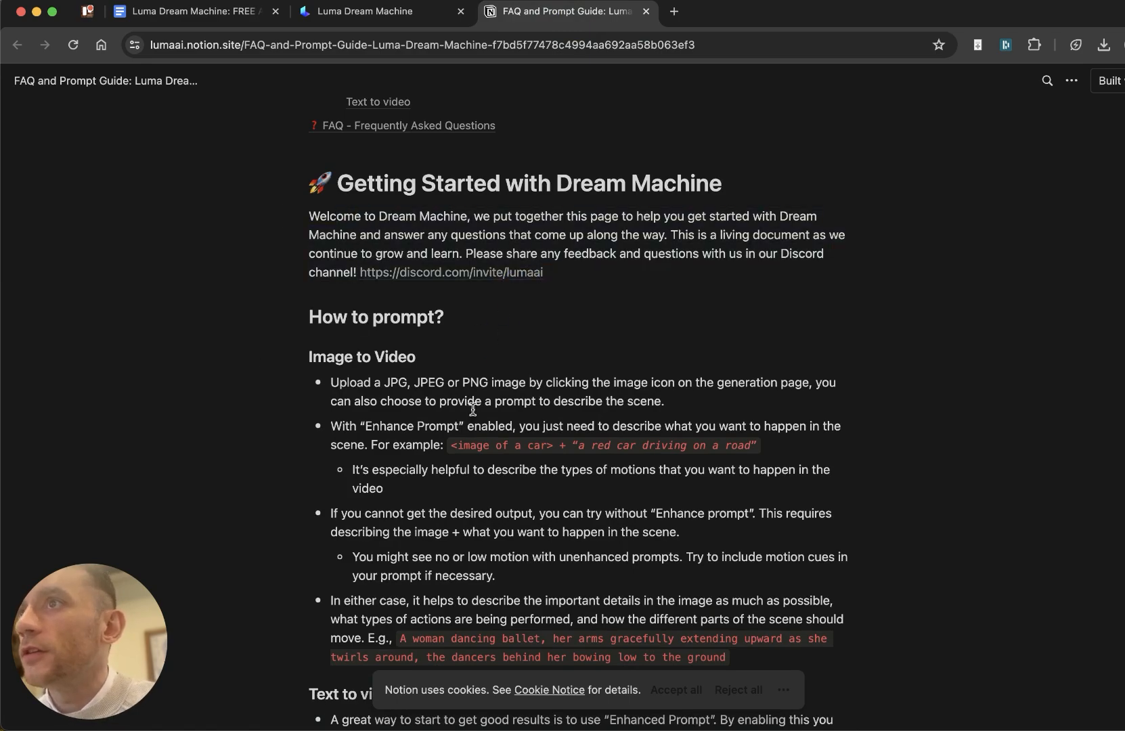
scroll("down", 3)
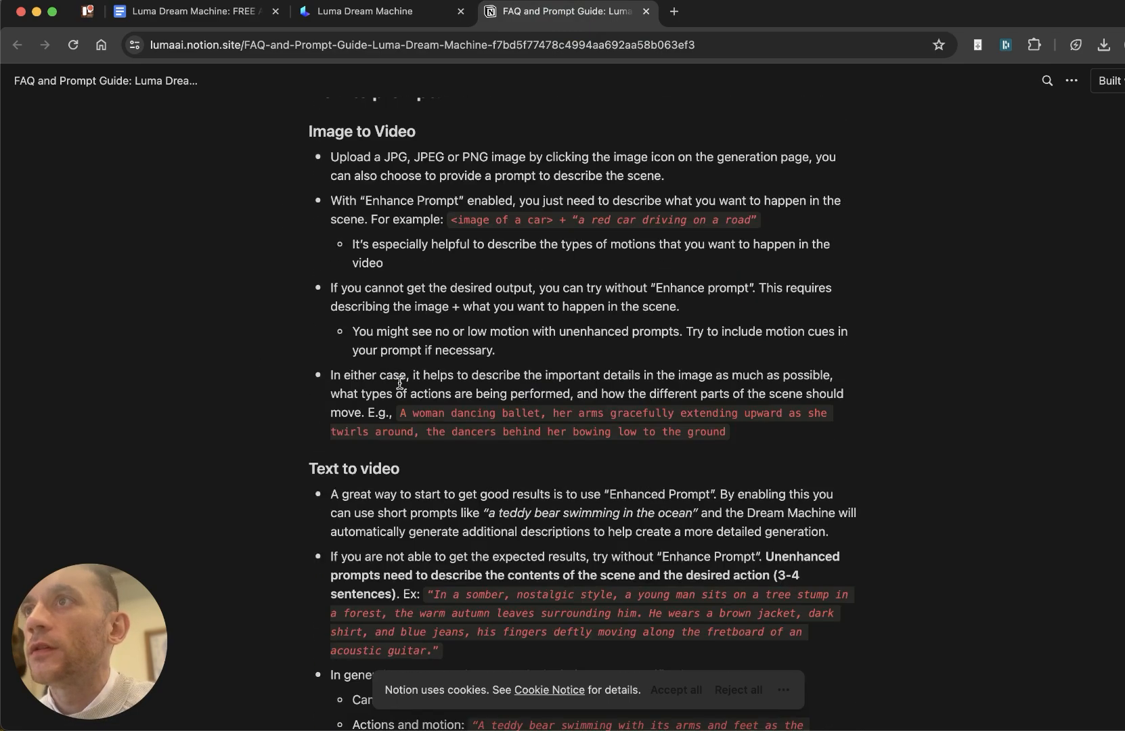
scroll("down", 3)
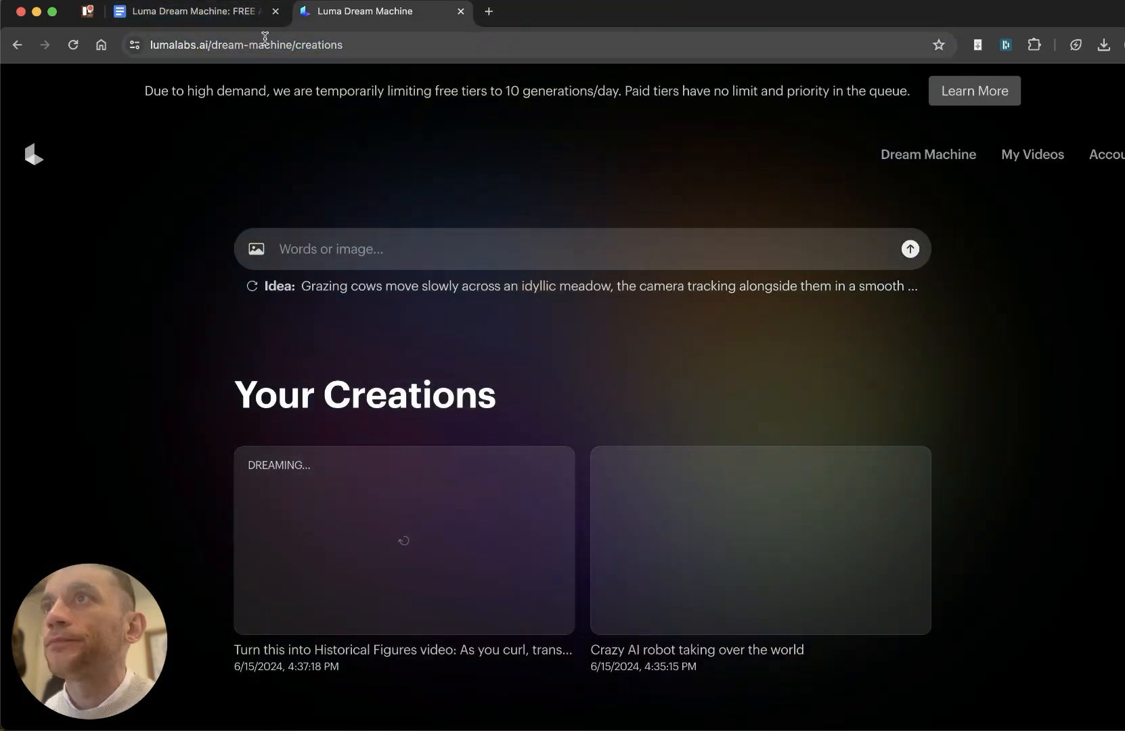
mouse_move(710, 542)
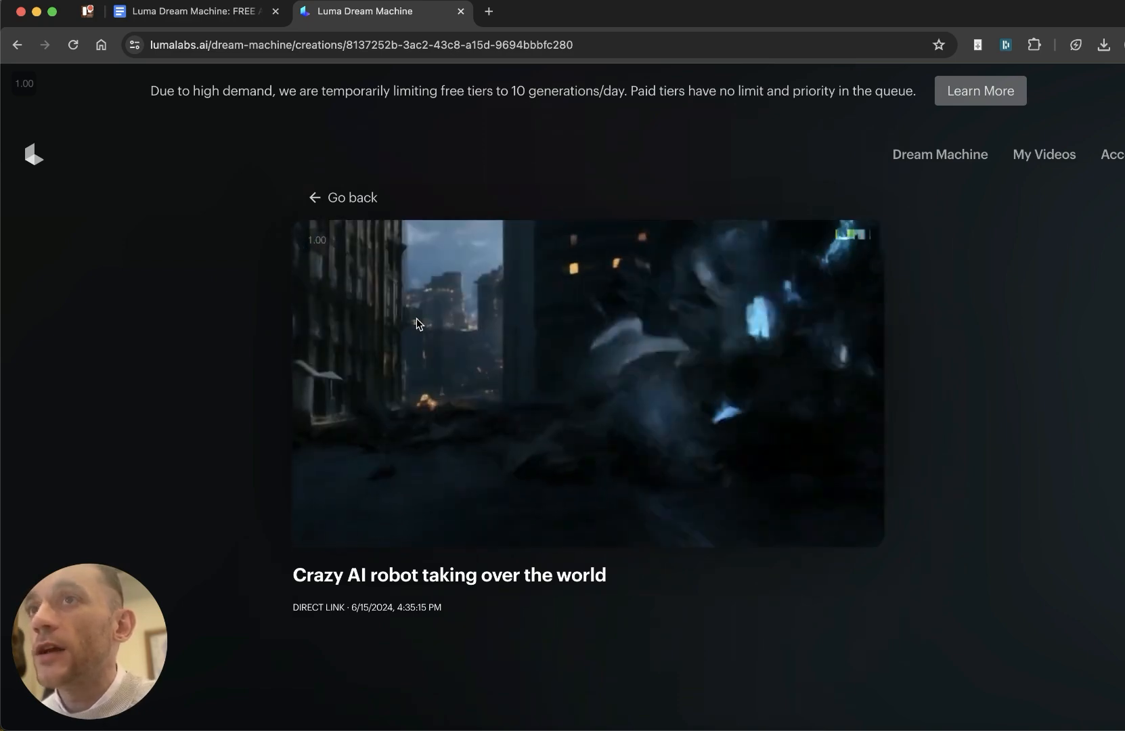
Step: Show all playback controls on the robot video and restart it from the beginning
right_click(596, 381)
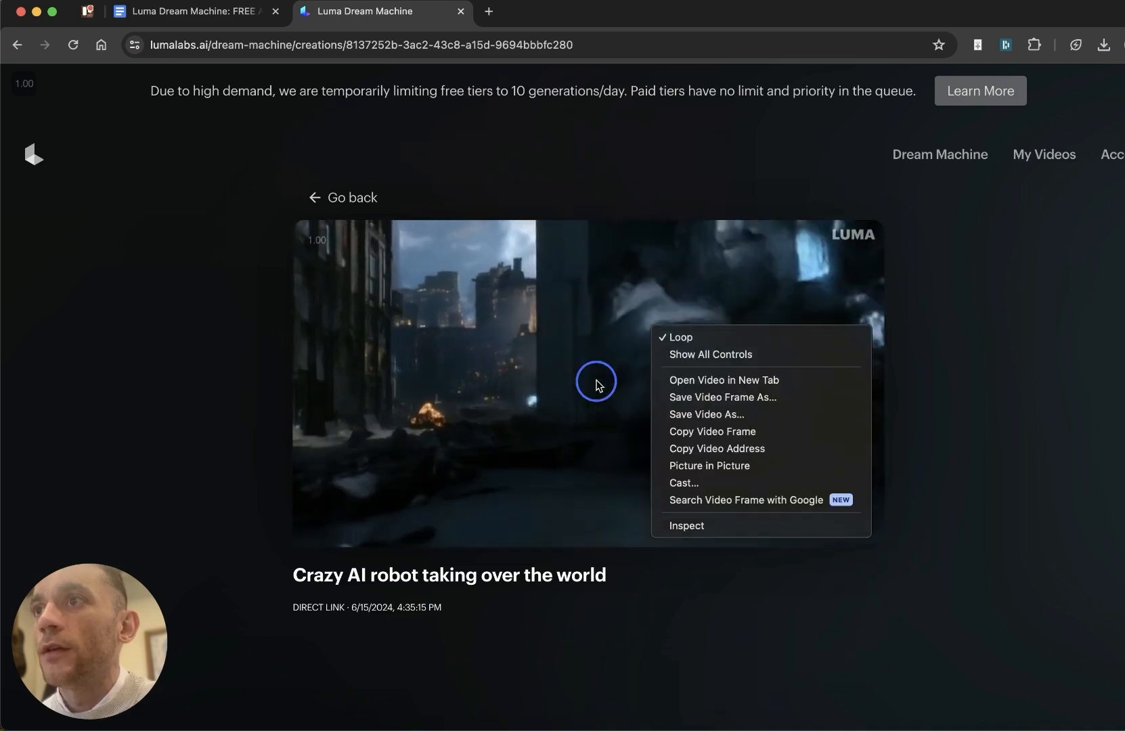
left_click(710, 354)
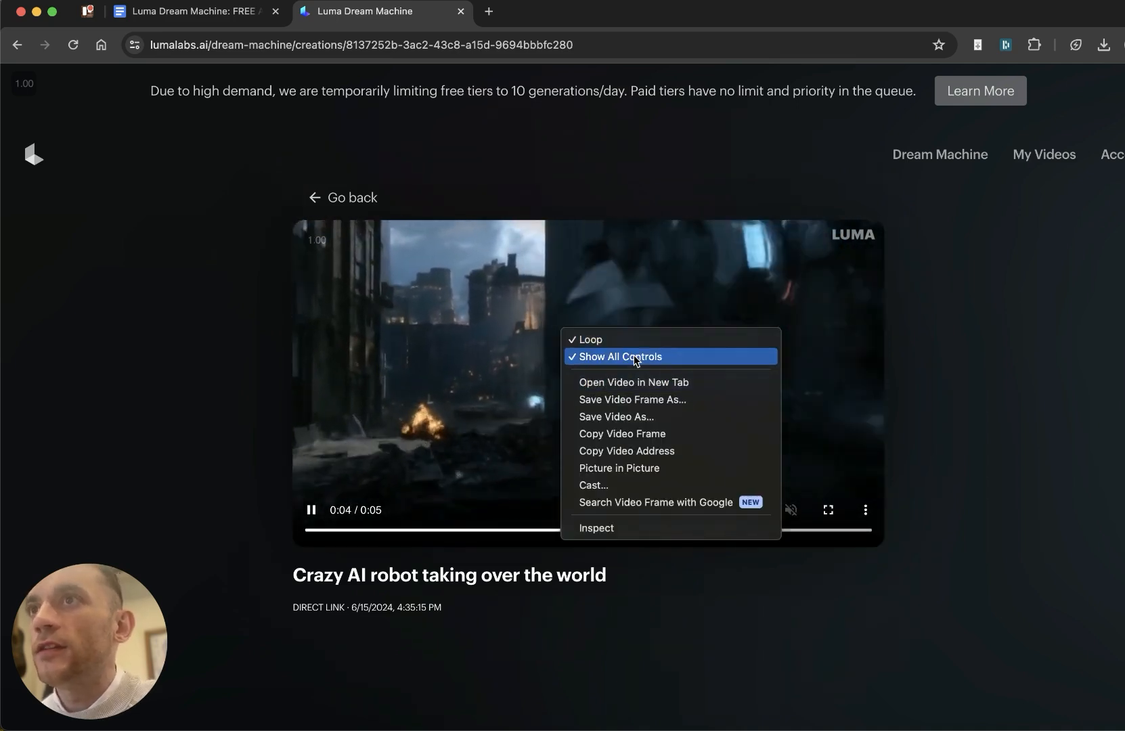
left_click(620, 357)
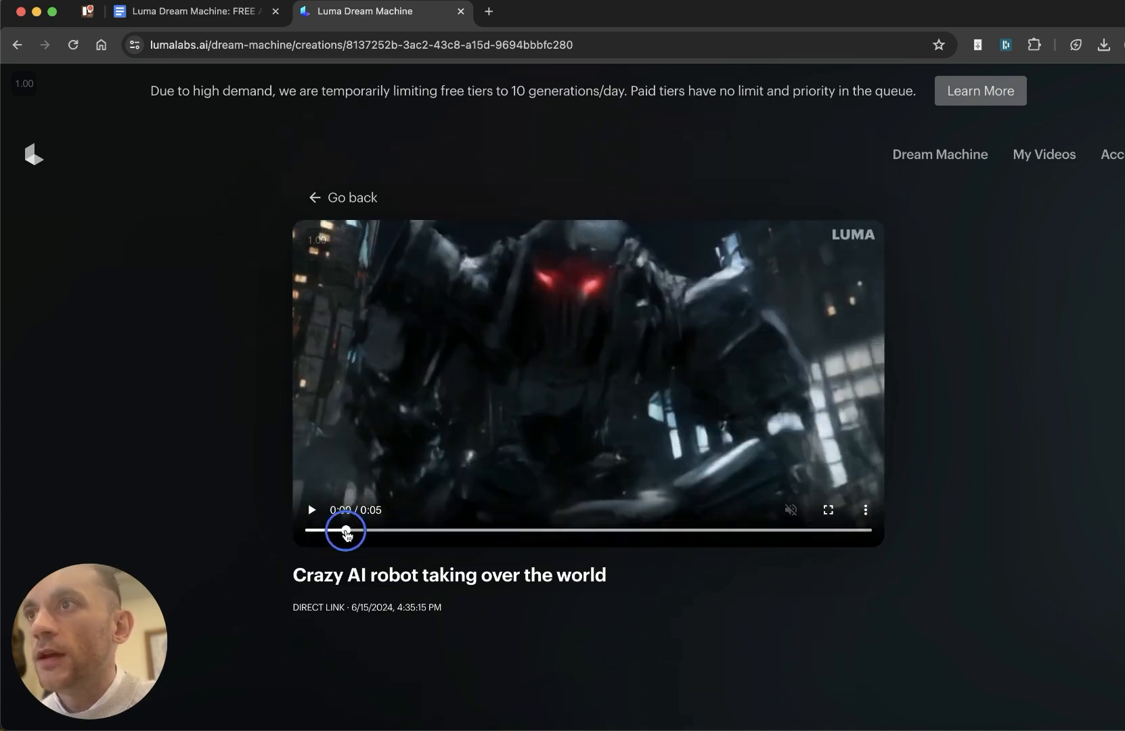
left_click(312, 510)
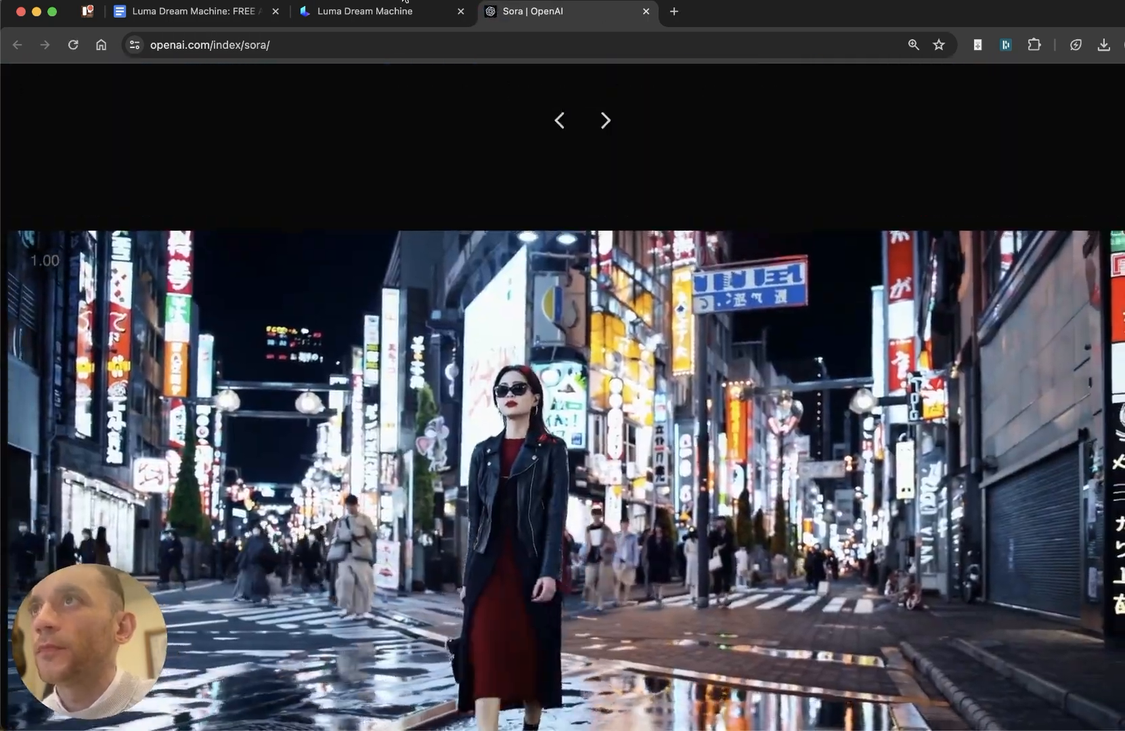
Step: Play the robot video and switch back and forth with the Sora Tokyo street demo
left_click(365, 11)
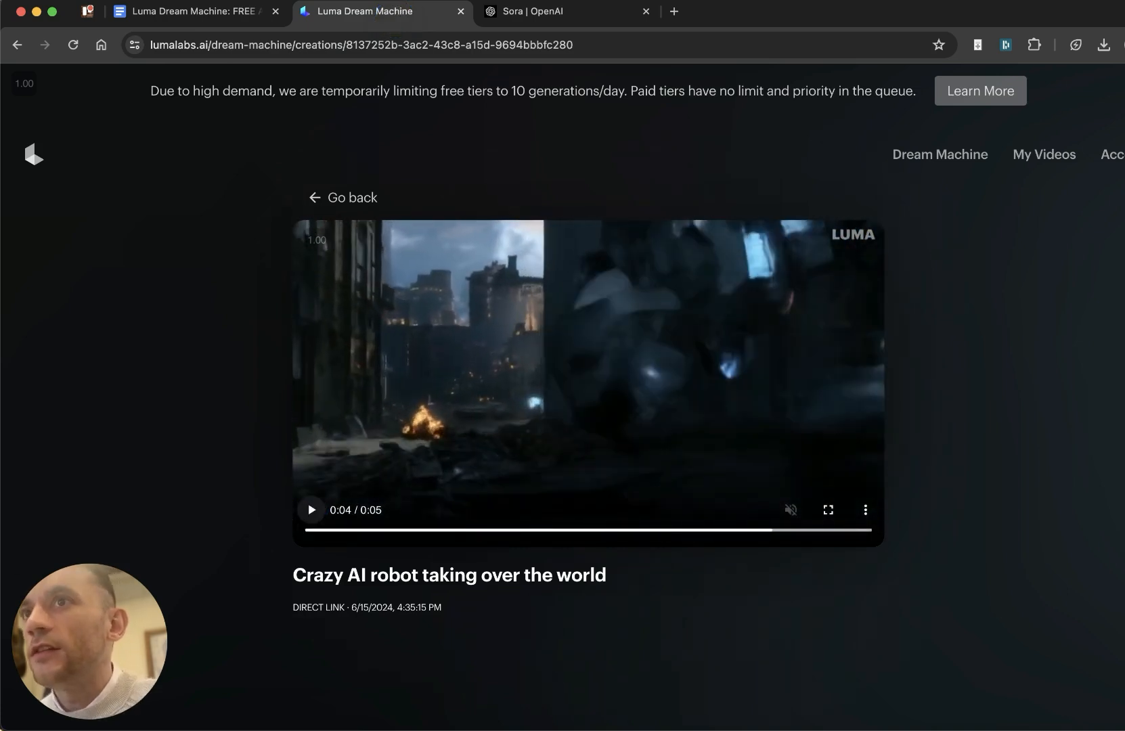
left_click(311, 509)
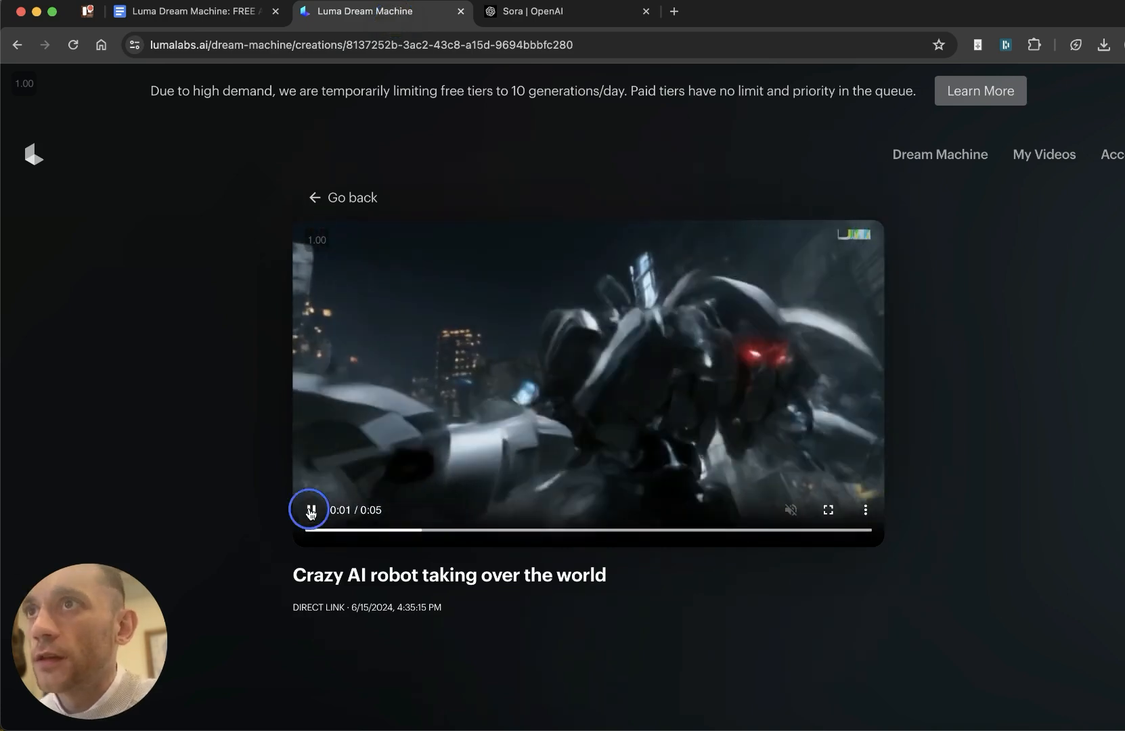
left_click(547, 12)
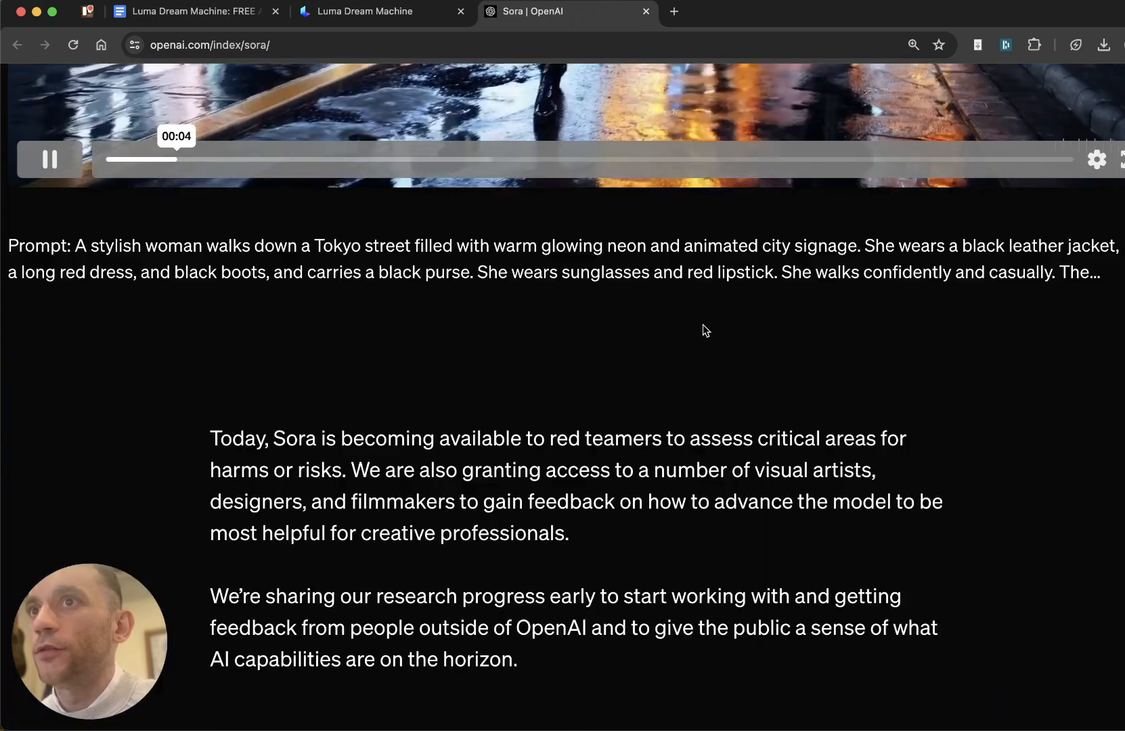
left_click(370, 11)
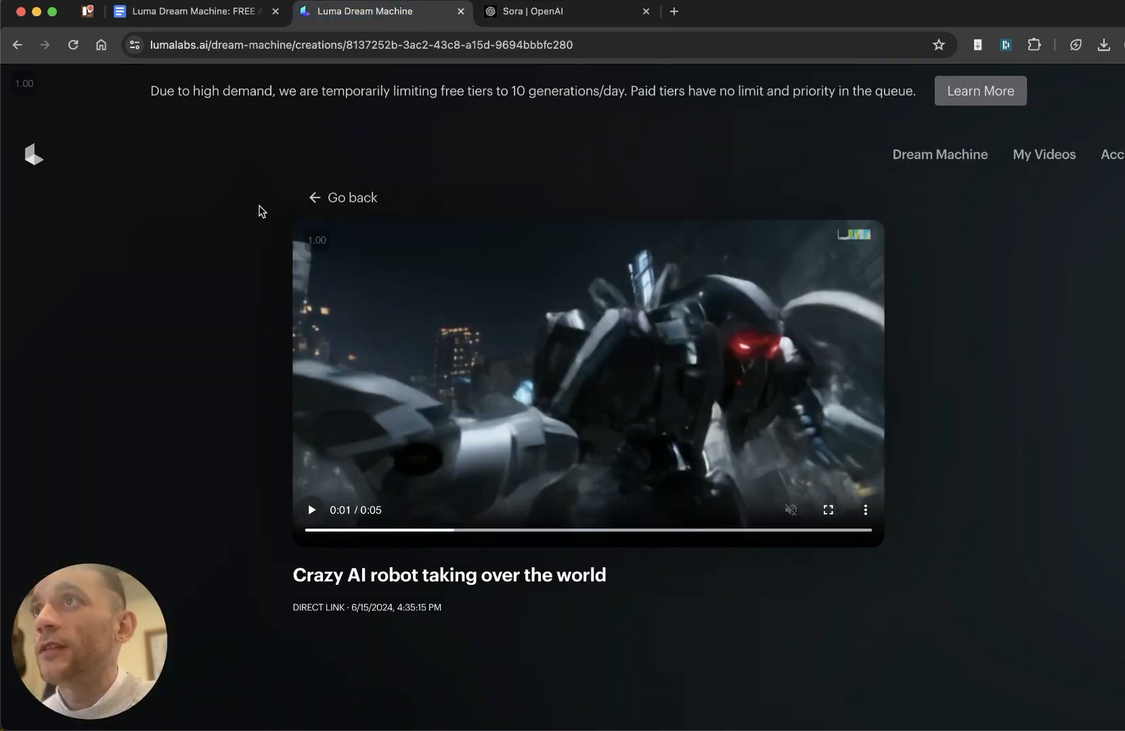
mouse_move(483, 190)
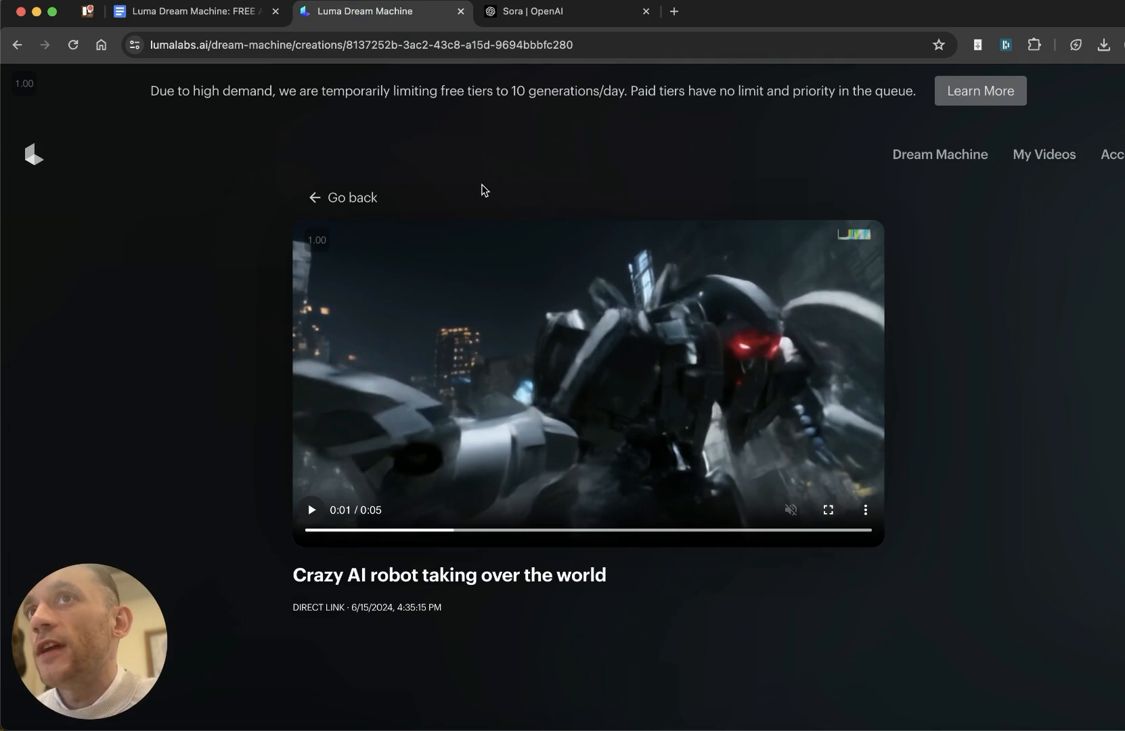
mouse_move(543, 267)
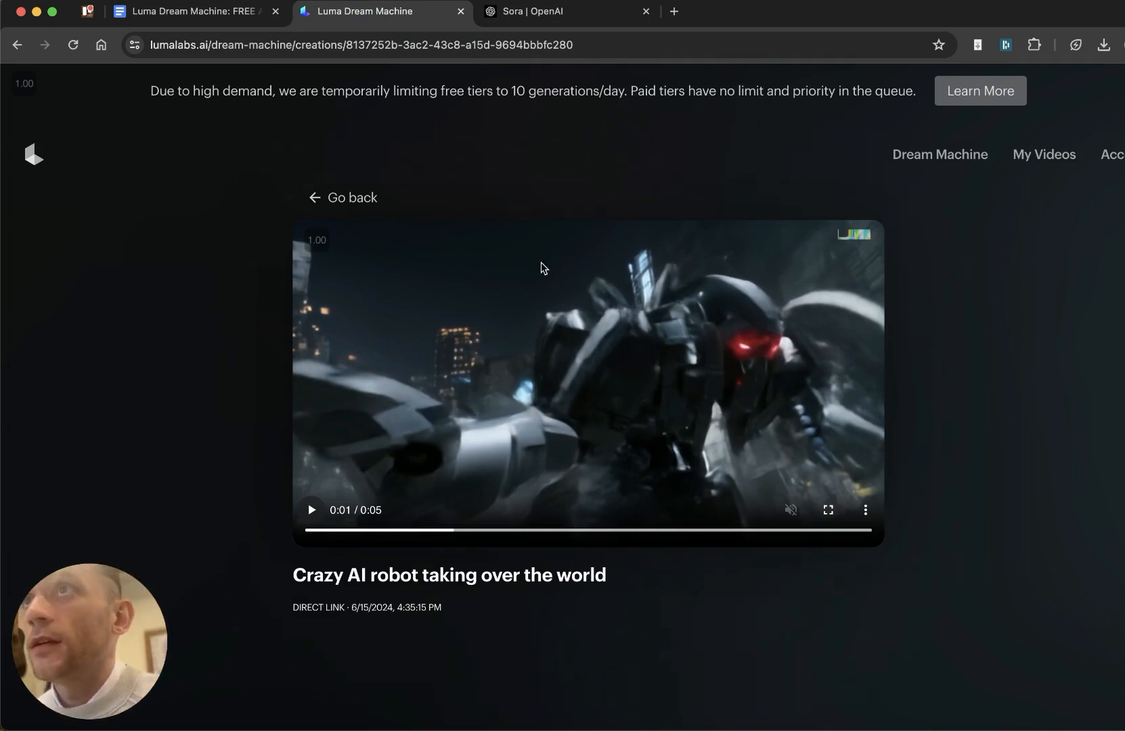
mouse_move(484, 12)
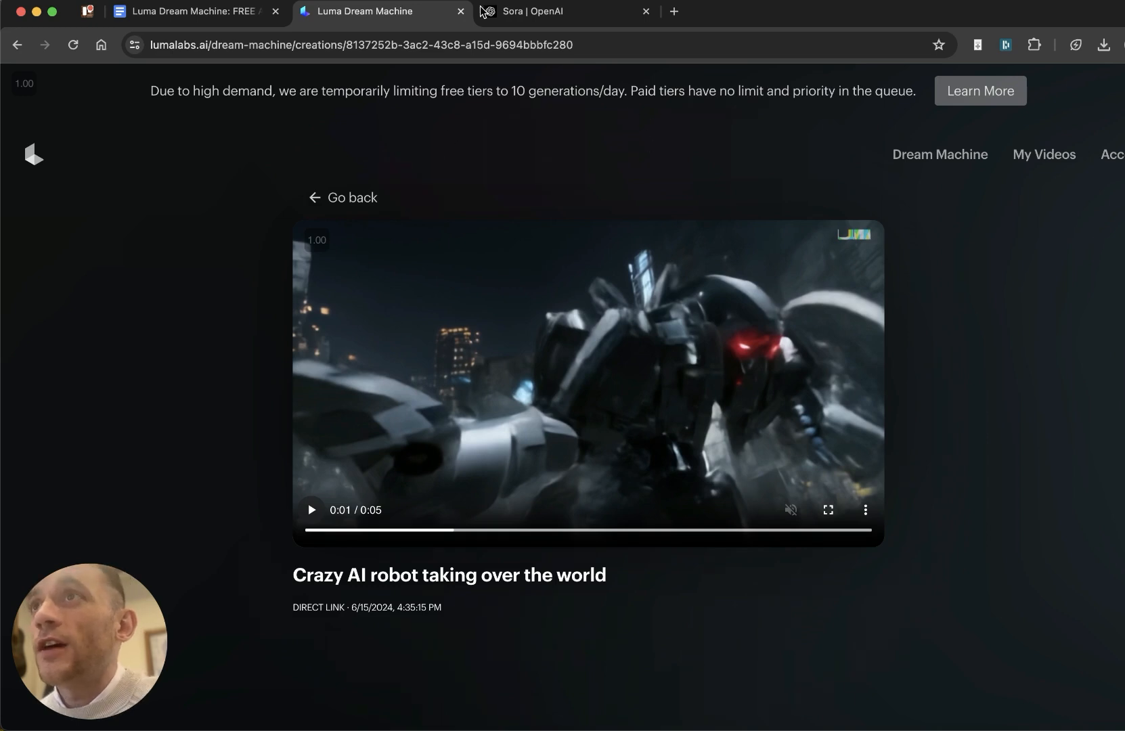
mouse_move(1057, 140)
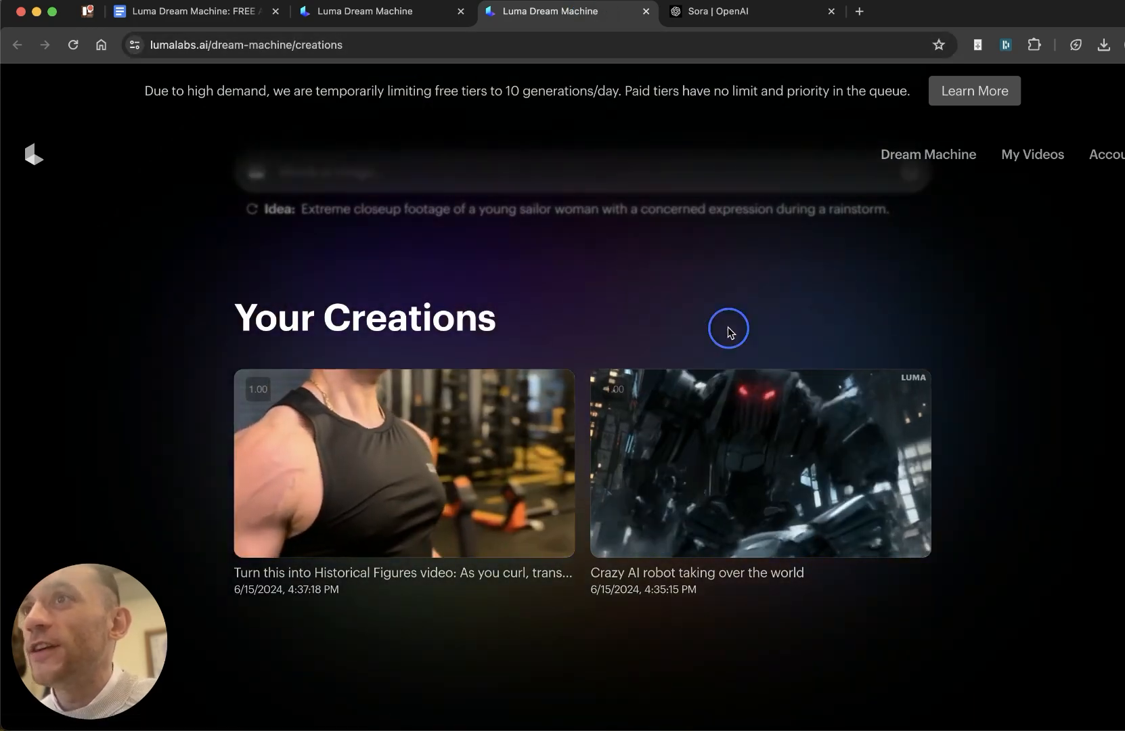
mouse_move(421, 507)
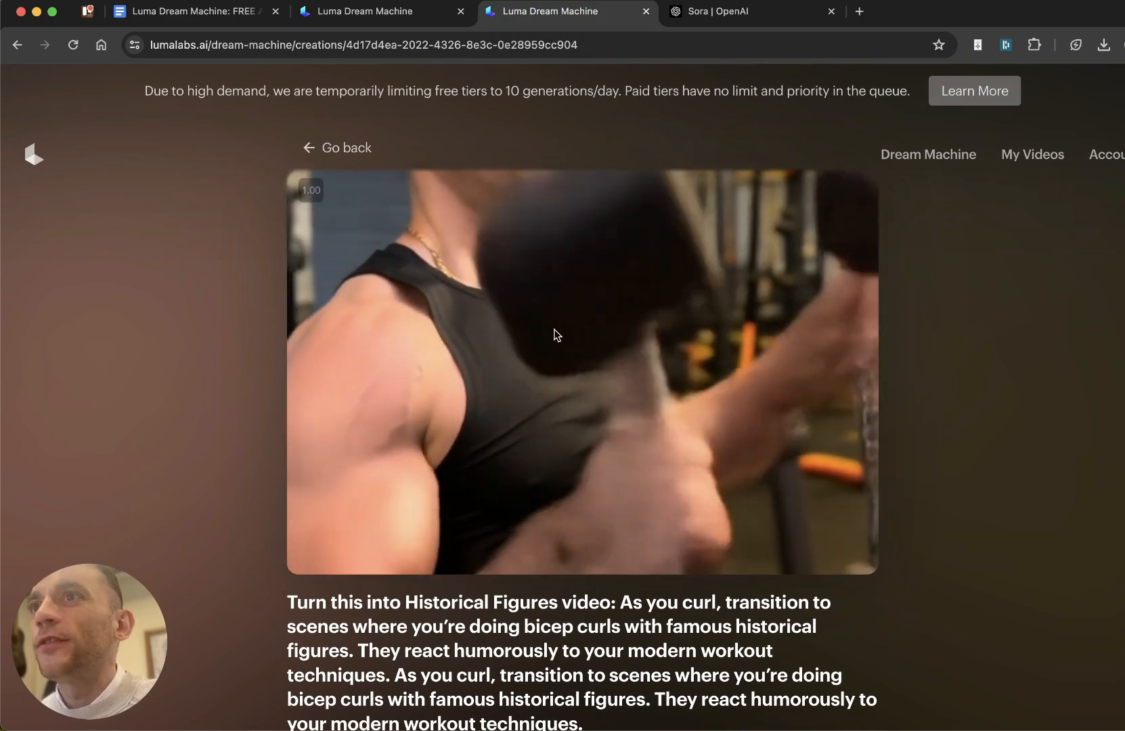
Step: Switch browser tabs after viewing the Historical Figures creation
left_click(728, 11)
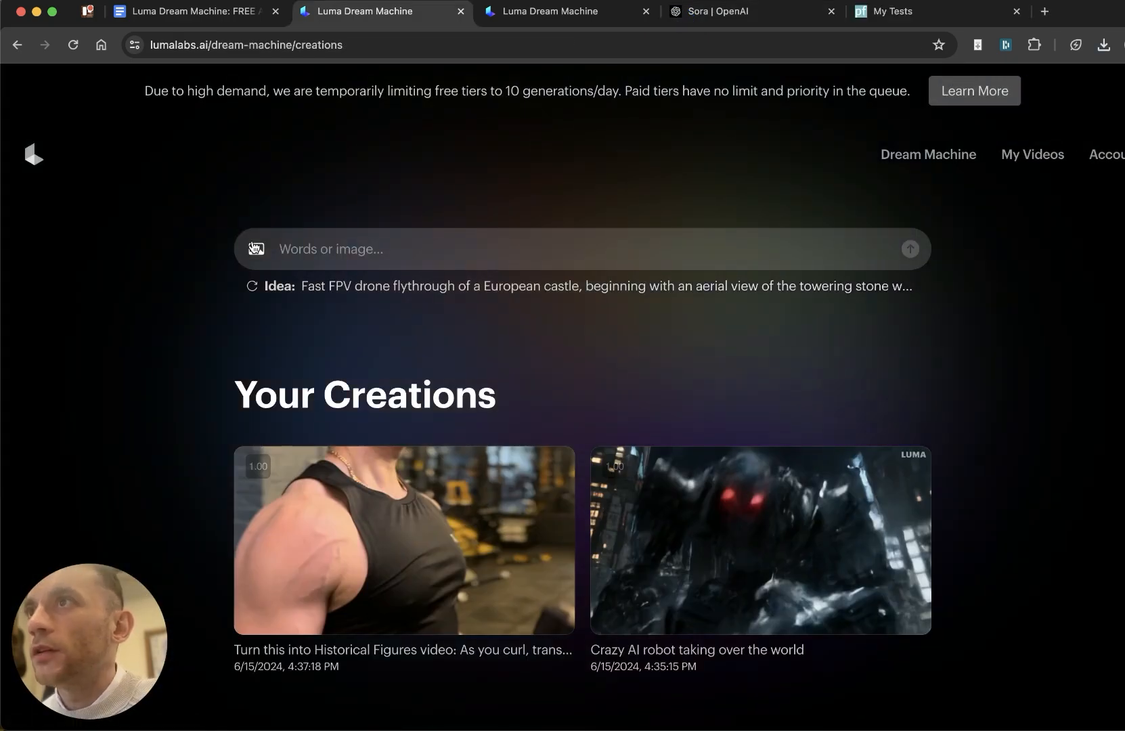
Step: Attach a starting photo and submit the breakdancing, rapping, chased-by-giant-AI-robot prompt
left_click(256, 249)
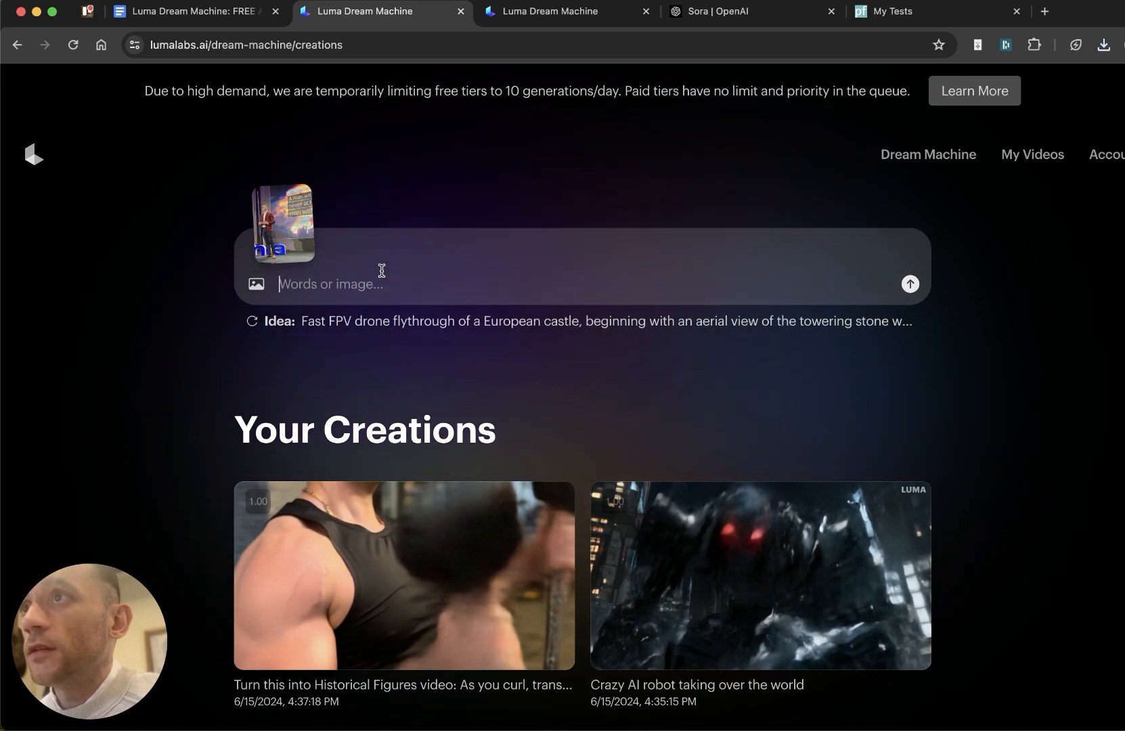
mouse_move(288, 69)
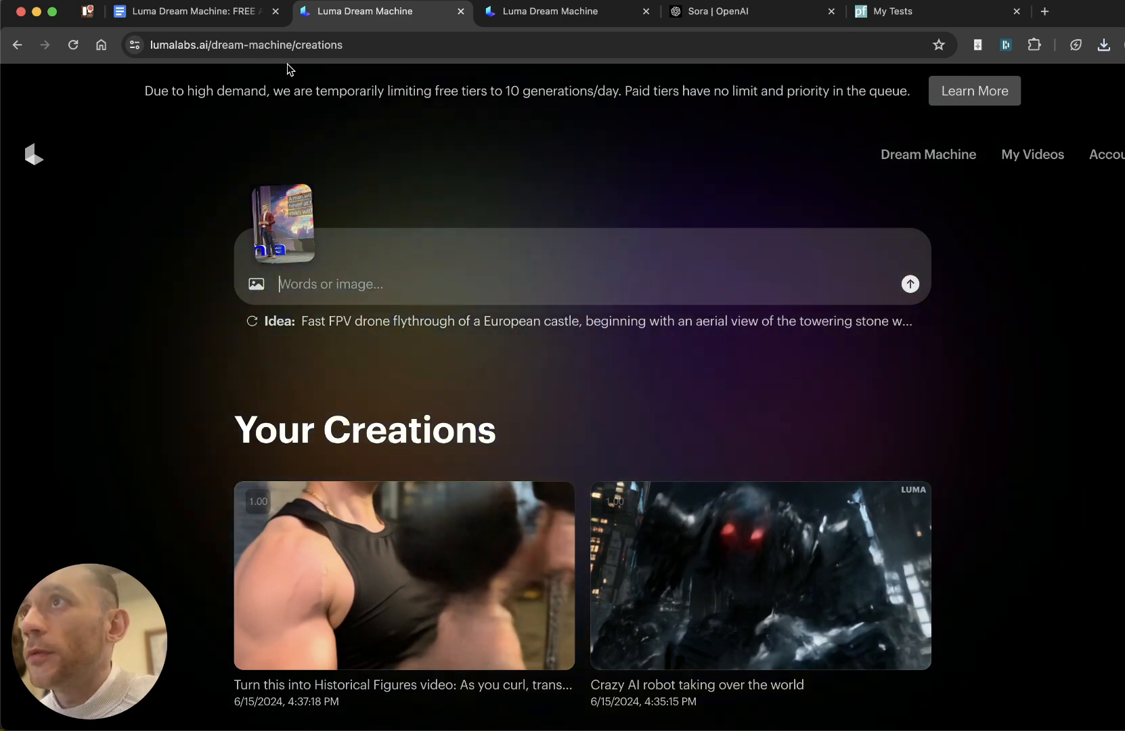
type("Turn this into me doing a")
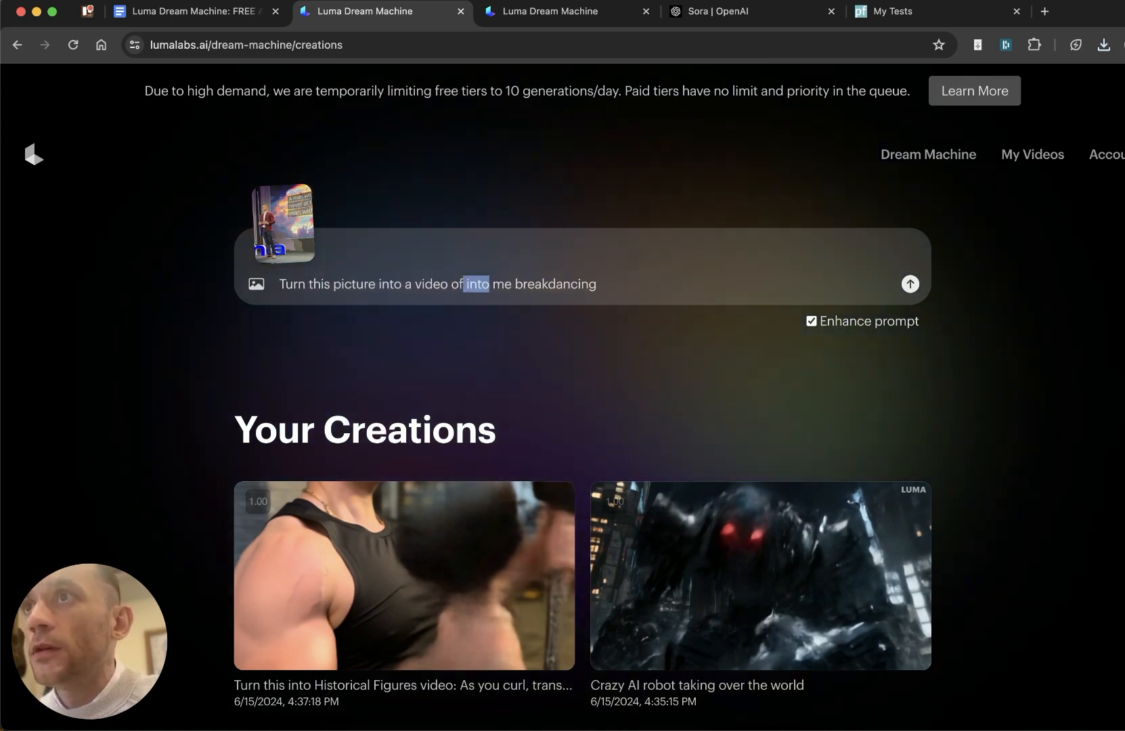
type("and gangster rapping onstage,")
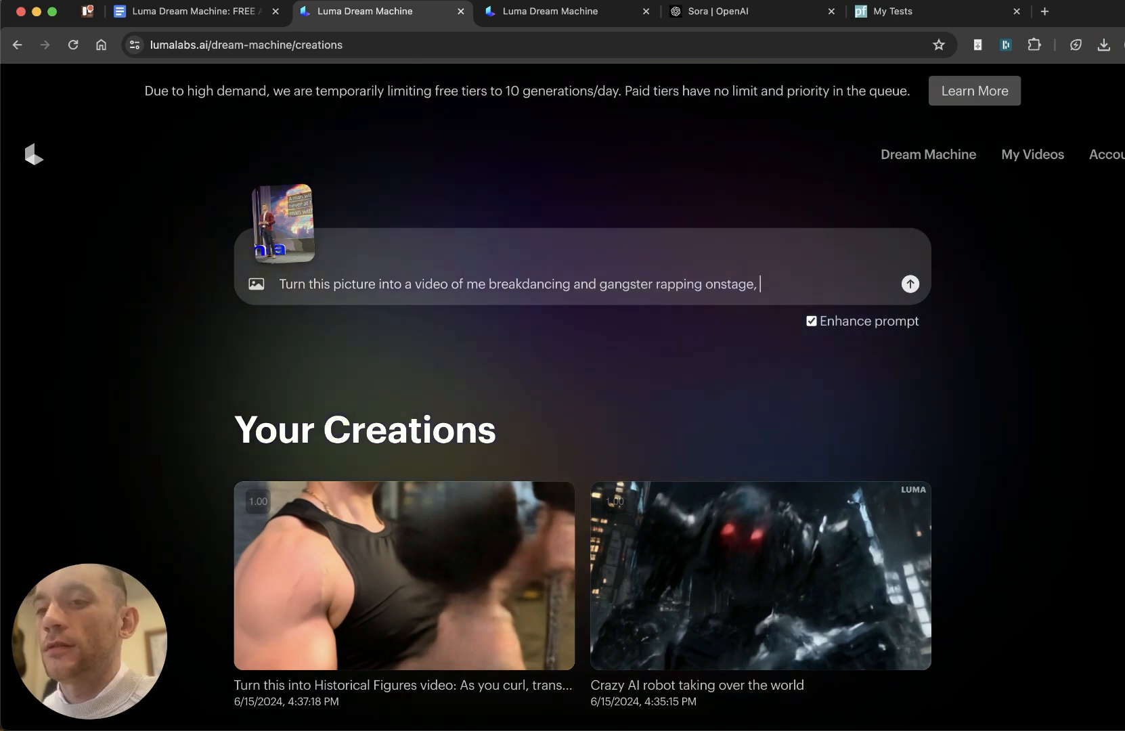
type("whilst being chased")
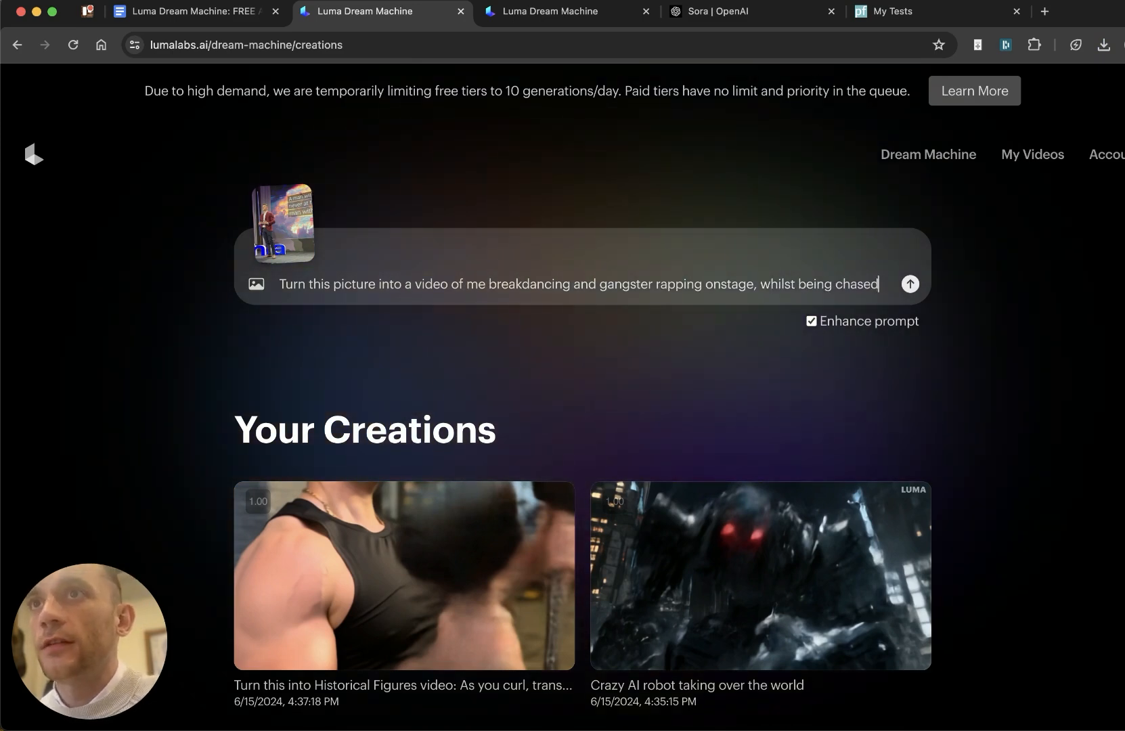
type("by a giant AI")
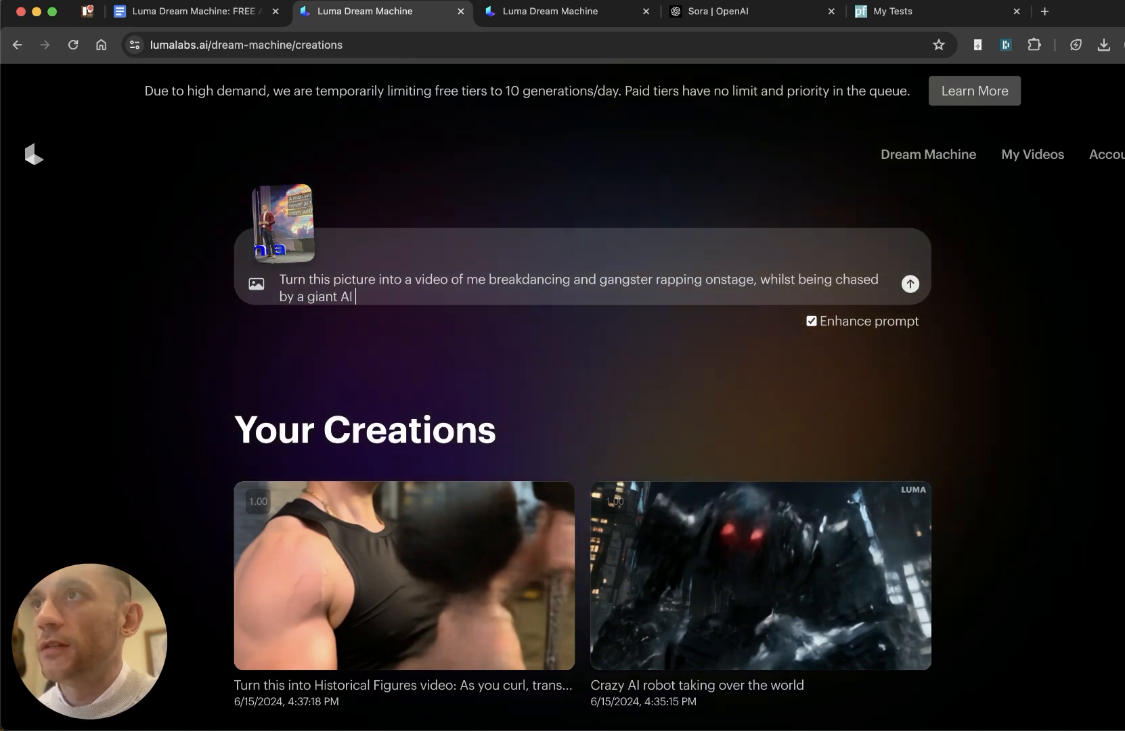
type("robot")
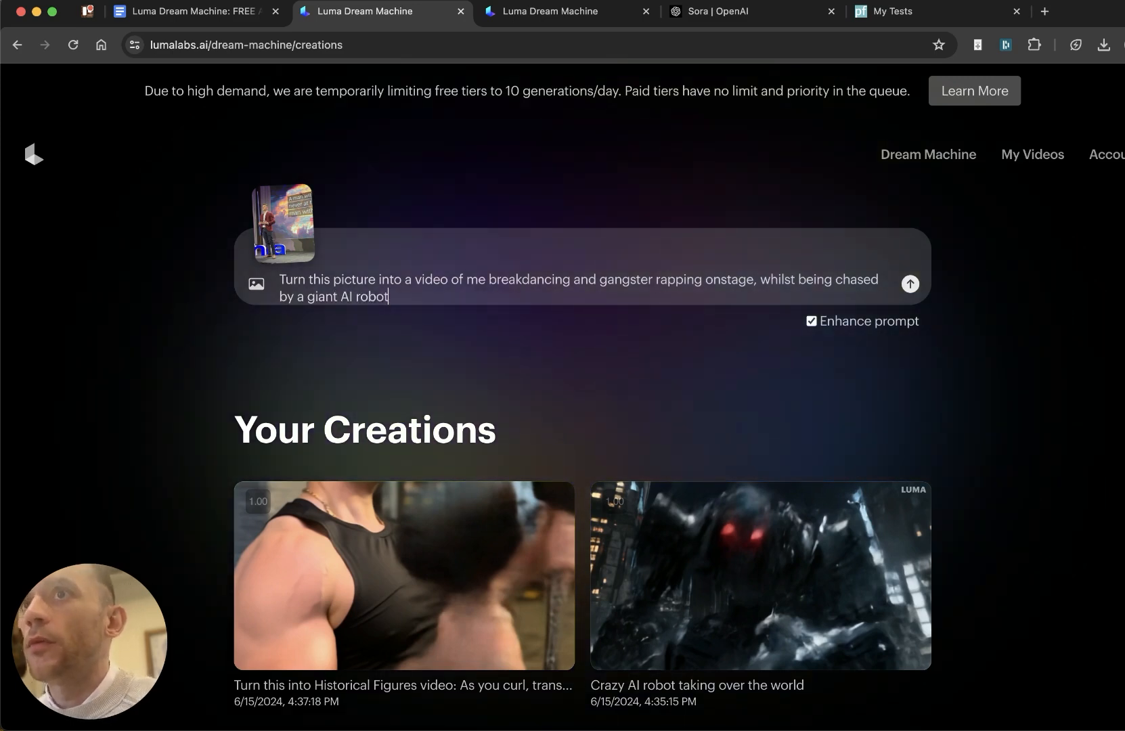
left_click(909, 283)
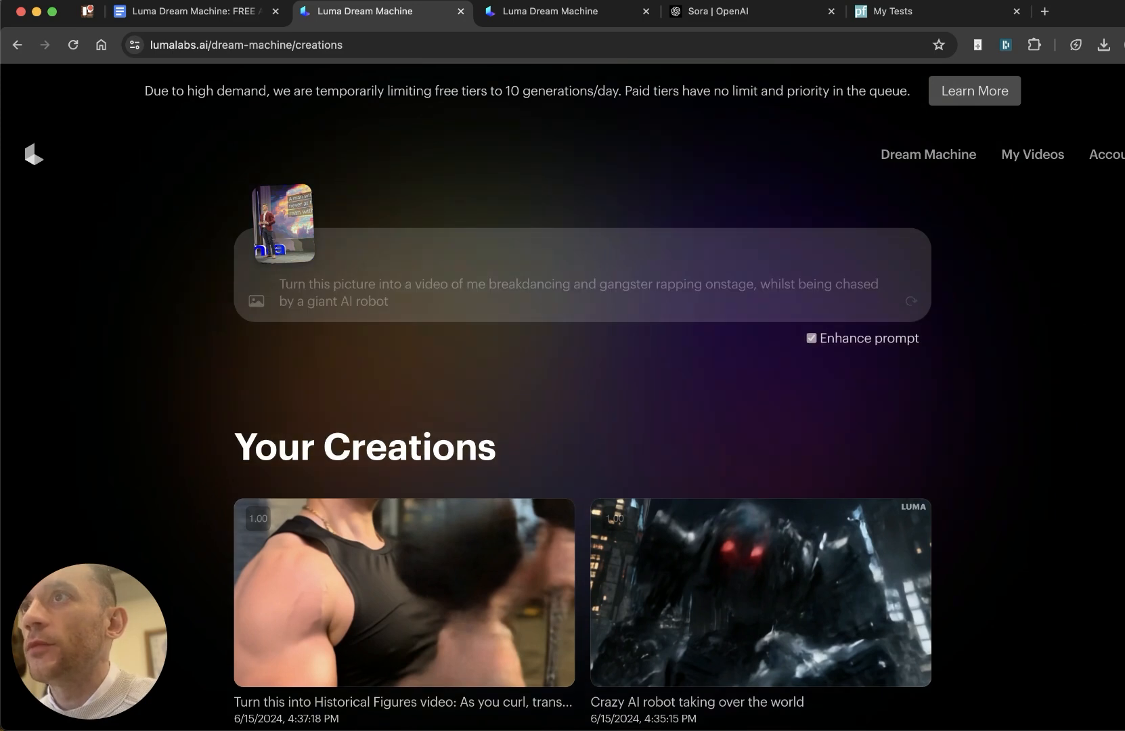
mouse_move(508, 400)
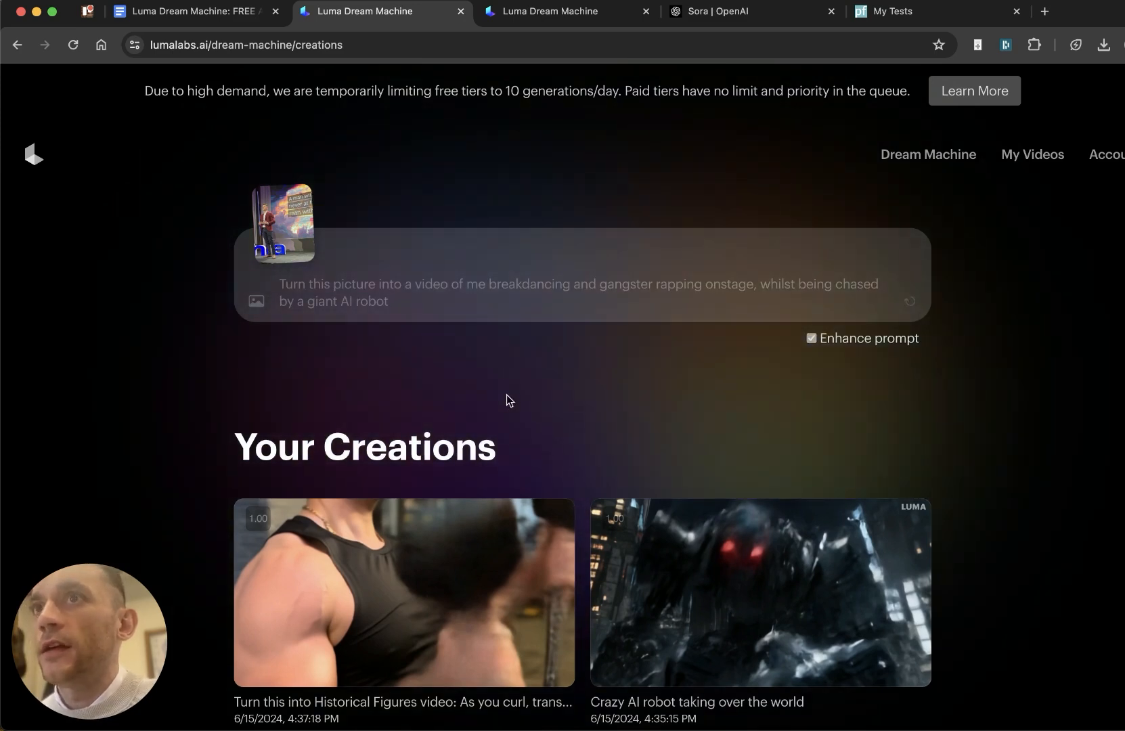
scroll("down", 3)
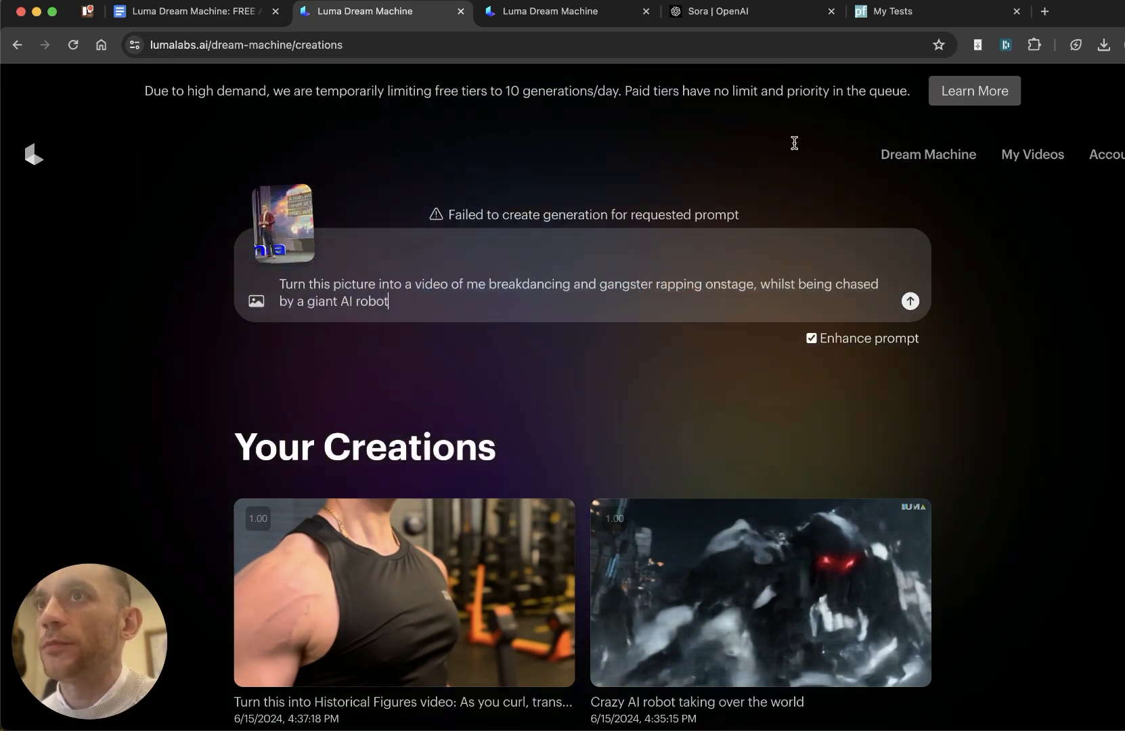
Step: Replace the Luma prompt with 'Make the person breakdance and gangster rap onstage' and queue it
left_click_drag(753, 284, 387, 302)
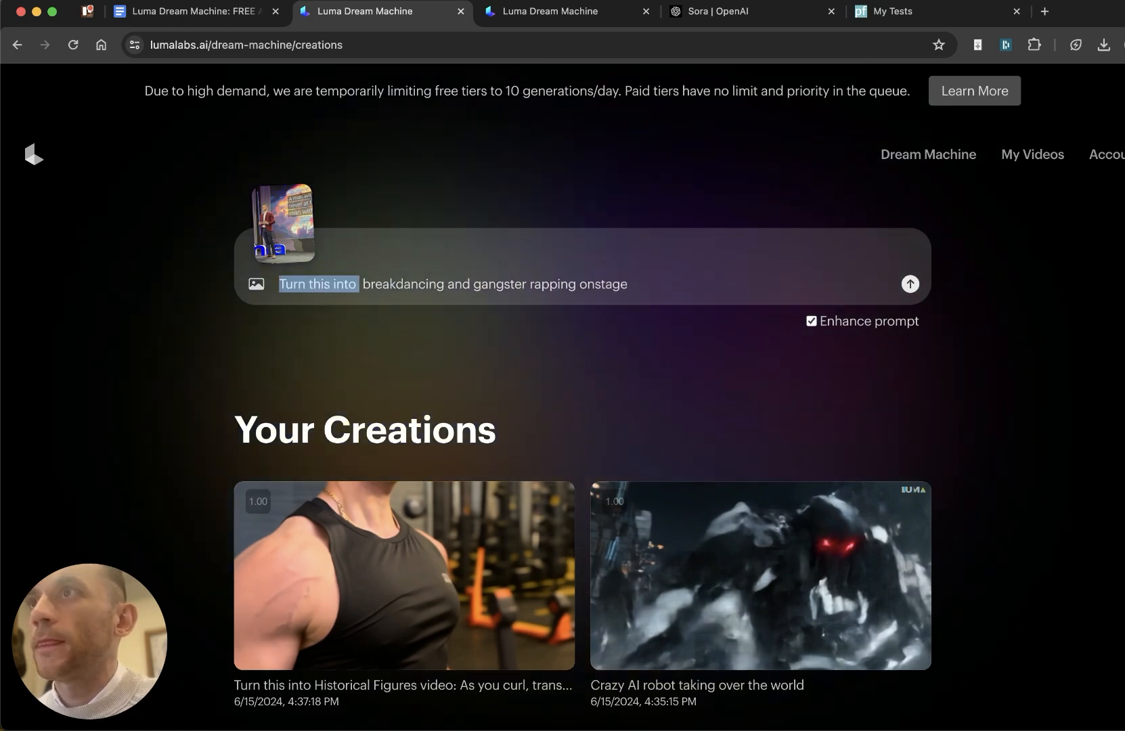
type("Make the person breakdance and gangster rap onstage")
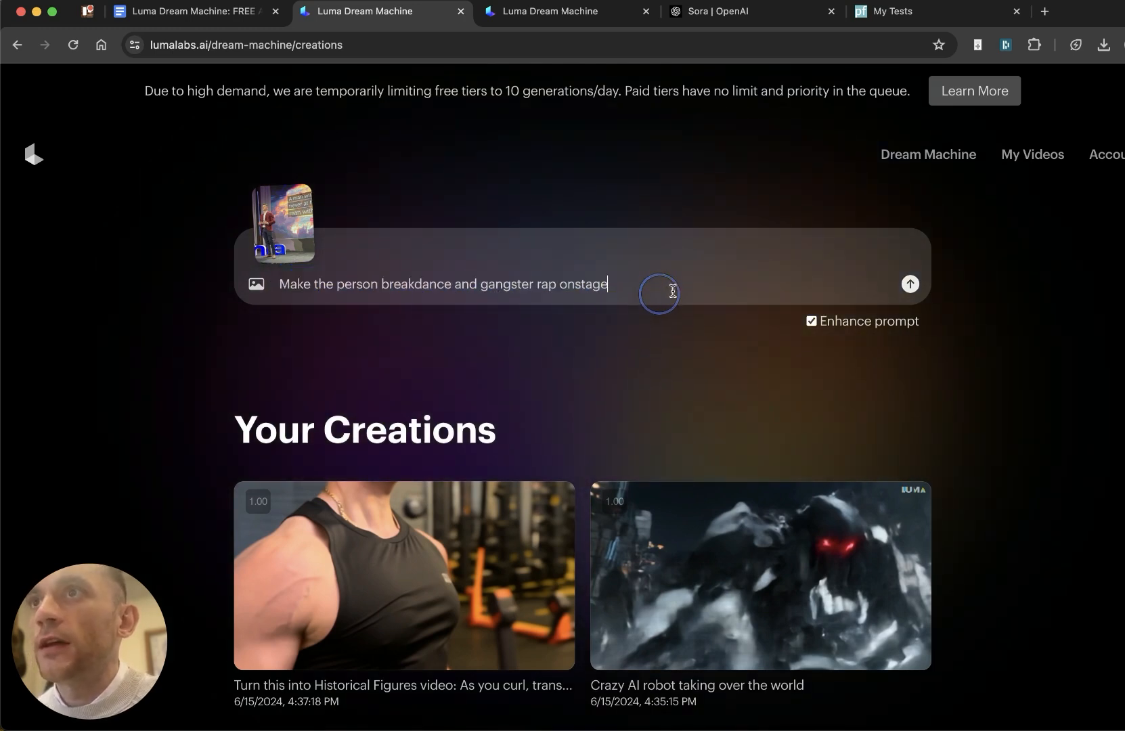
left_click(909, 284)
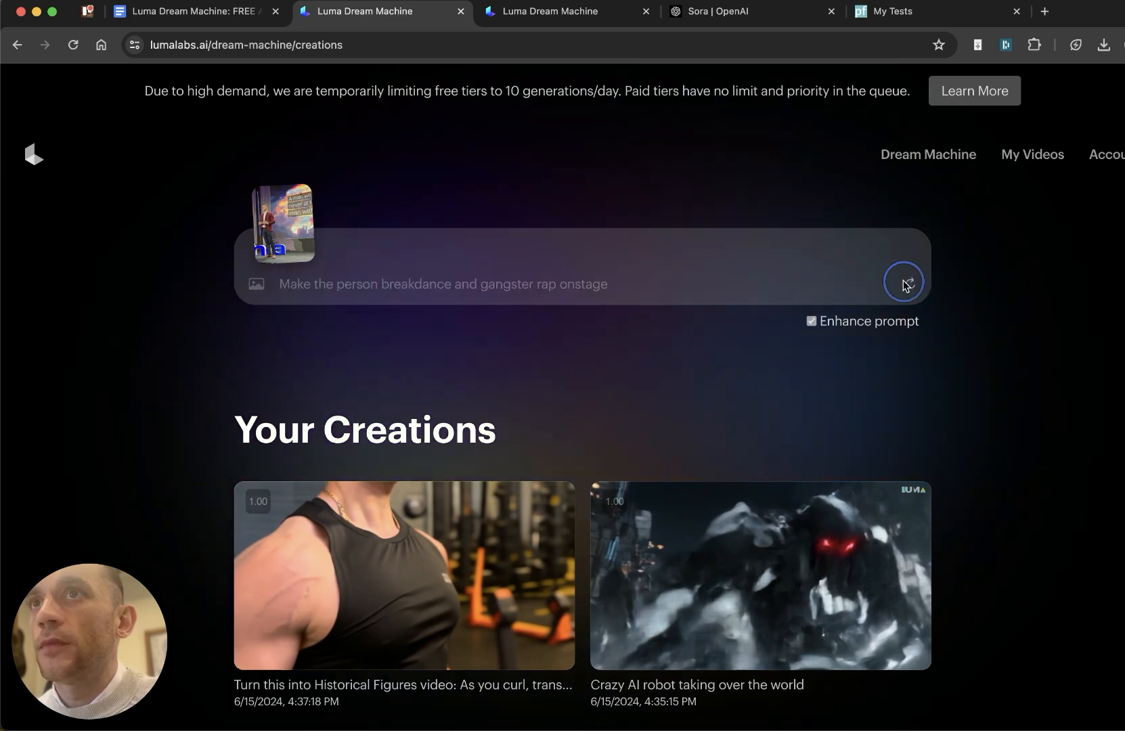
left_click(903, 282)
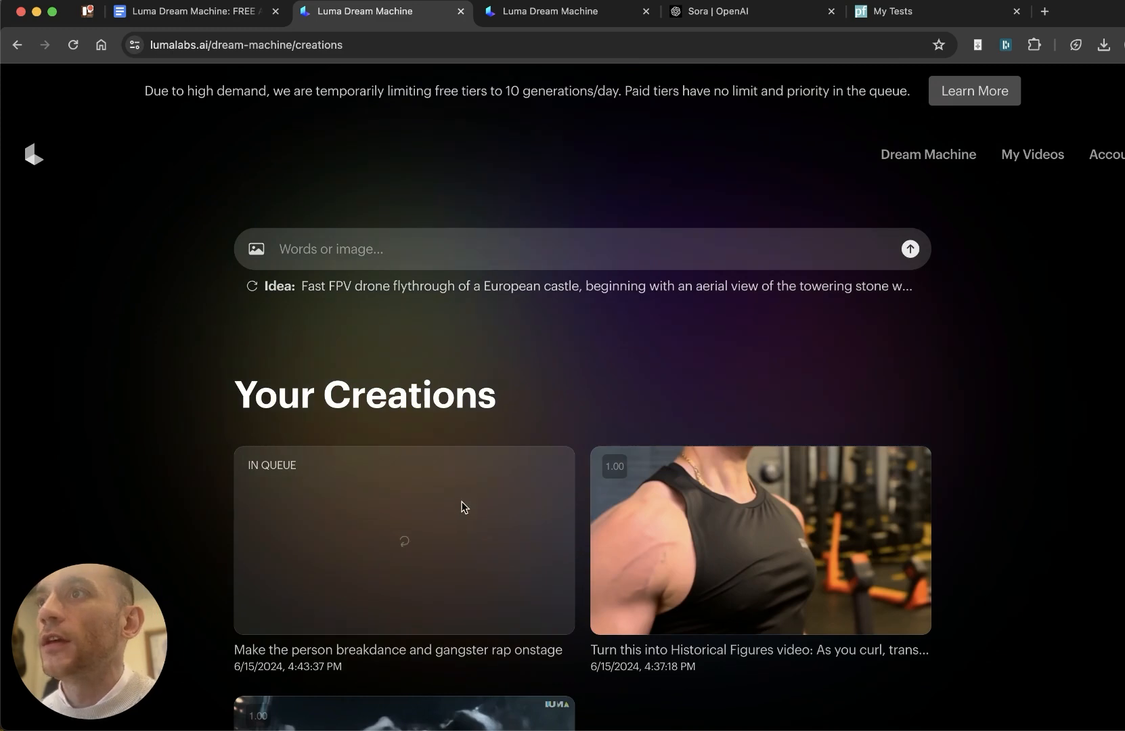
scroll("down", 3)
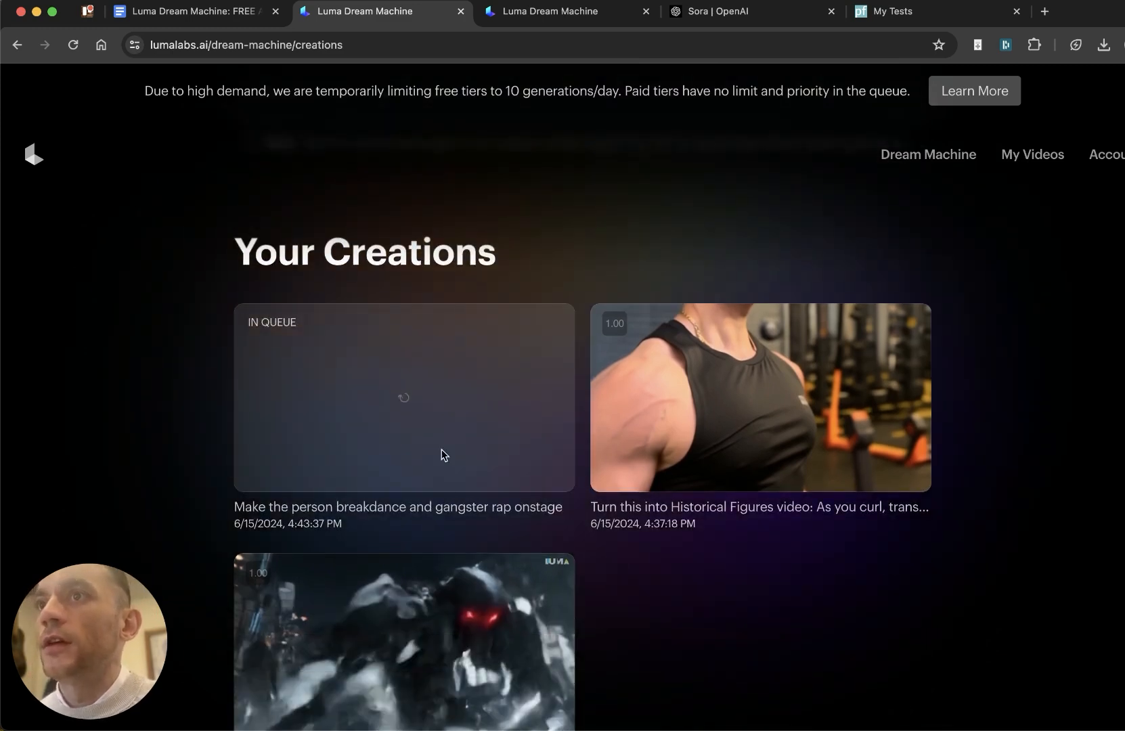
mouse_move(614, 75)
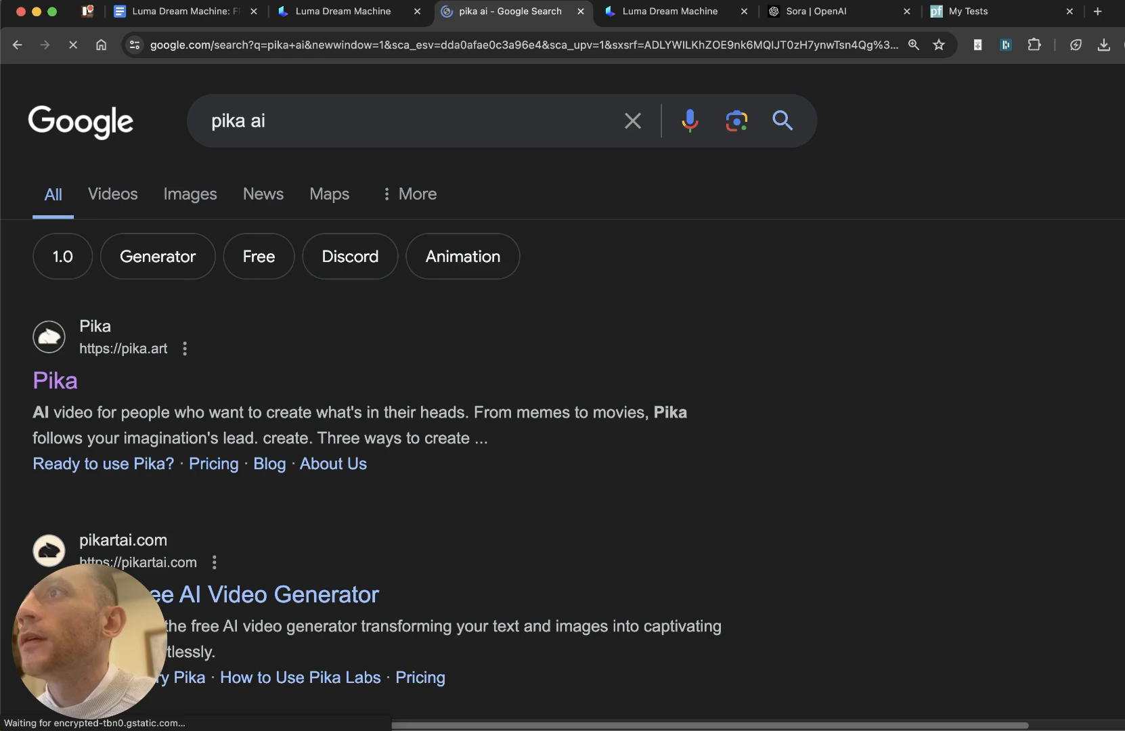
Step: Open Pika from the Google results, browse its homepage features, and sign in with Google
left_click(54, 380)
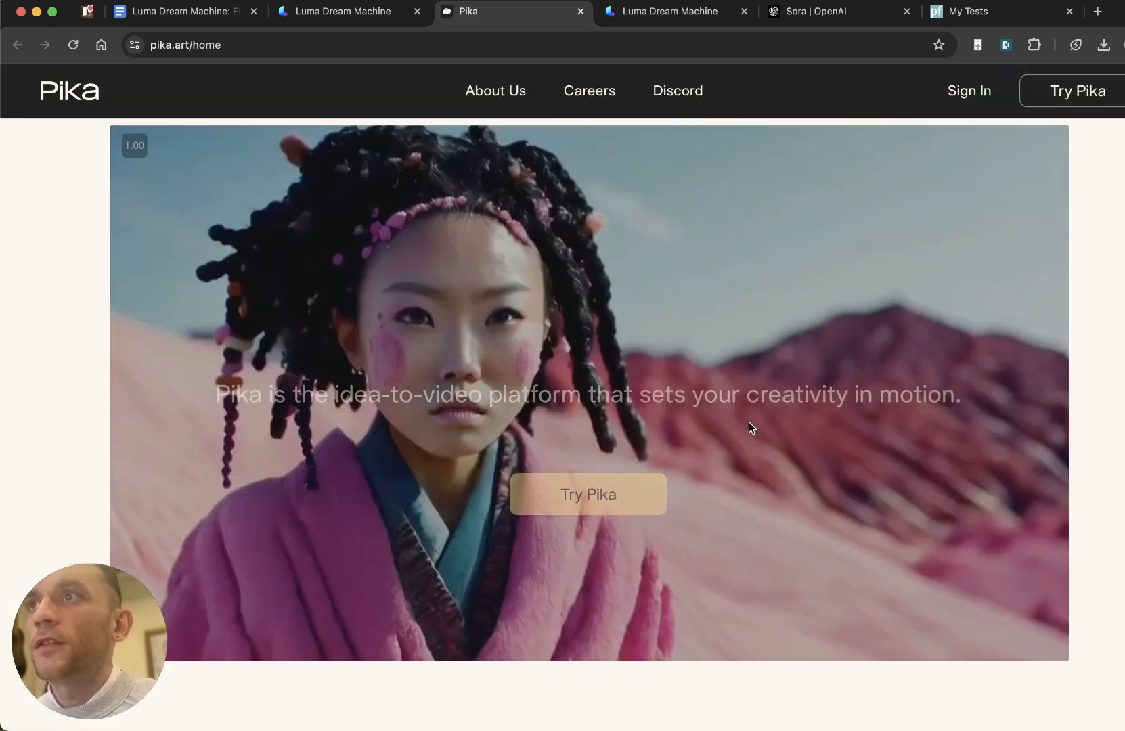
left_click(587, 493)
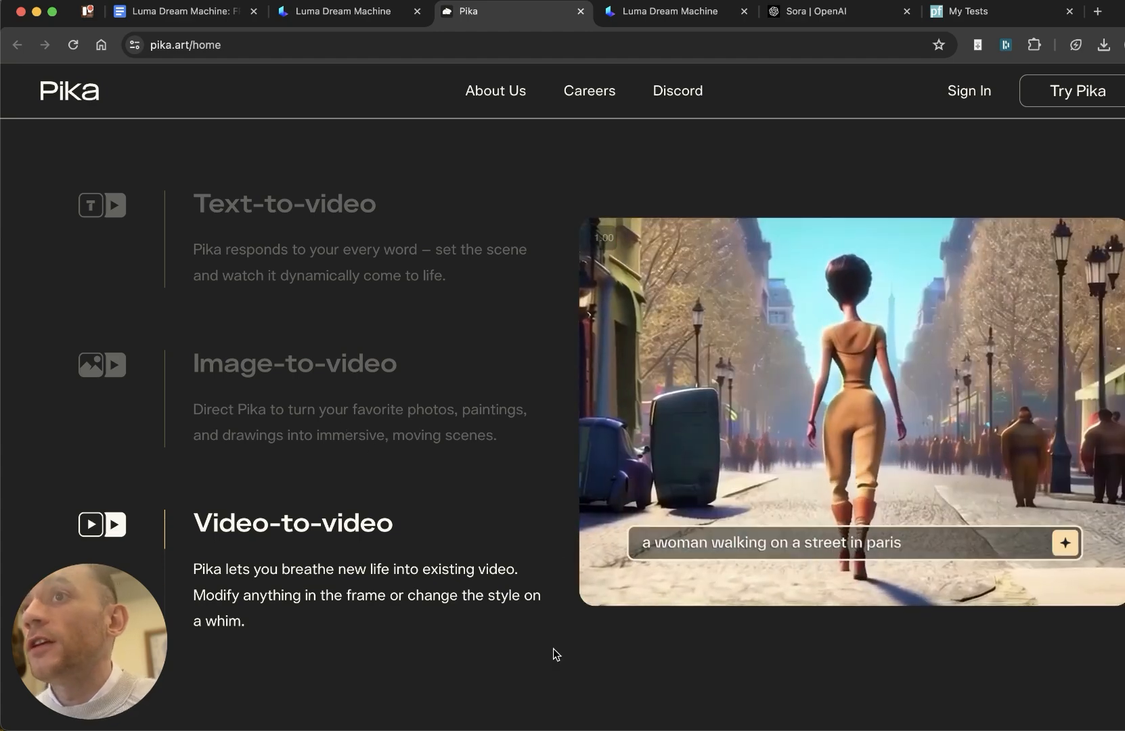
scroll("down", 3)
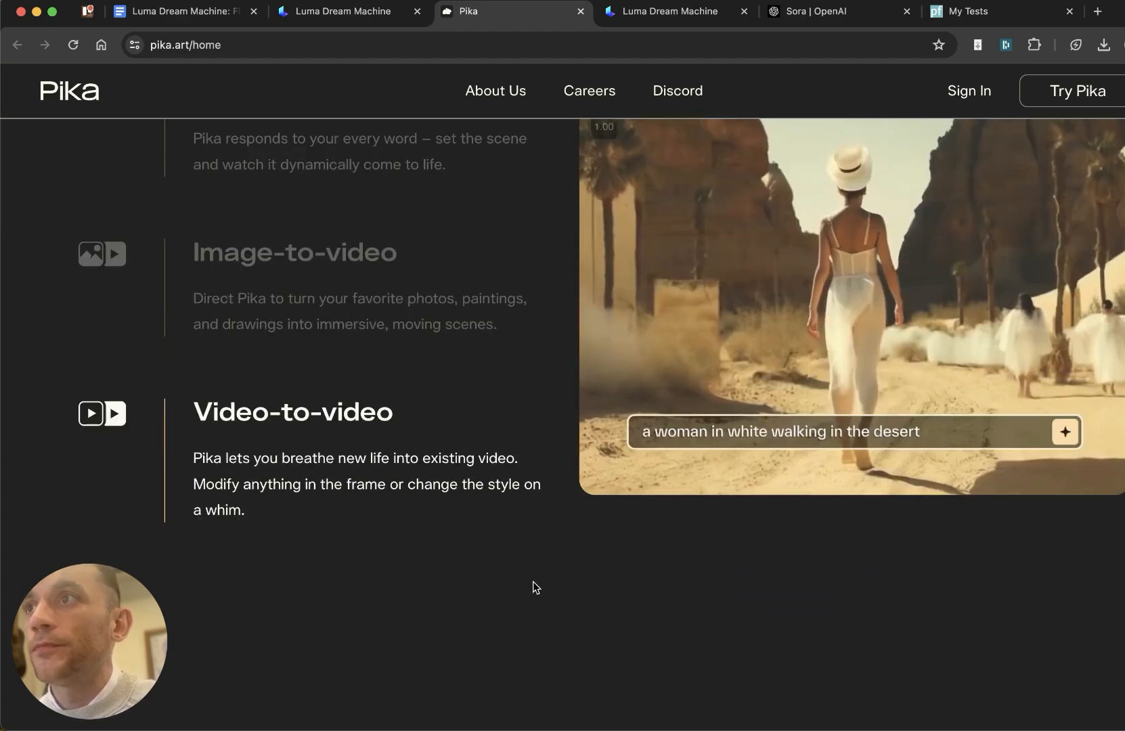
scroll("down", 3)
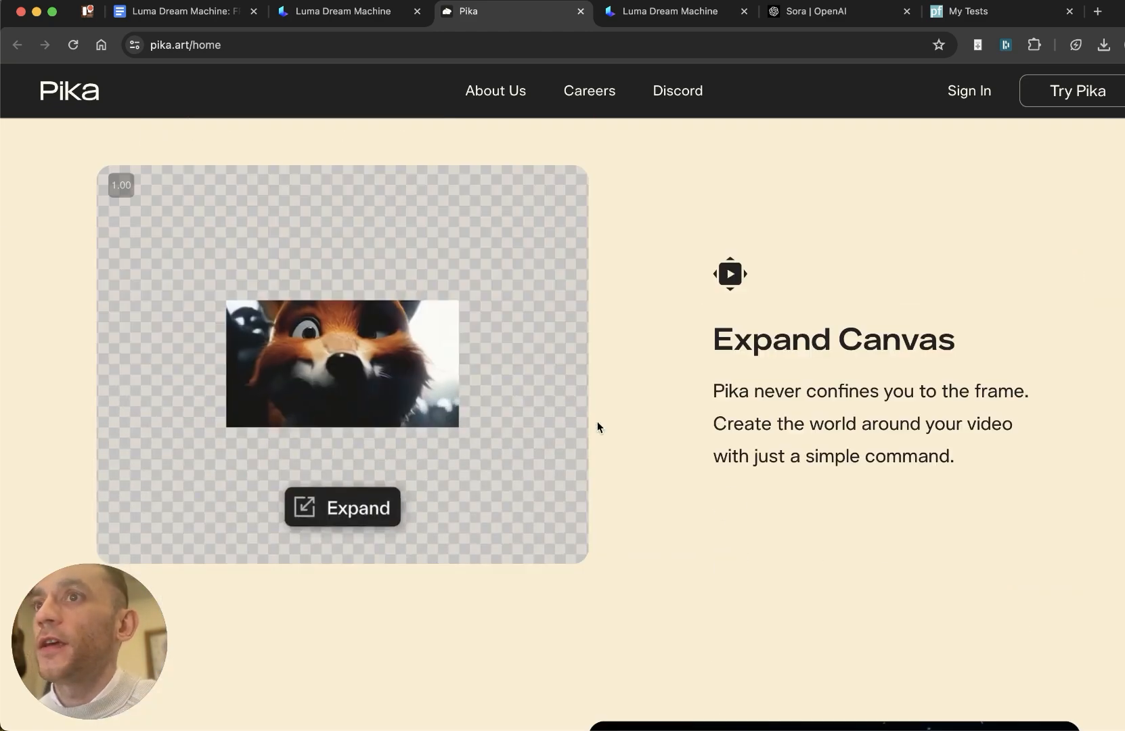
scroll("down", 3)
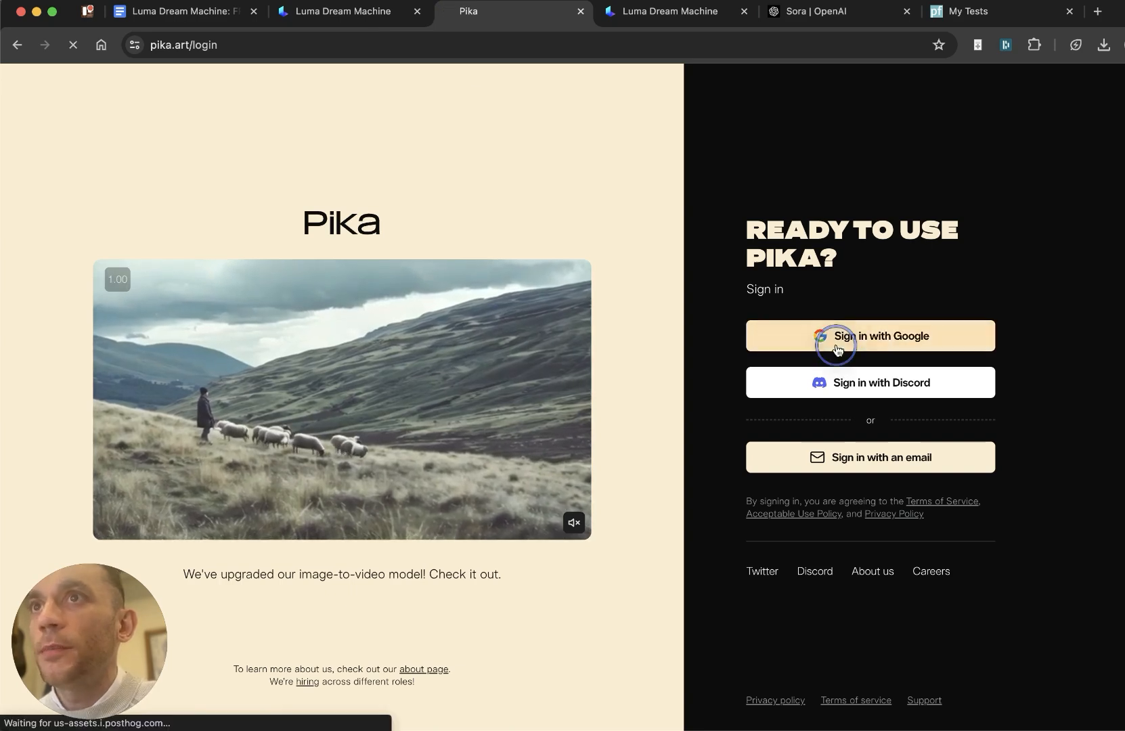
left_click(837, 336)
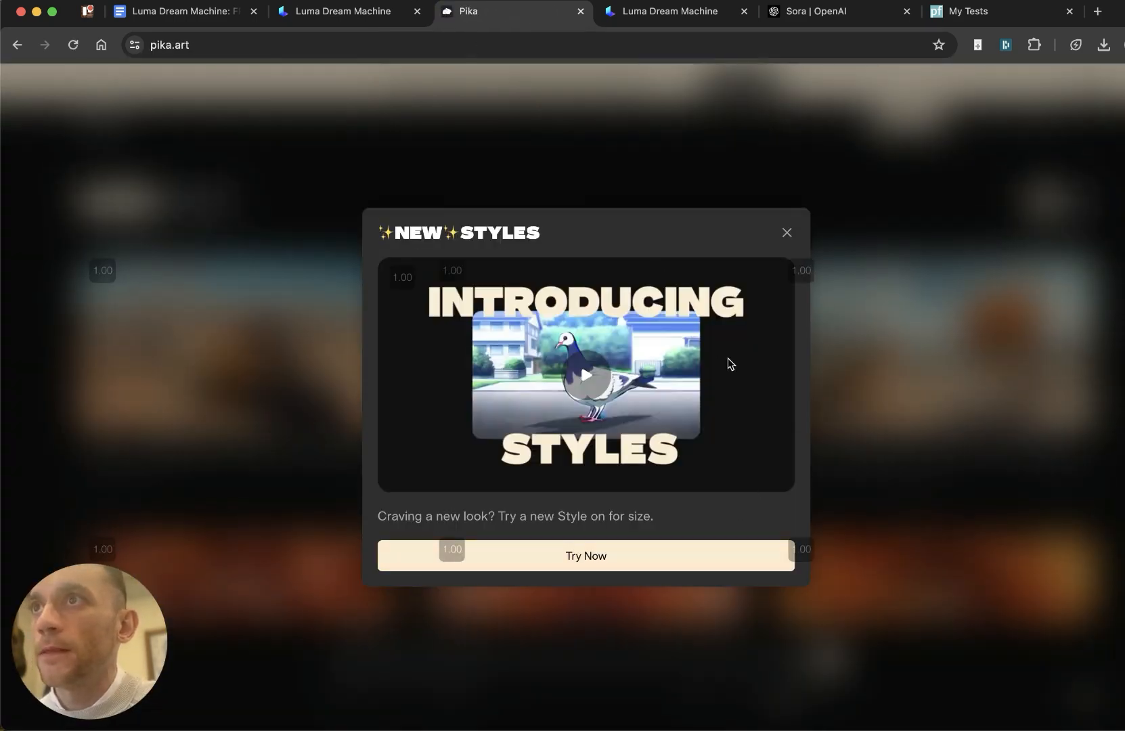
Step: Close the New Styles popup and try the prompt 'raccoon looking at the camera'
left_click(786, 232)
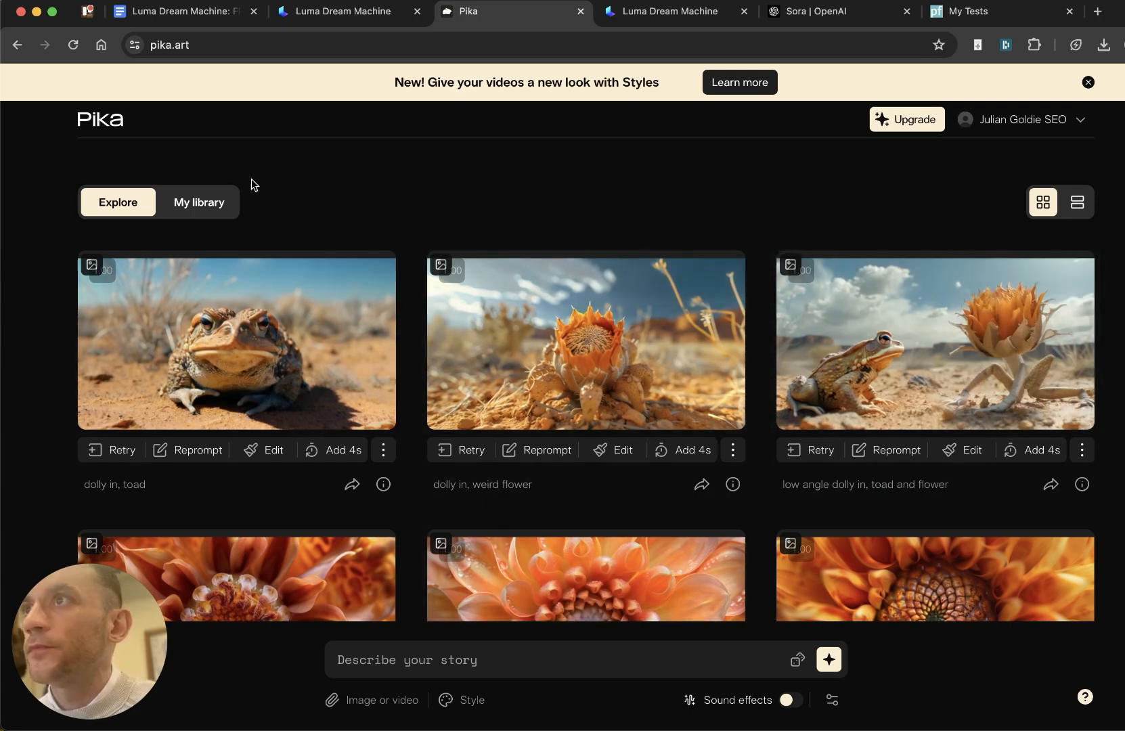
mouse_move(236, 343)
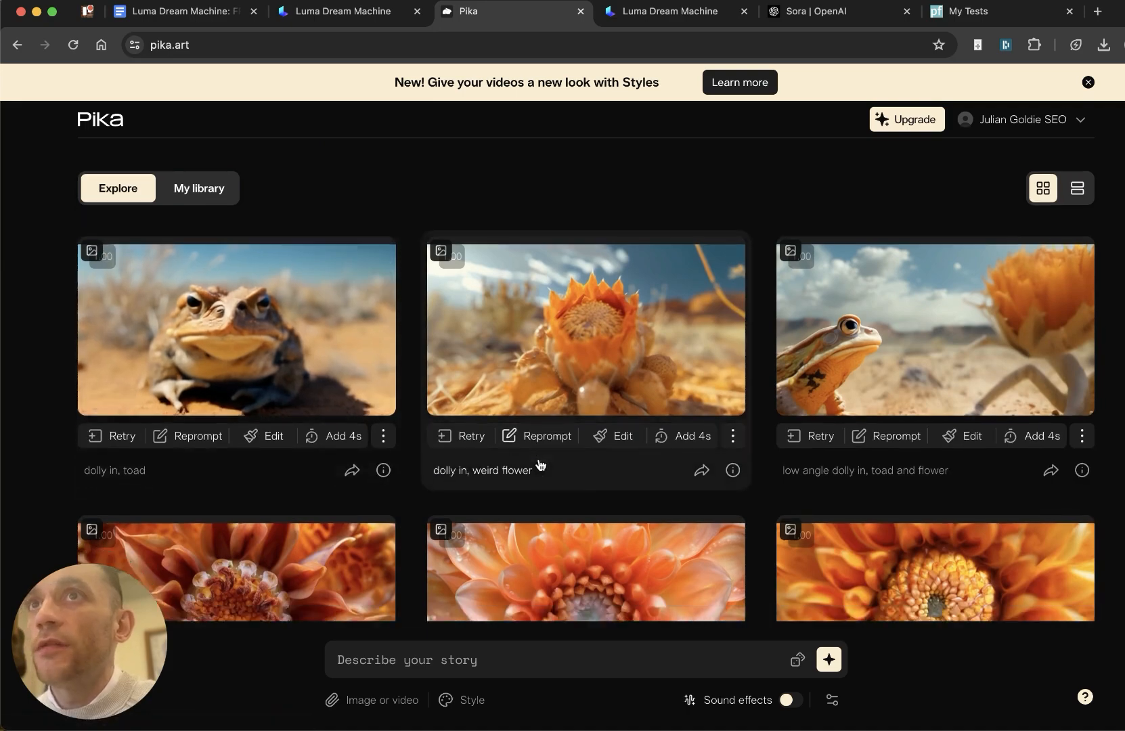
type("raccoon looking at the camera")
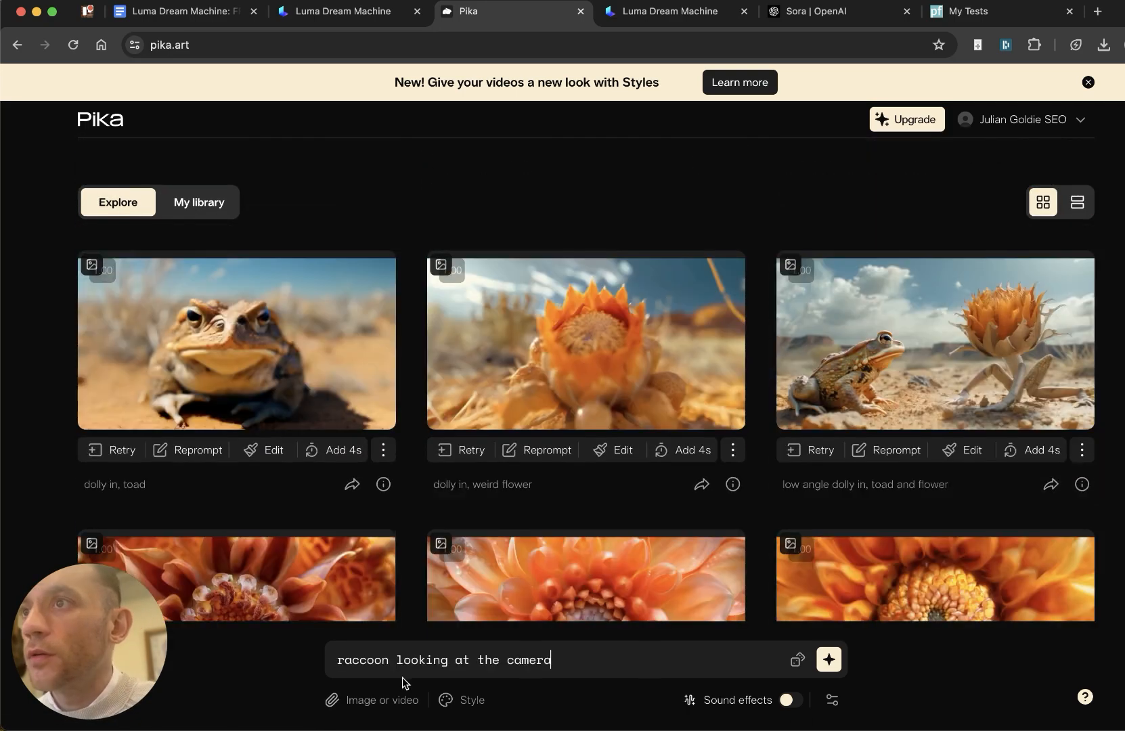
left_click(388, 660)
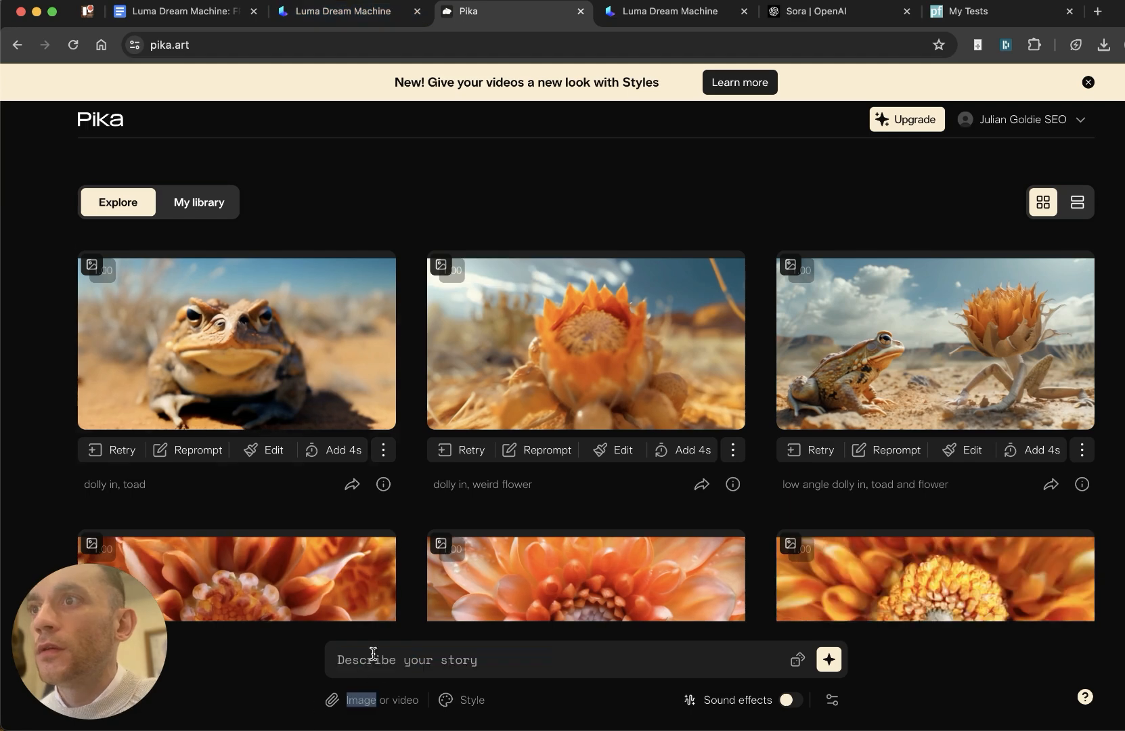
Step: Attach the stage photo, set up lip-sync speech text, and start generating the video
left_click(361, 699)
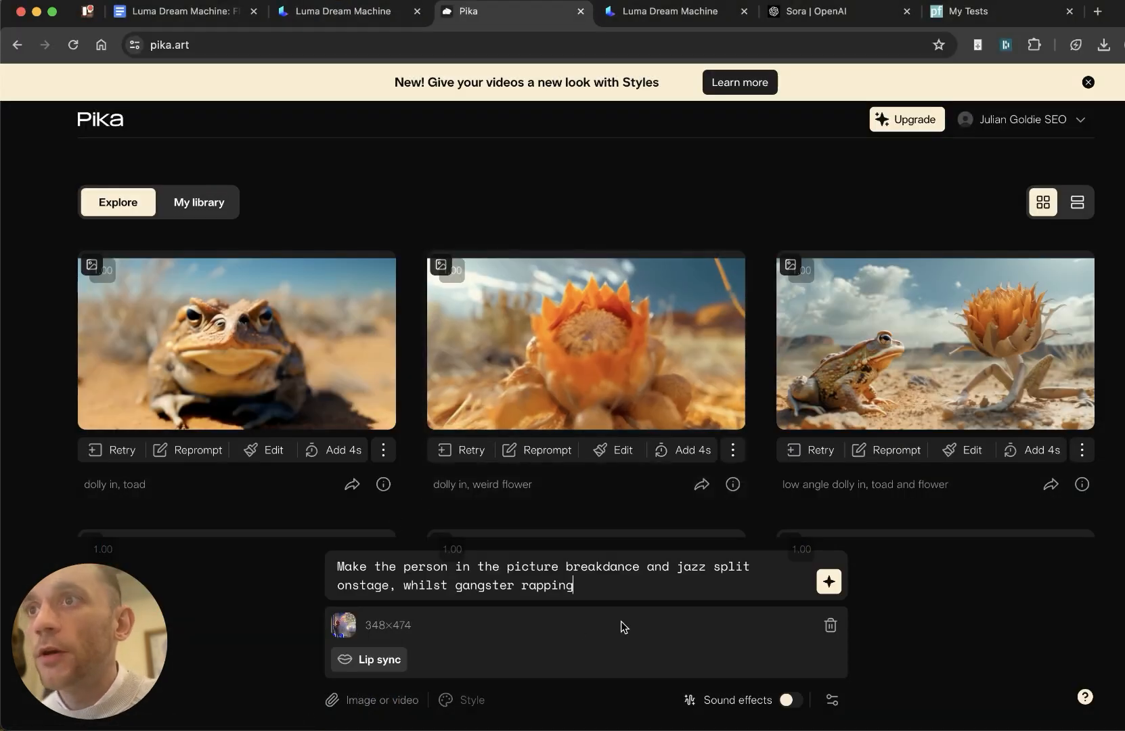
mouse_move(593, 584)
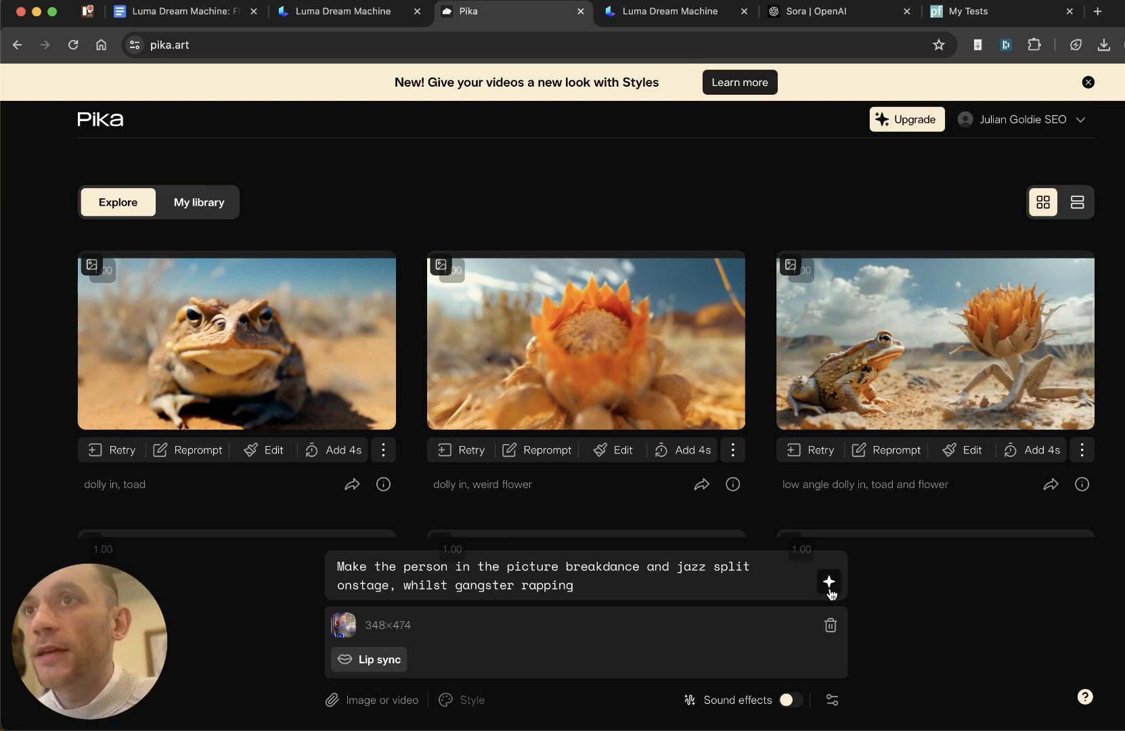
mouse_move(790, 700)
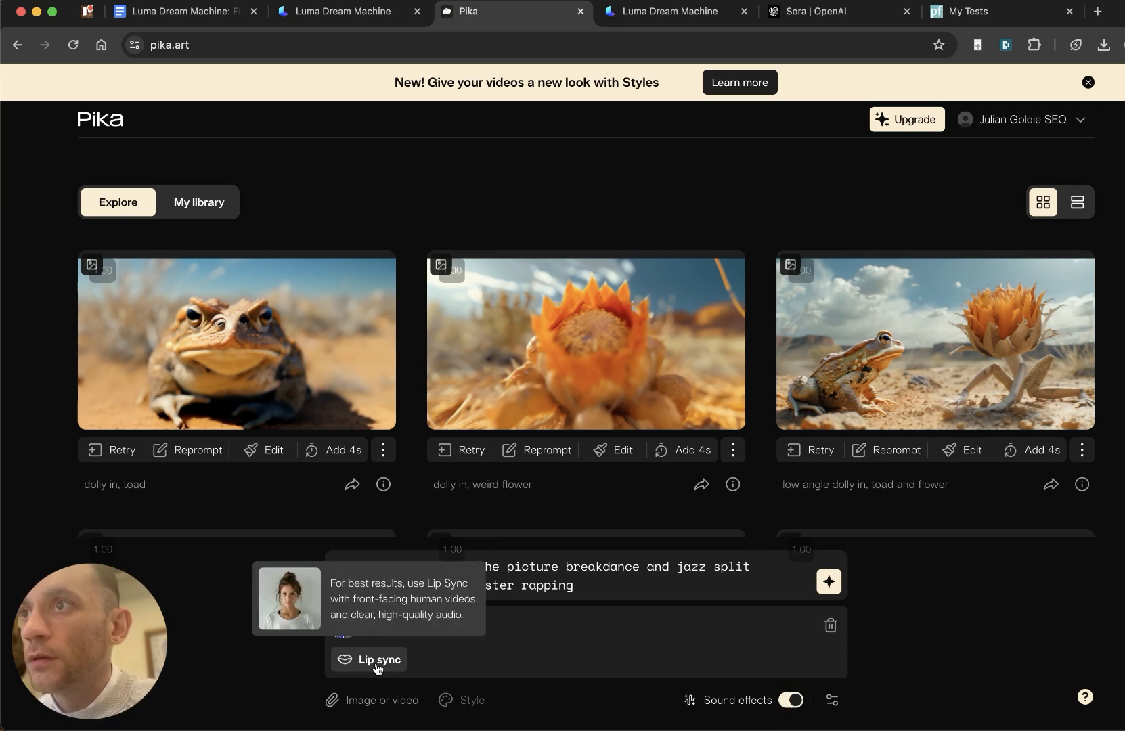
left_click(370, 660)
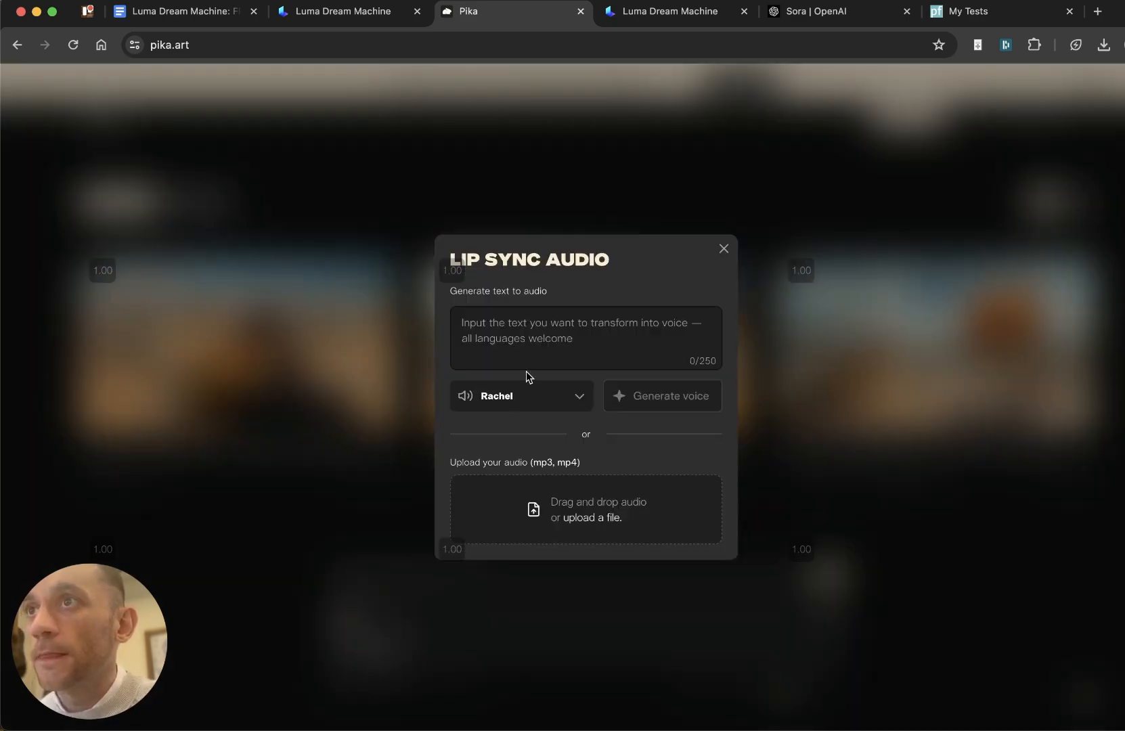
left_click(723, 248)
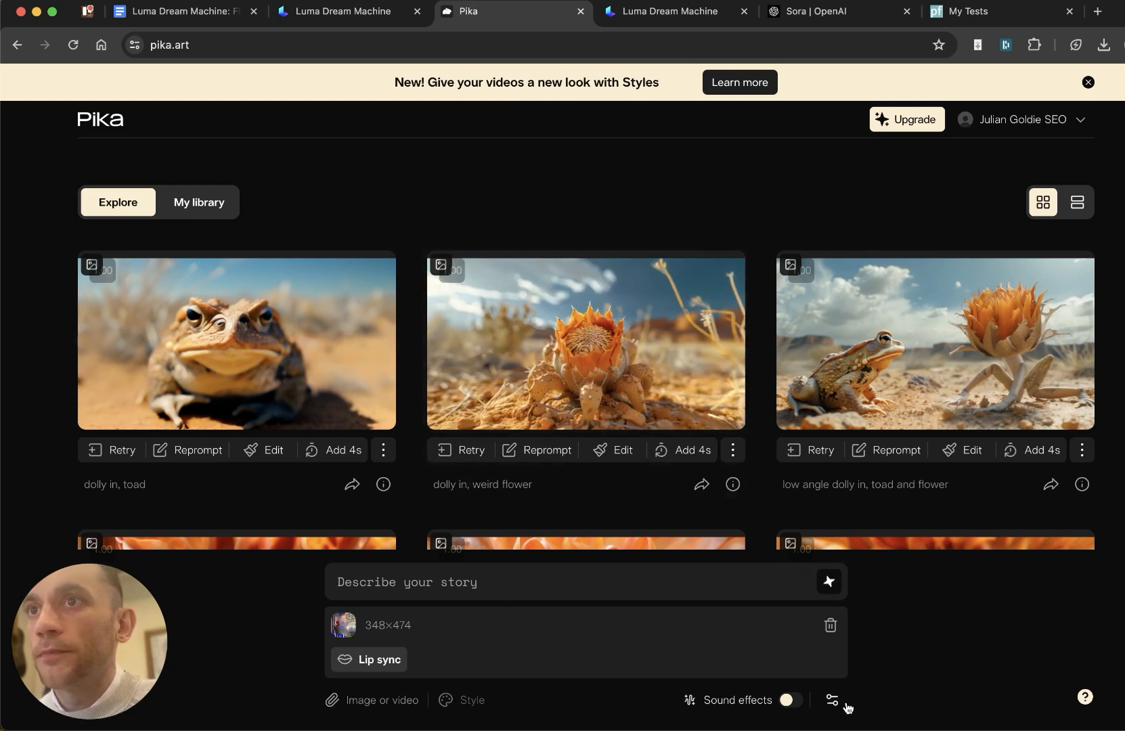
left_click(198, 201)
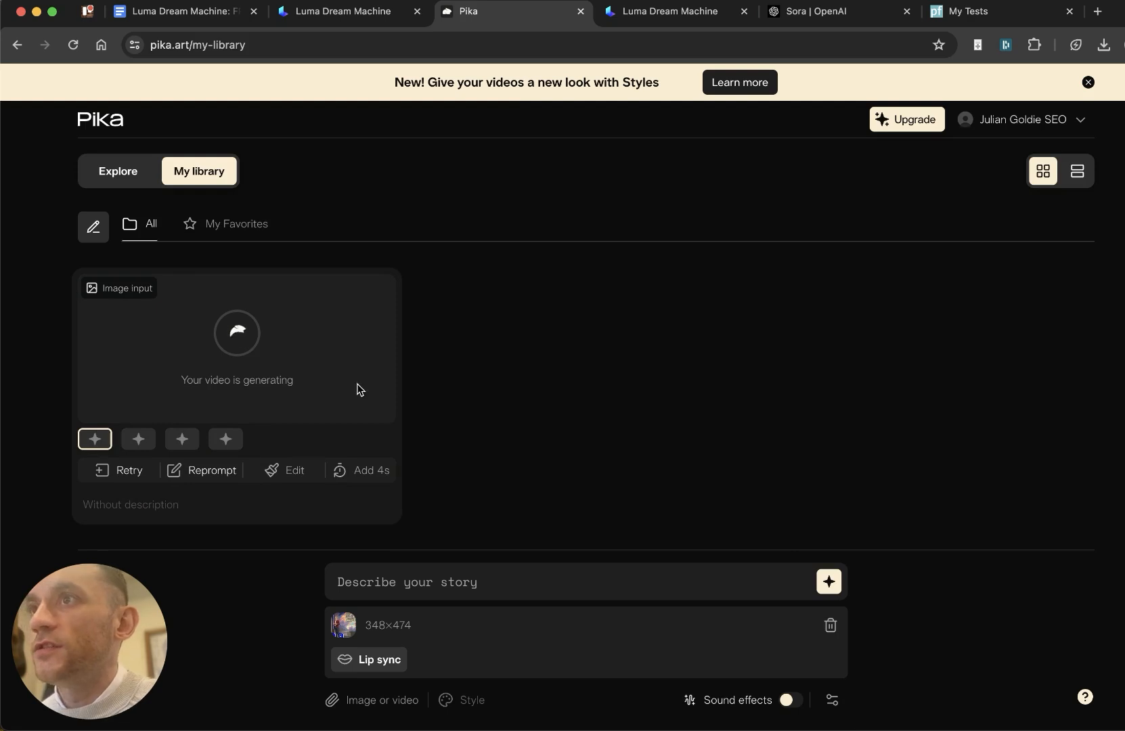
mouse_move(96, 194)
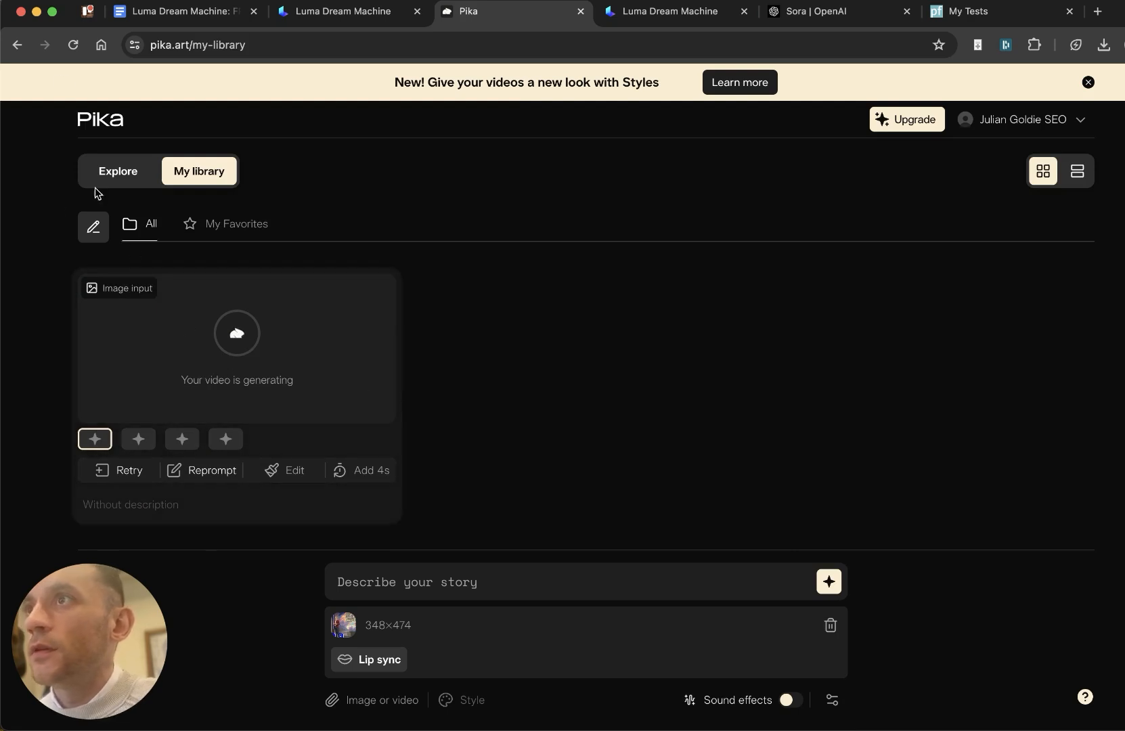
Step: Switch to the Luma Dream Machine tab showing the finished breakdance-and-rap stage video
left_click(74, 45)
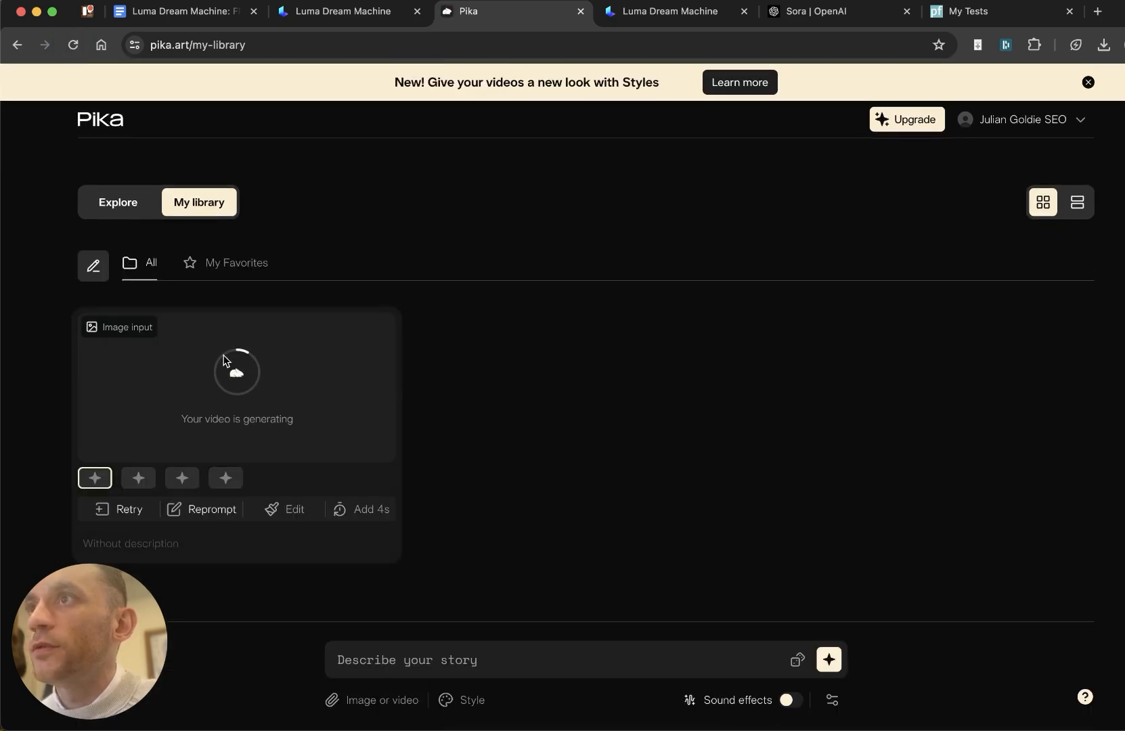
mouse_move(356, 14)
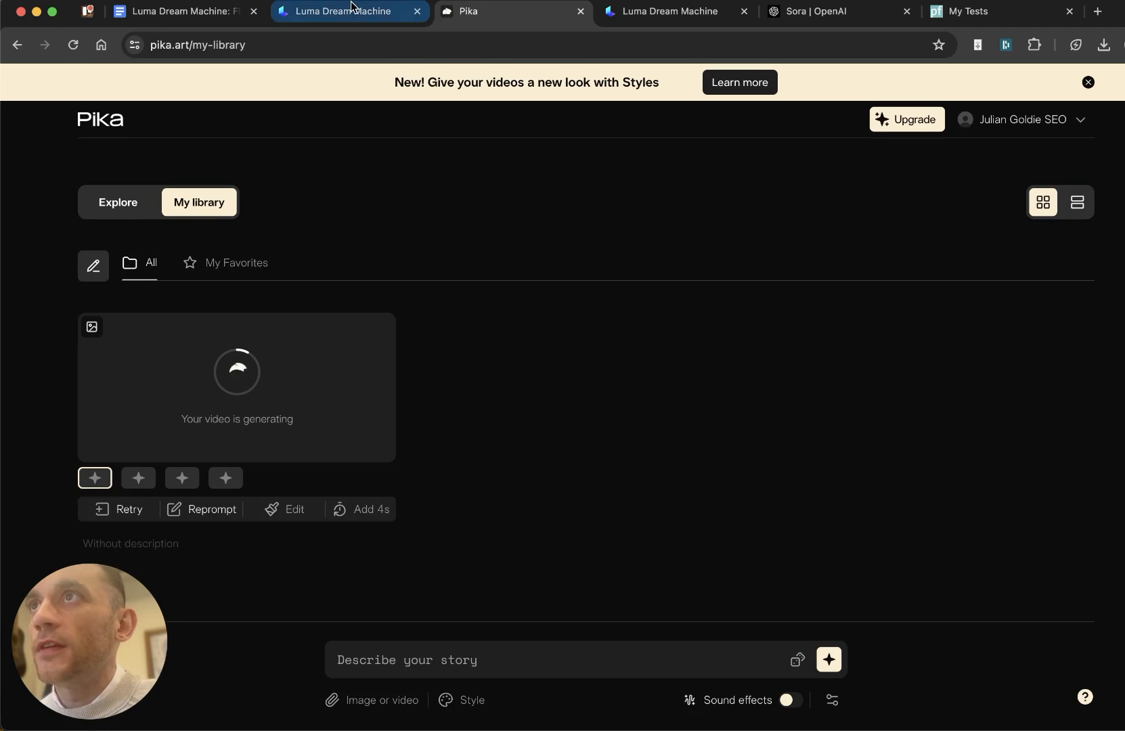
mouse_move(353, 10)
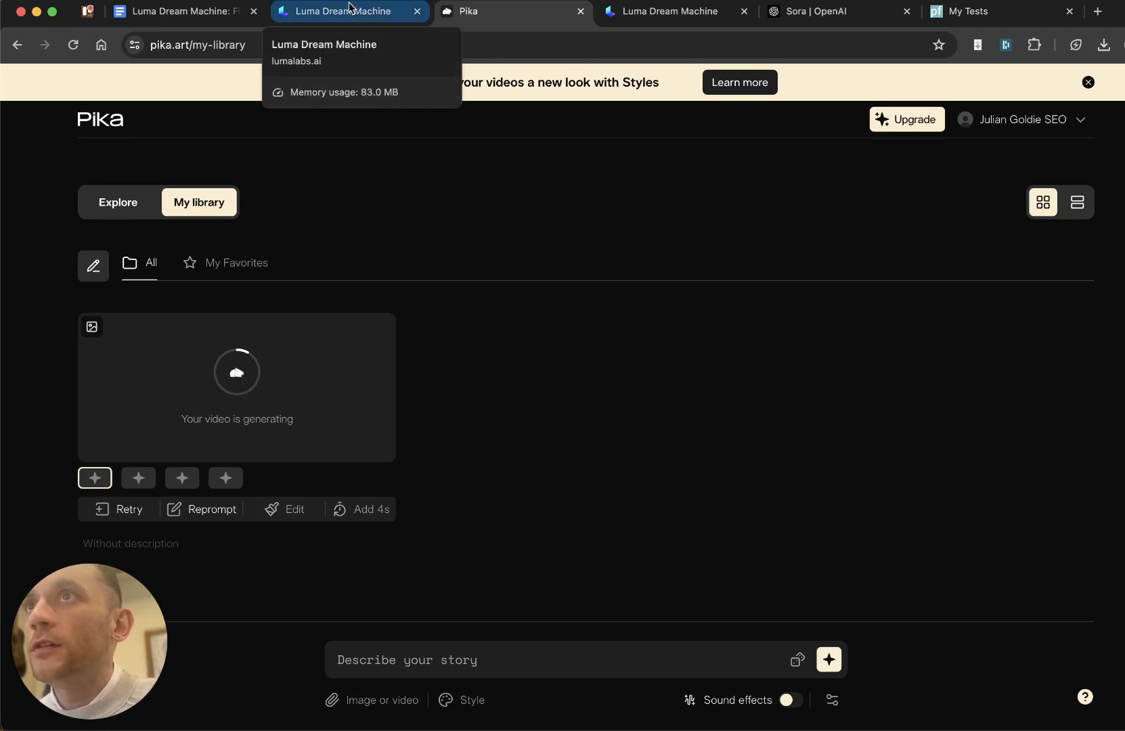
left_click(348, 12)
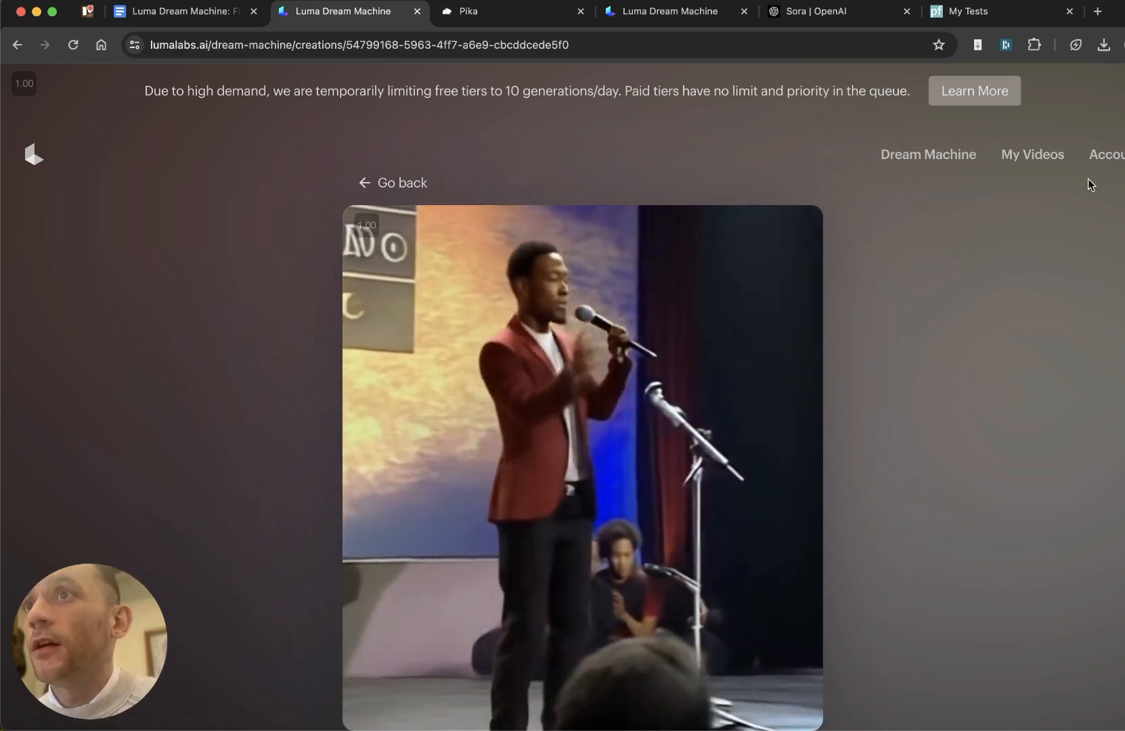
Step: Return to the Pika tab, where the lip-synced stage video is now playing in My library
left_click(469, 12)
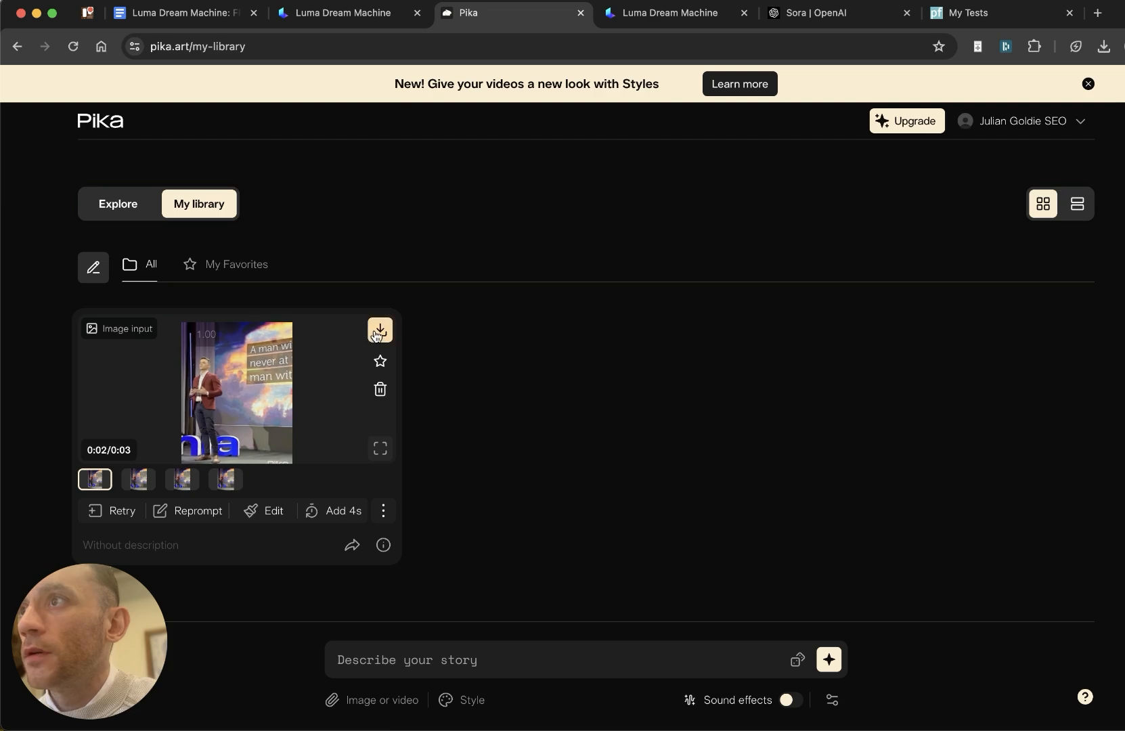
Step: Download the finished stage video as an MP4, play it, and close the player
left_click(380, 330)
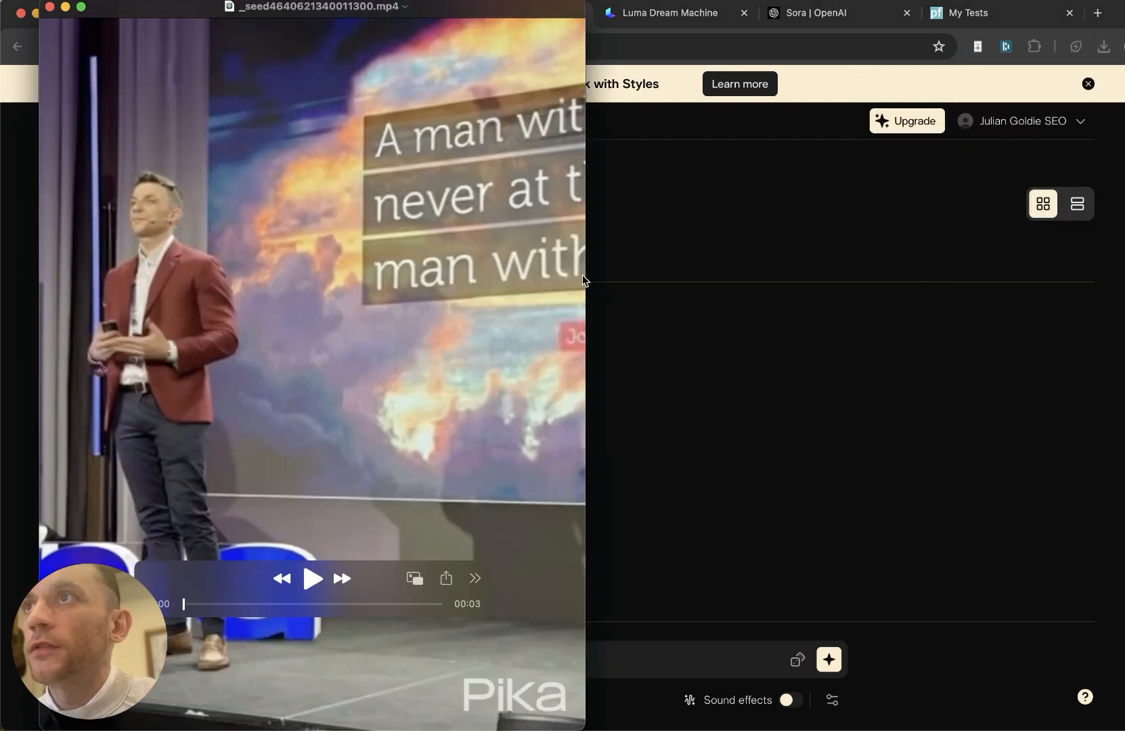
left_click(313, 579)
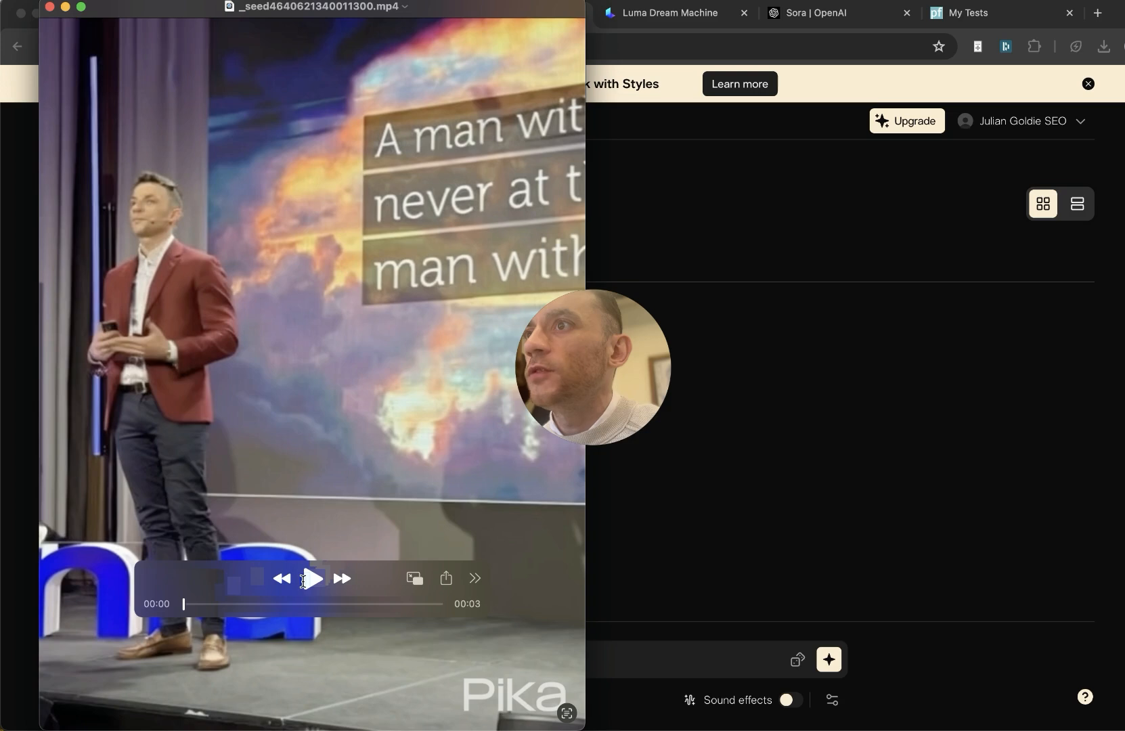
left_click(313, 578)
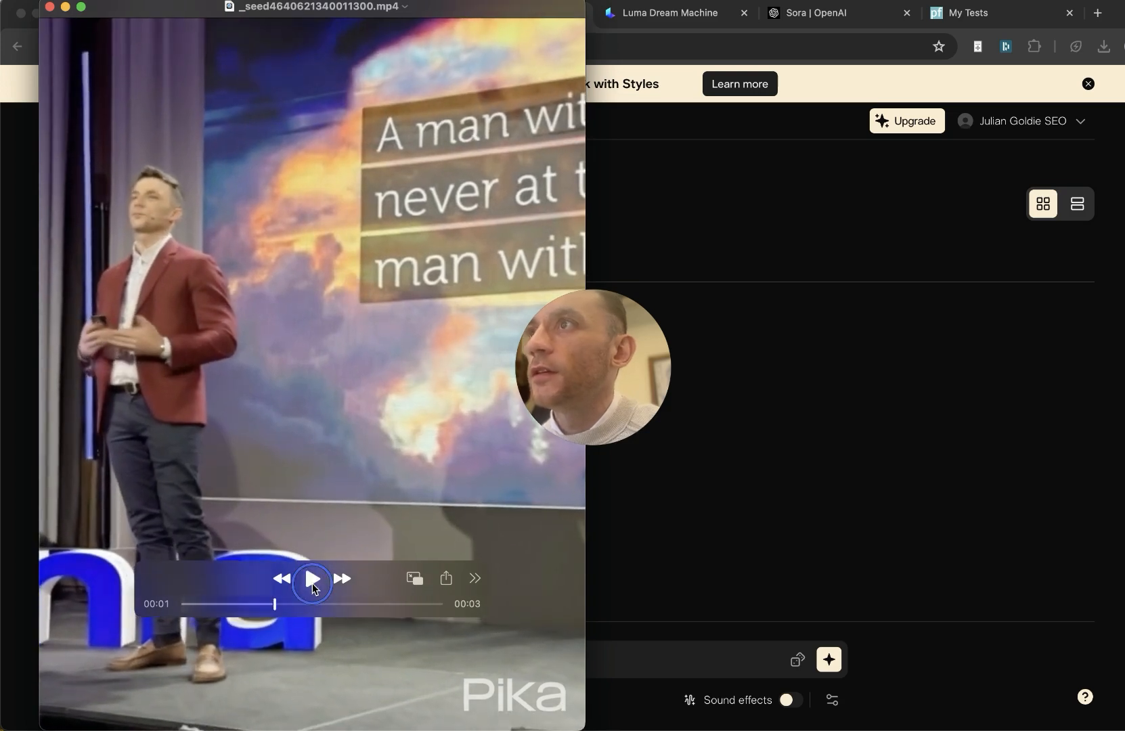
left_click(313, 579)
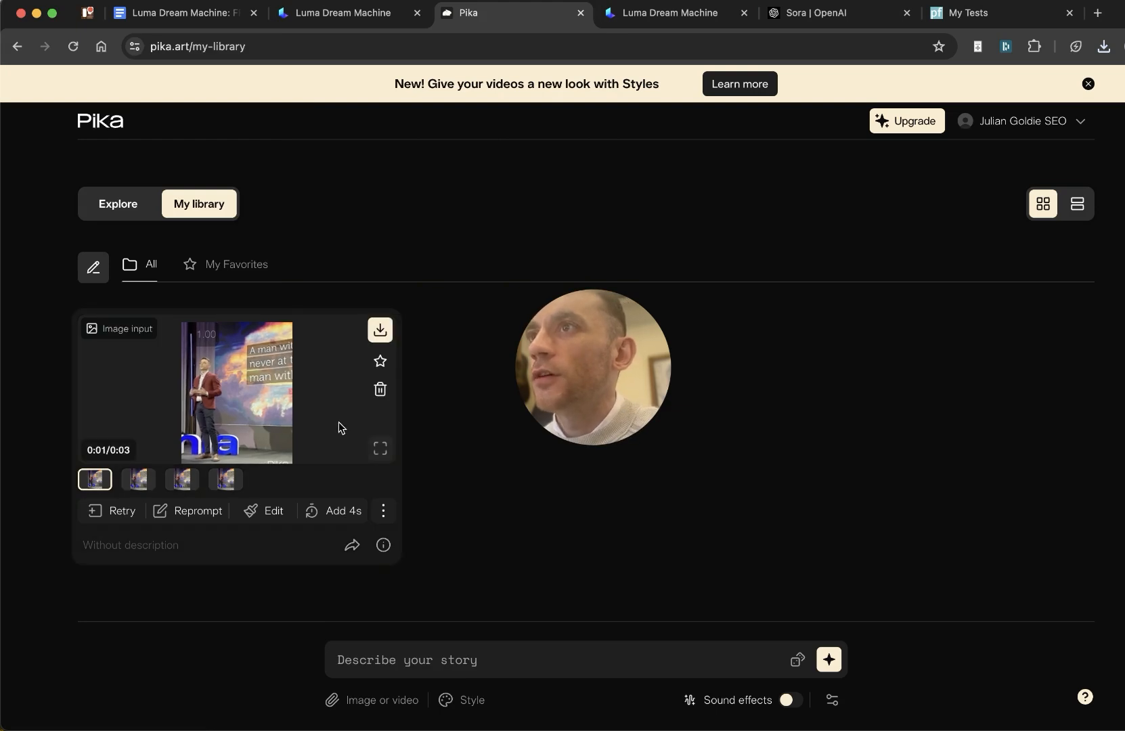
mouse_move(189, 511)
type("Gangster rapper")
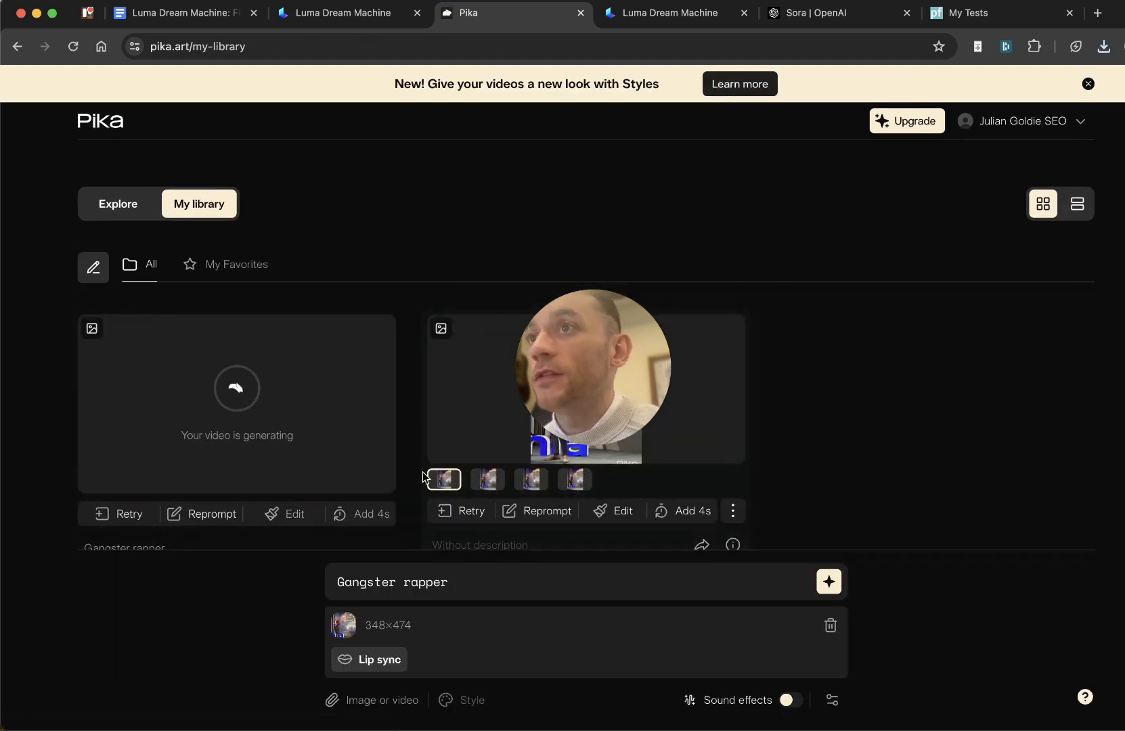
Step: Switch to the Luma Dream Machine tab to compare its singing-onstage video
left_click(341, 12)
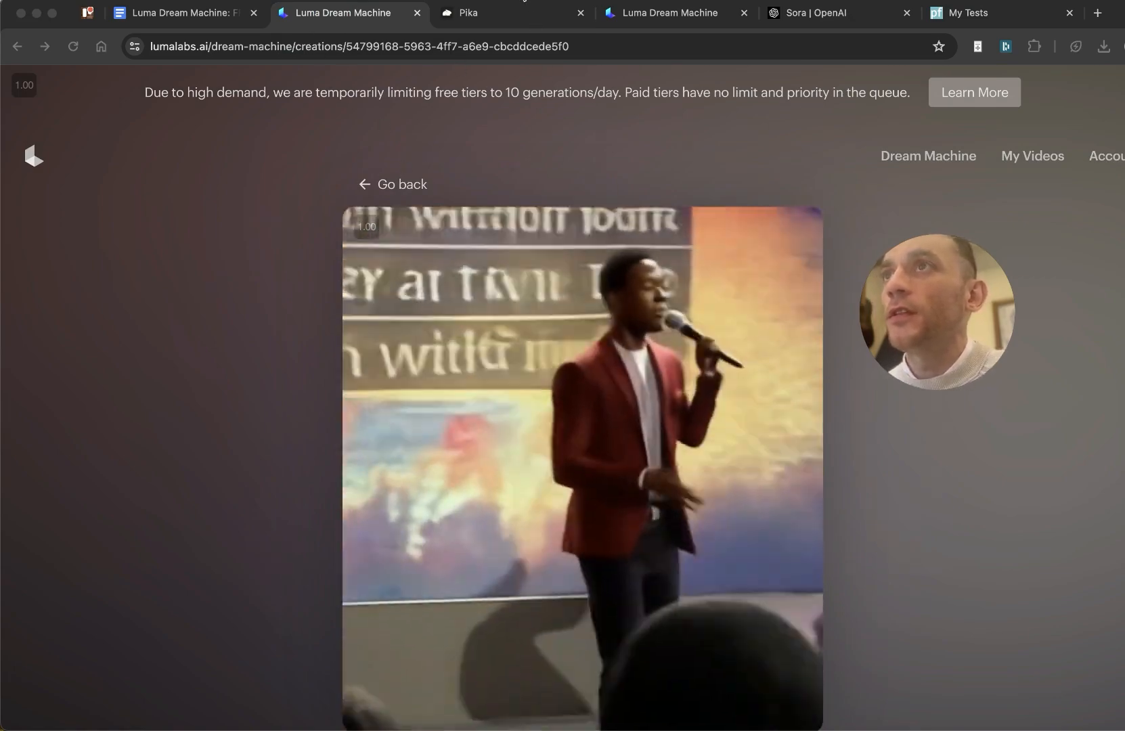
Step: Return to the Pika tab to see the finished 'Gangster rapper' clip beside the first
left_click(470, 13)
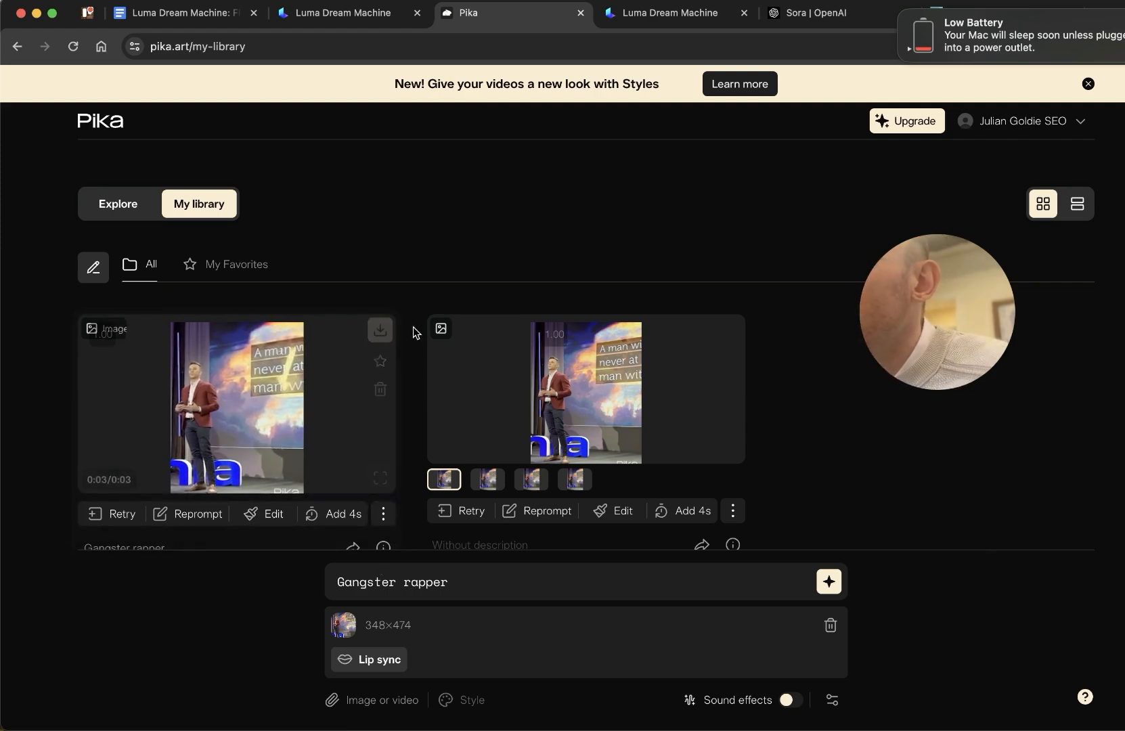
Step: Download and play the 'Gangster rapper' MP4, then switch to the strategy-session booking tab
left_click(380, 329)
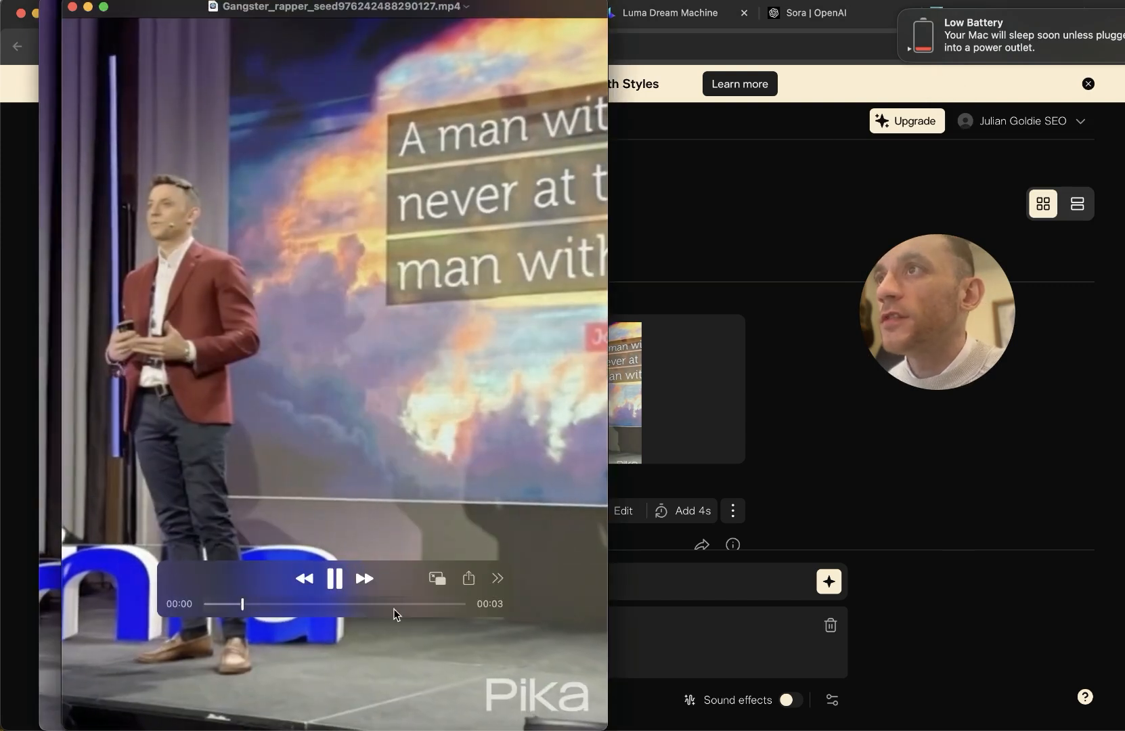
left_click(335, 579)
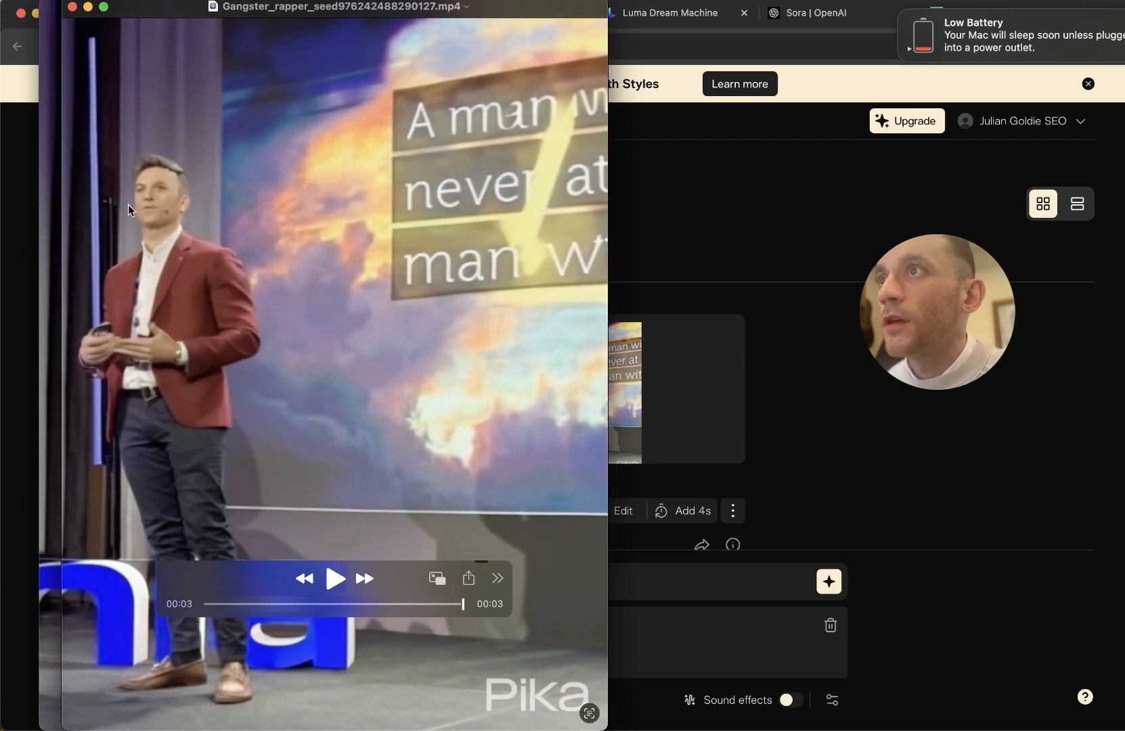
mouse_move(206, 180)
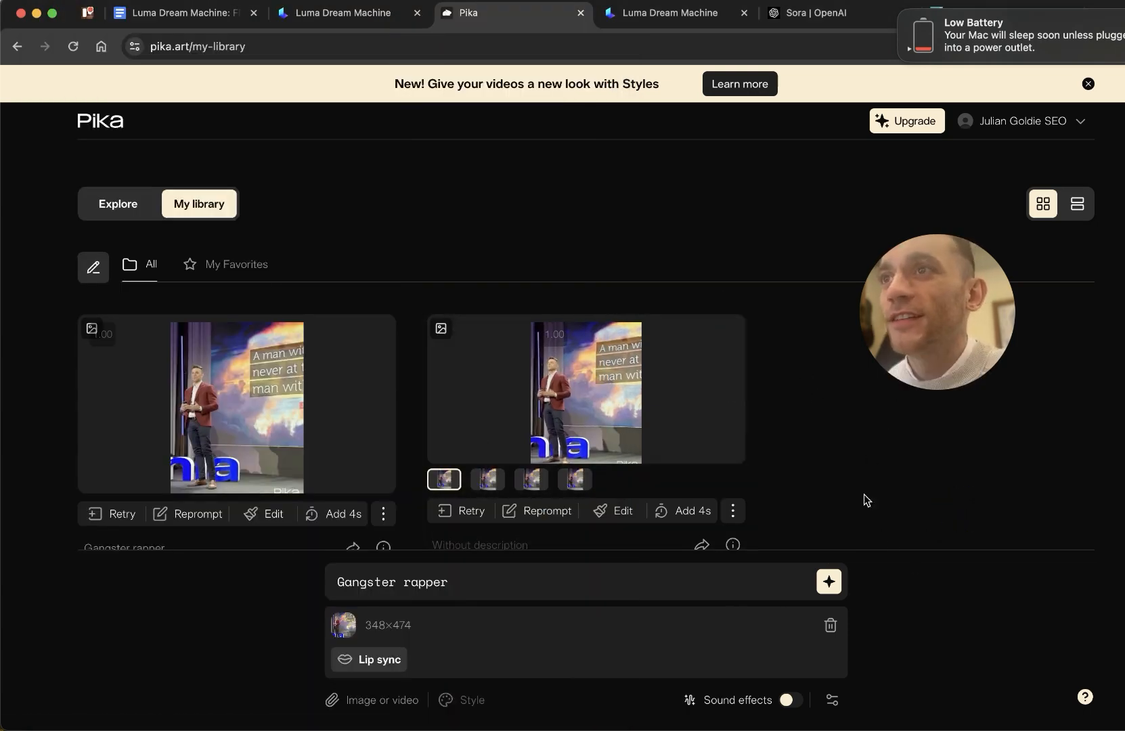
left_click(337, 13)
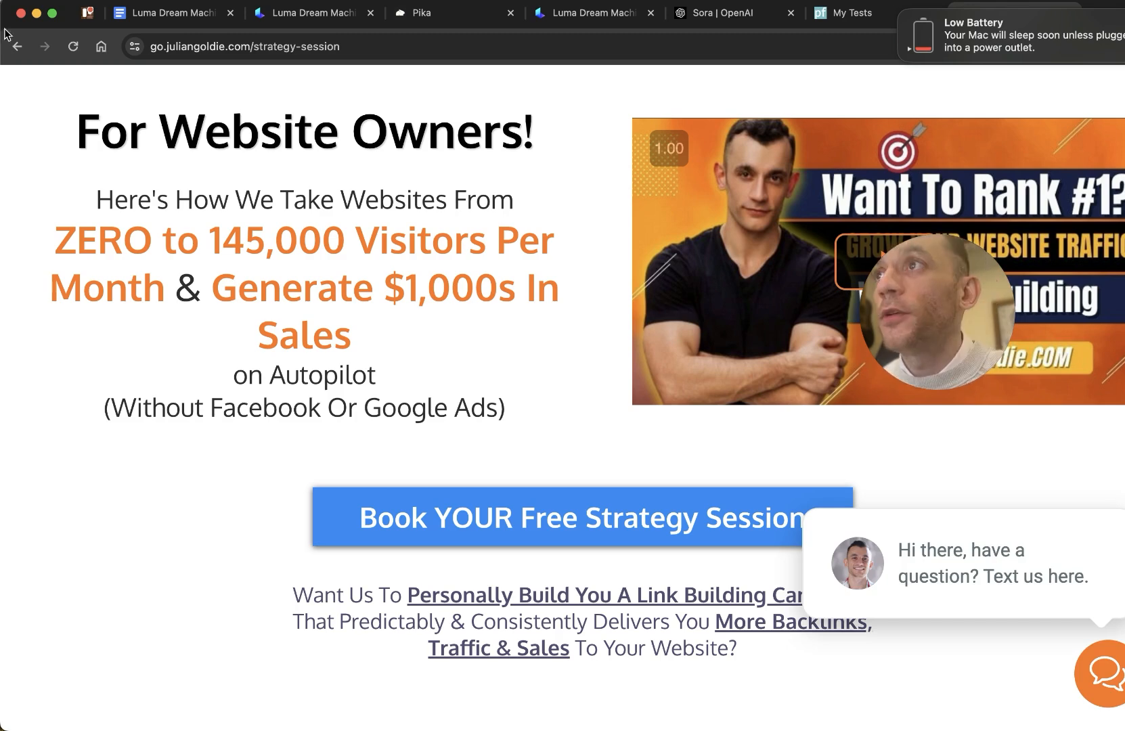
mouse_move(60, 110)
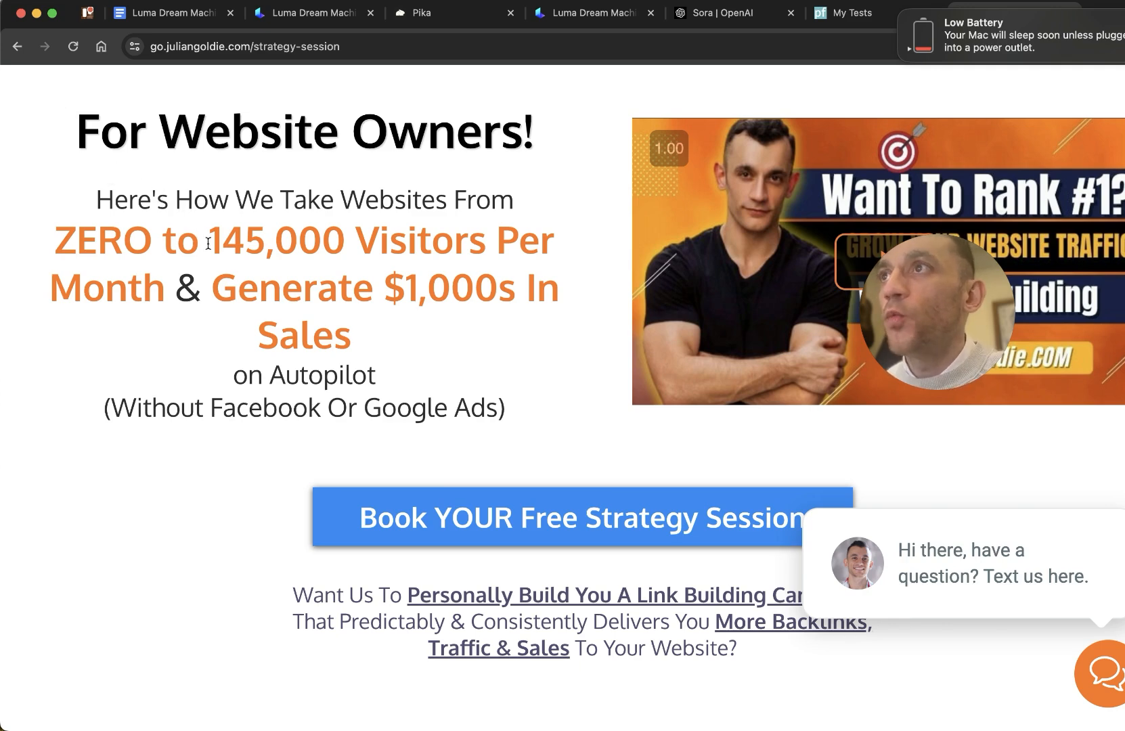
Step: Scroll the strategy-session page to the six numbered link-building session benefit cards
scroll("down", 3)
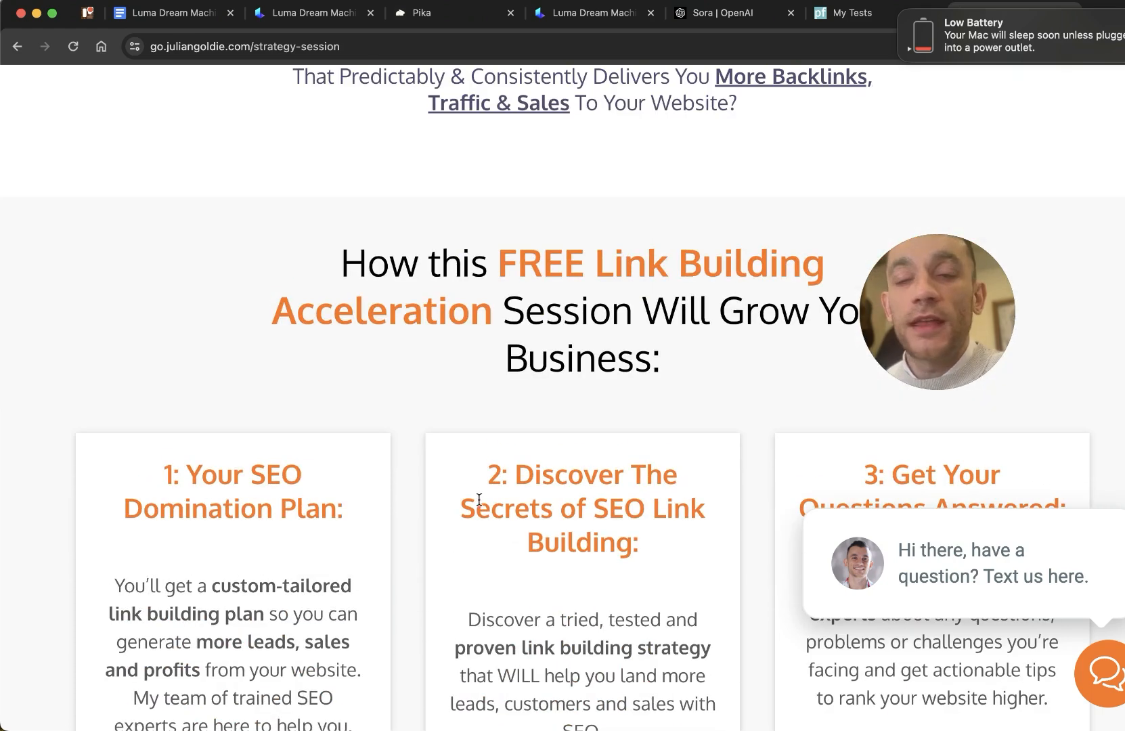
scroll("up", 3)
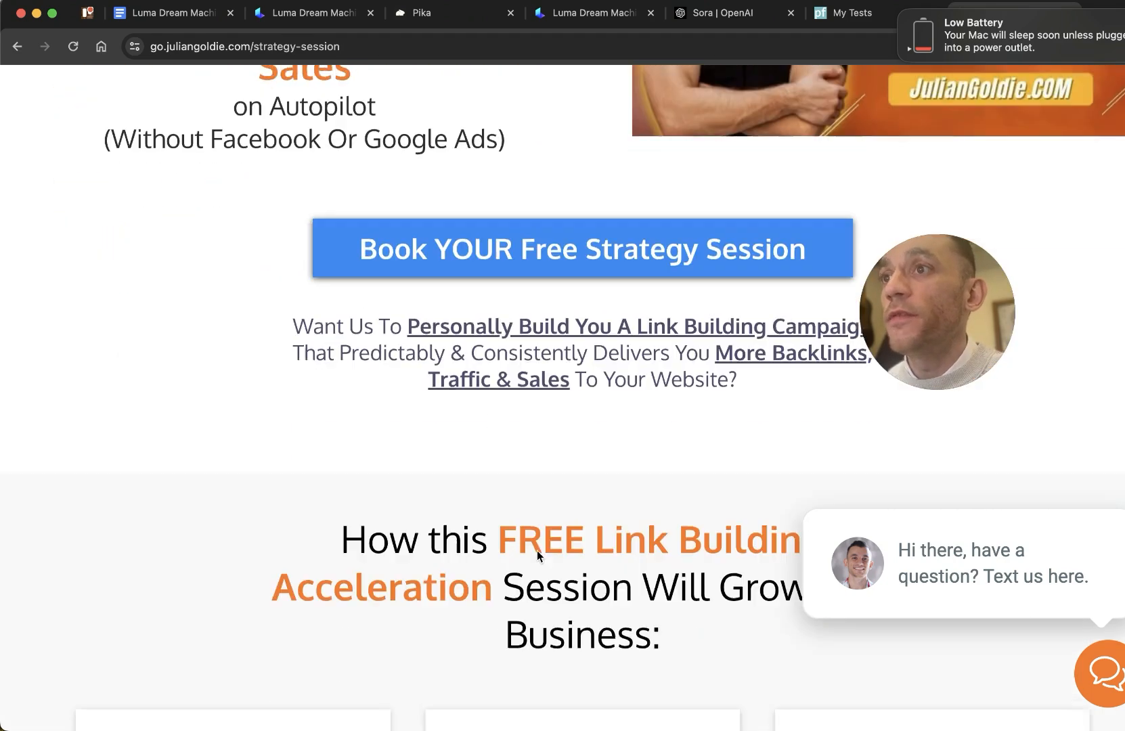
scroll("up", 3)
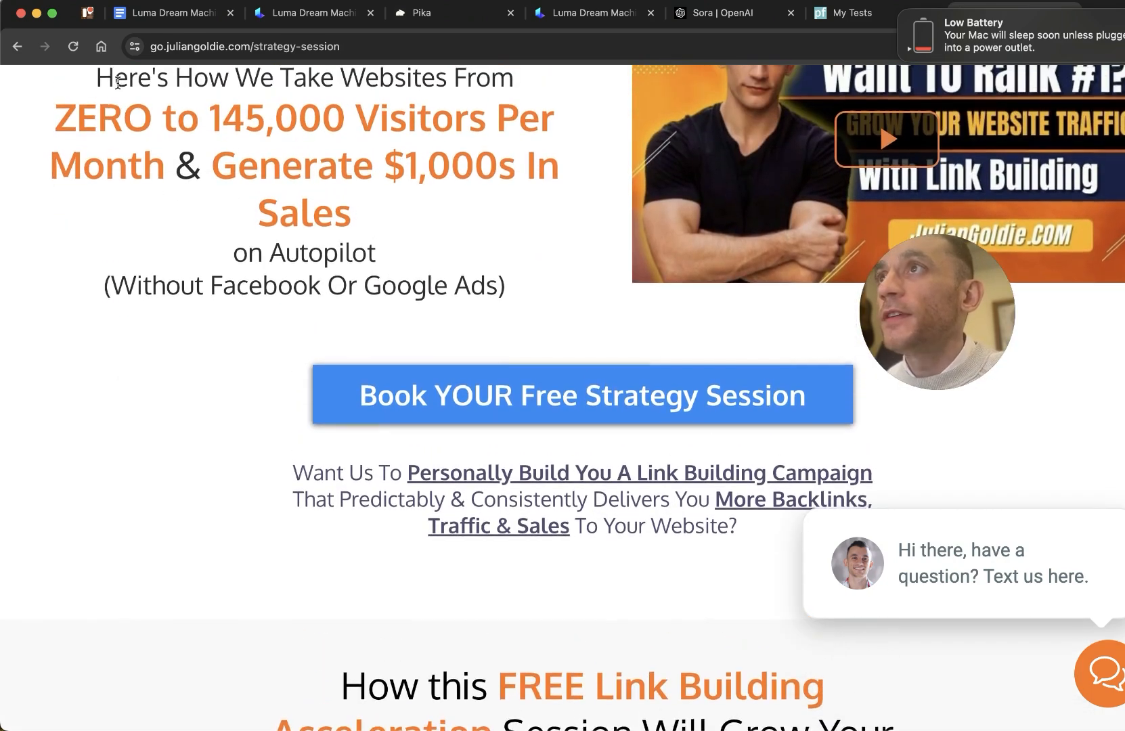
scroll("down", 3)
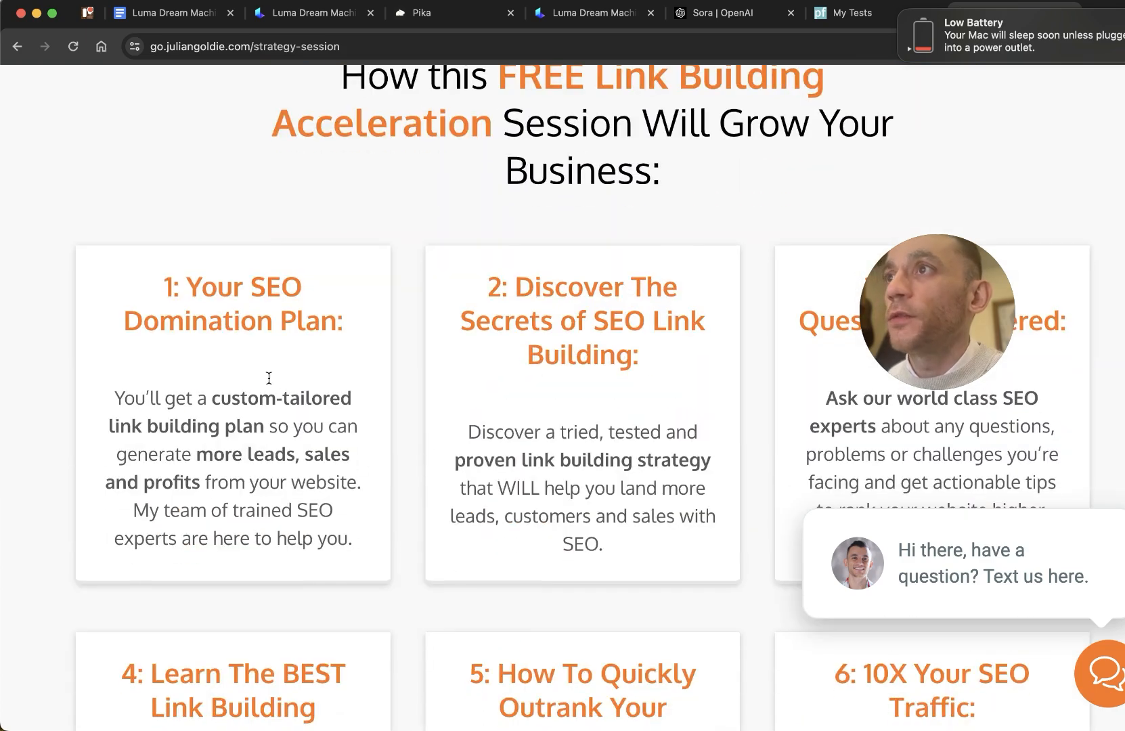
left_click(503, 294)
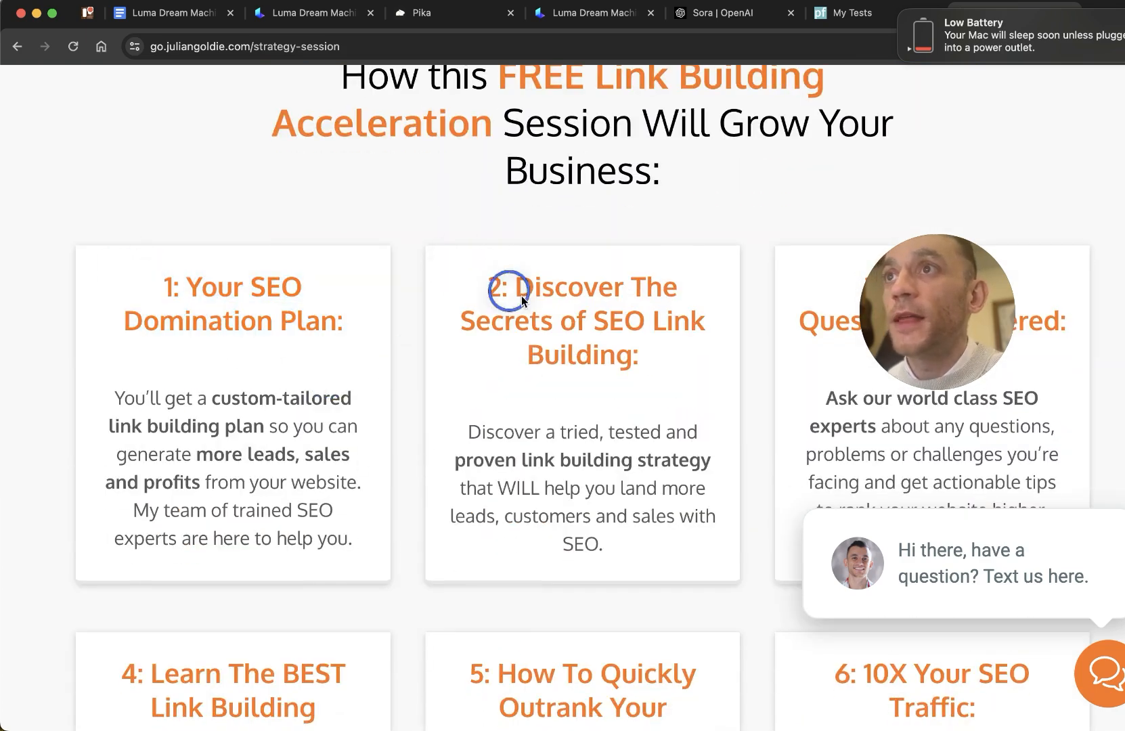
scroll("down", 3)
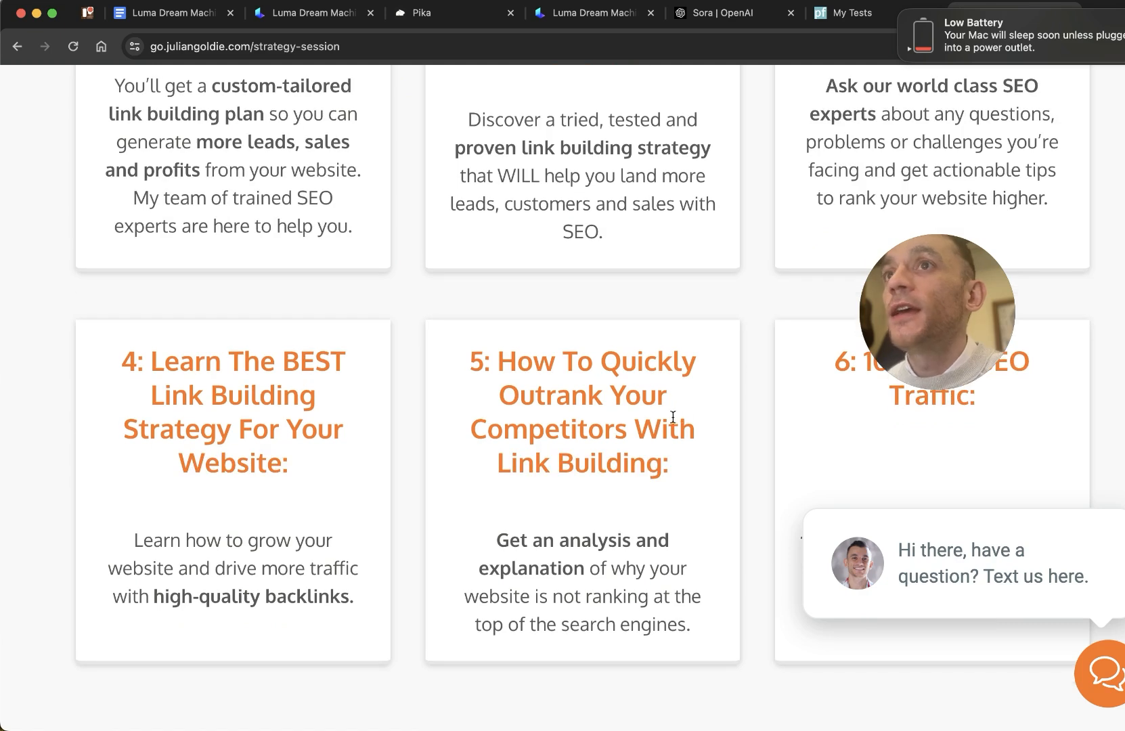